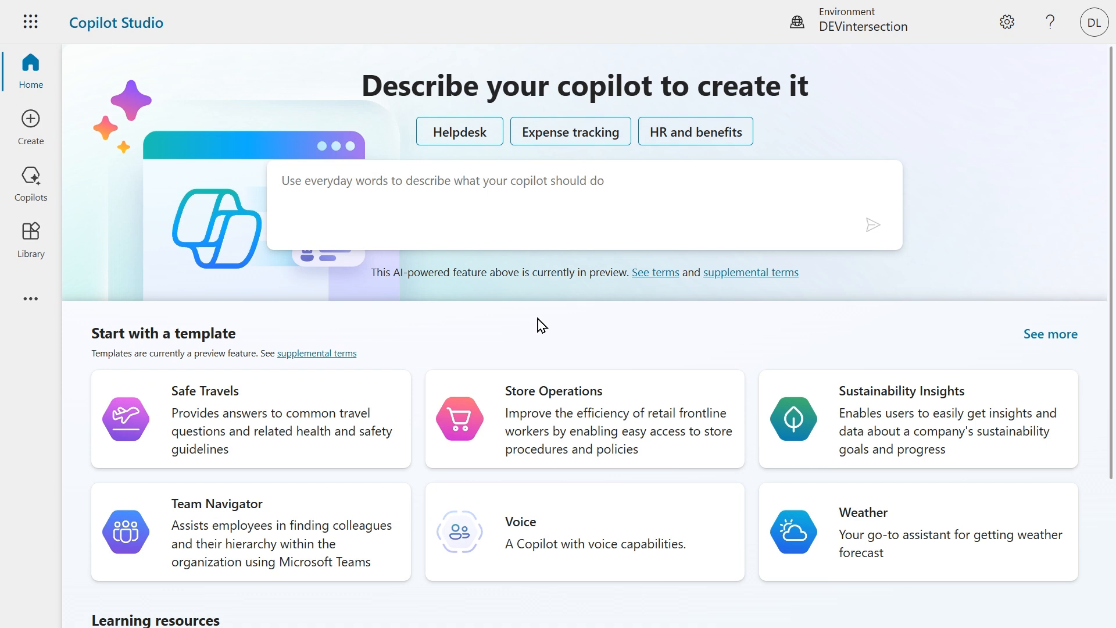
mouse_move(371, 356)
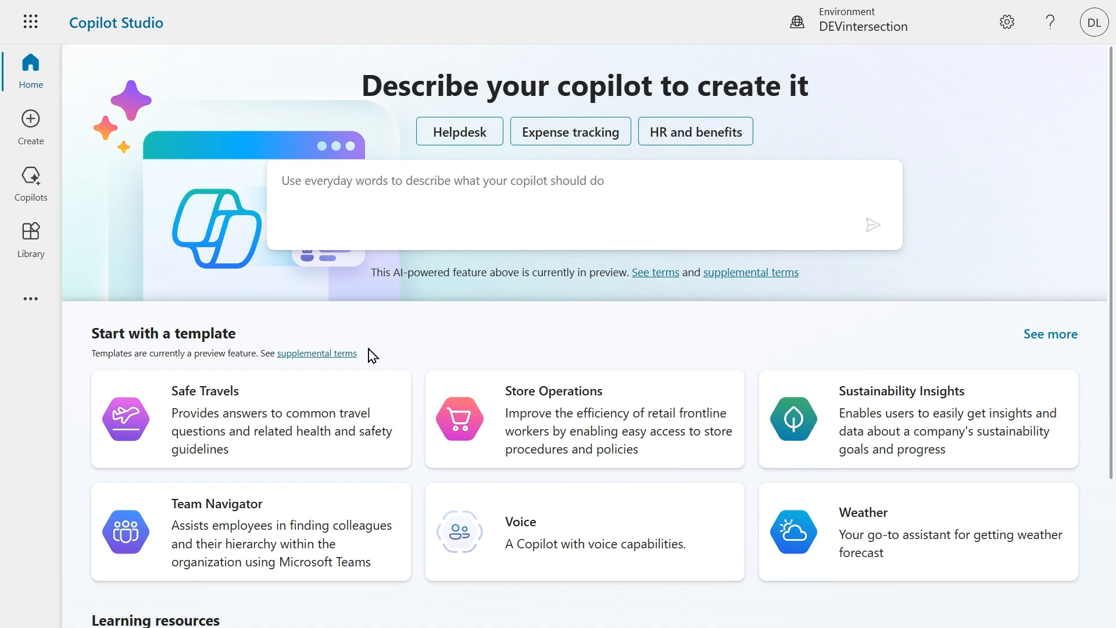
mouse_move(313, 394)
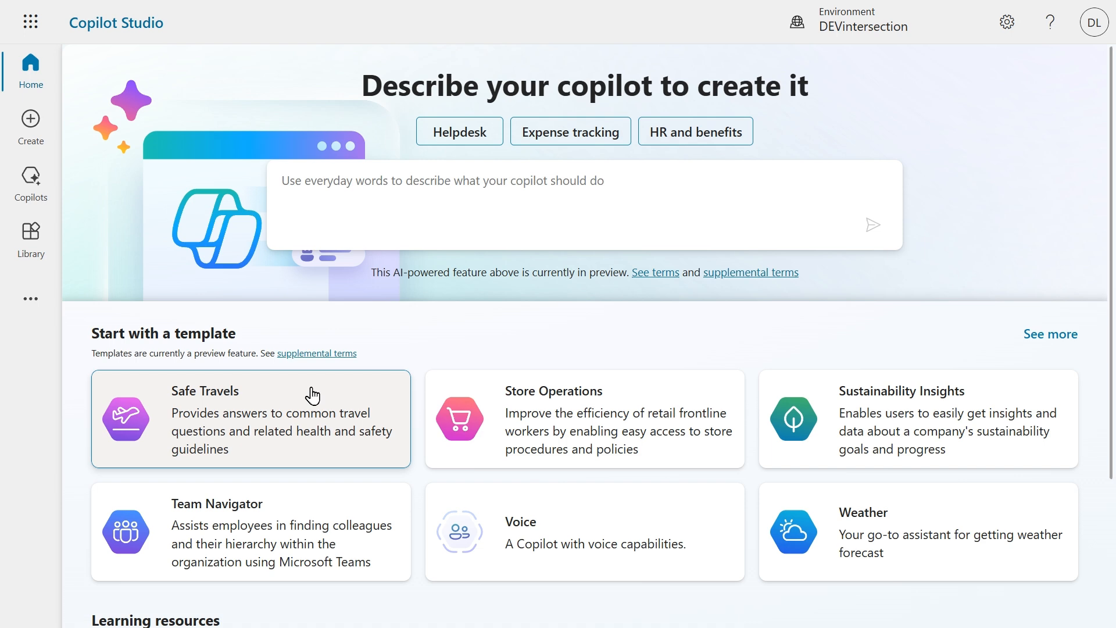
Choose the Safe Travels template and scroll through its name, description, instructions and US Travel Website knowledge
left_click(251, 419)
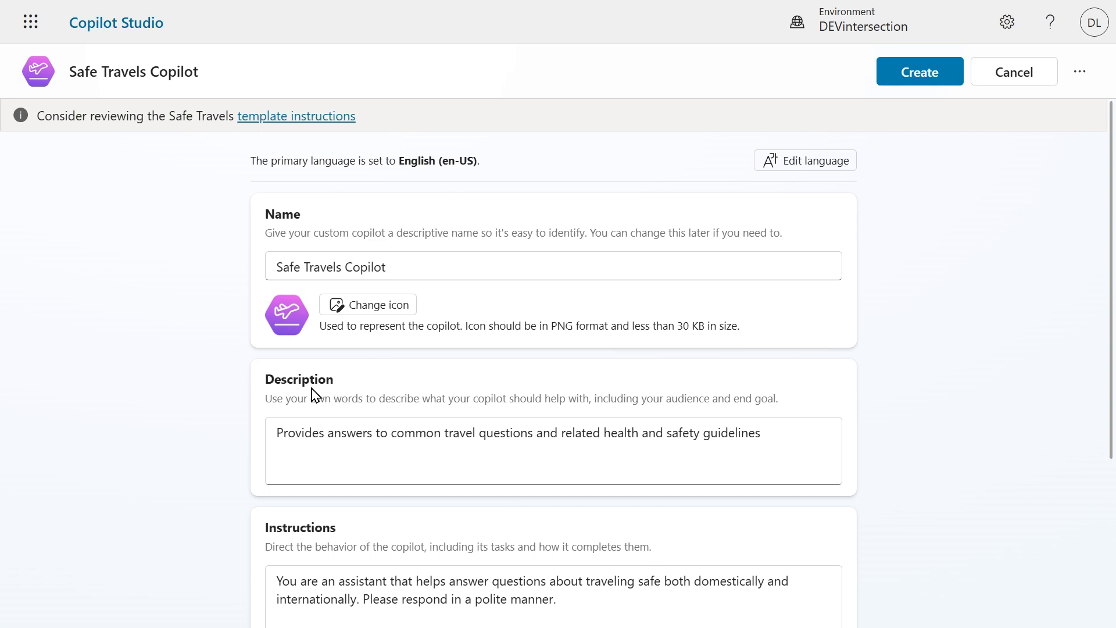
mouse_move(268, 206)
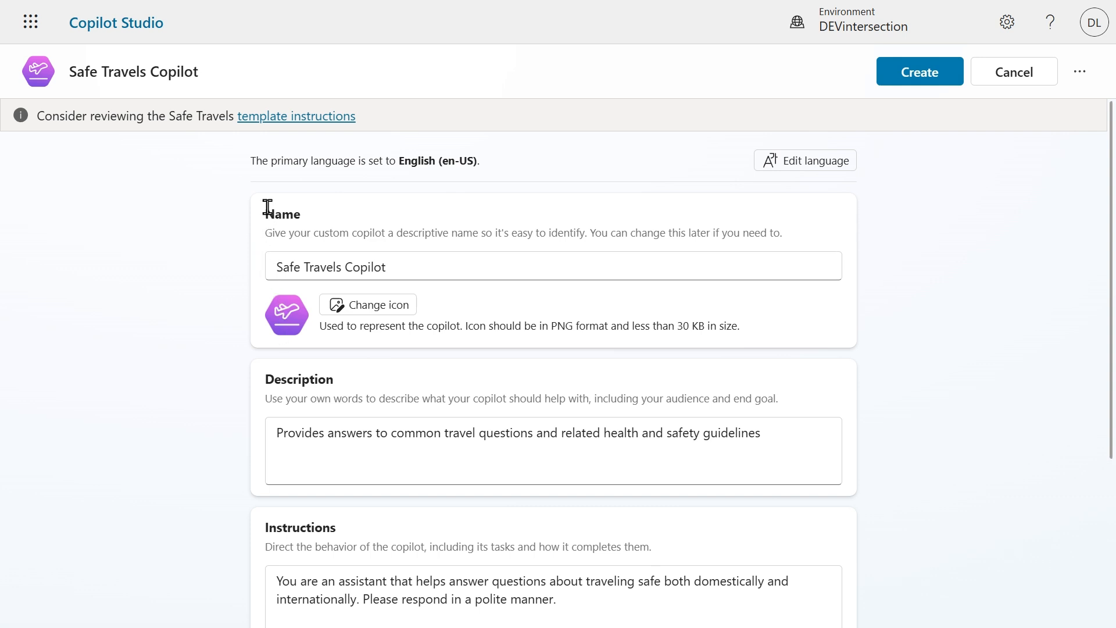
mouse_move(297, 116)
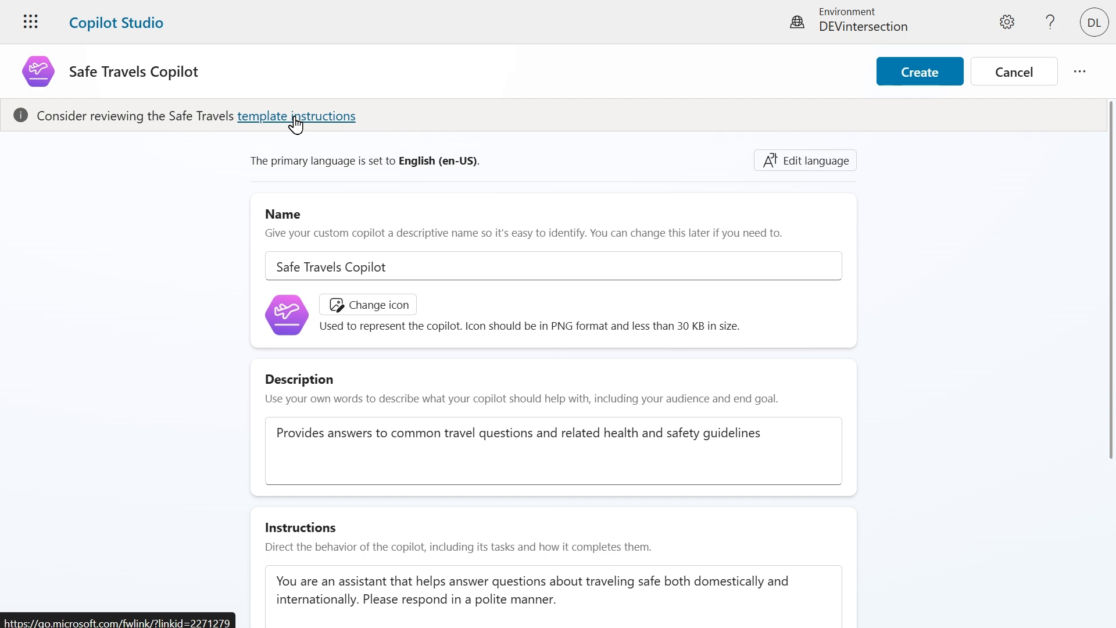
mouse_move(902, 271)
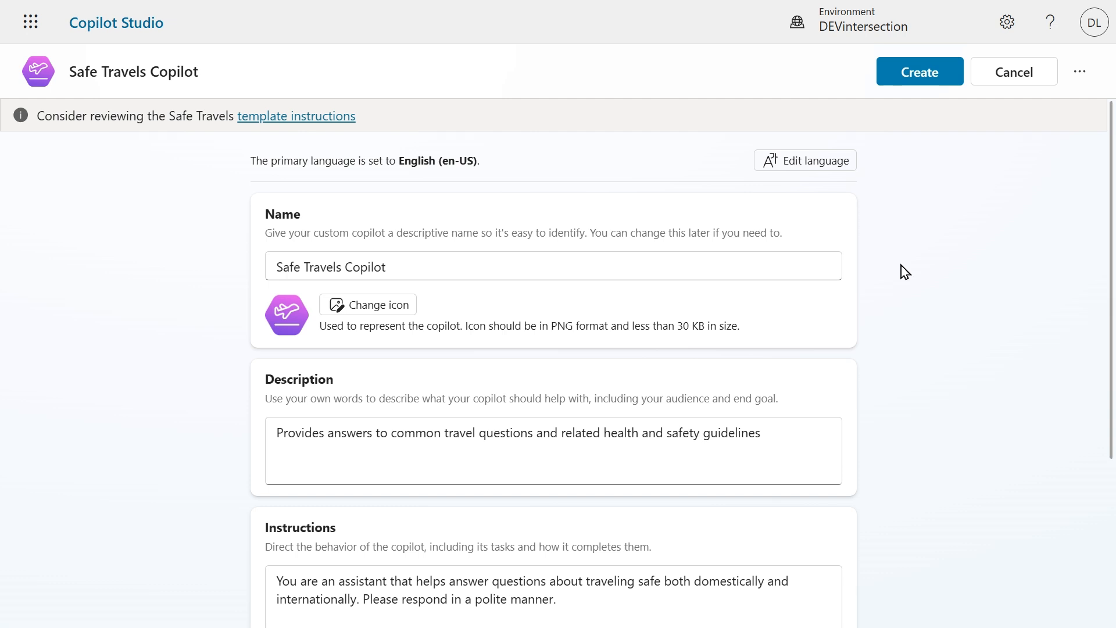
scroll("down", 3)
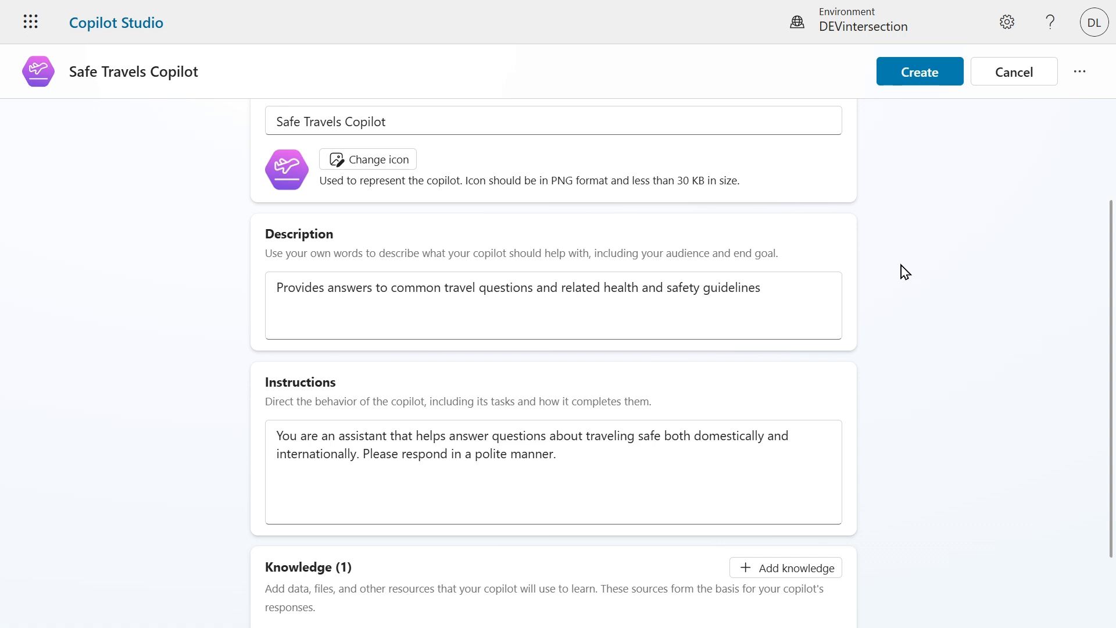
scroll("down", 3)
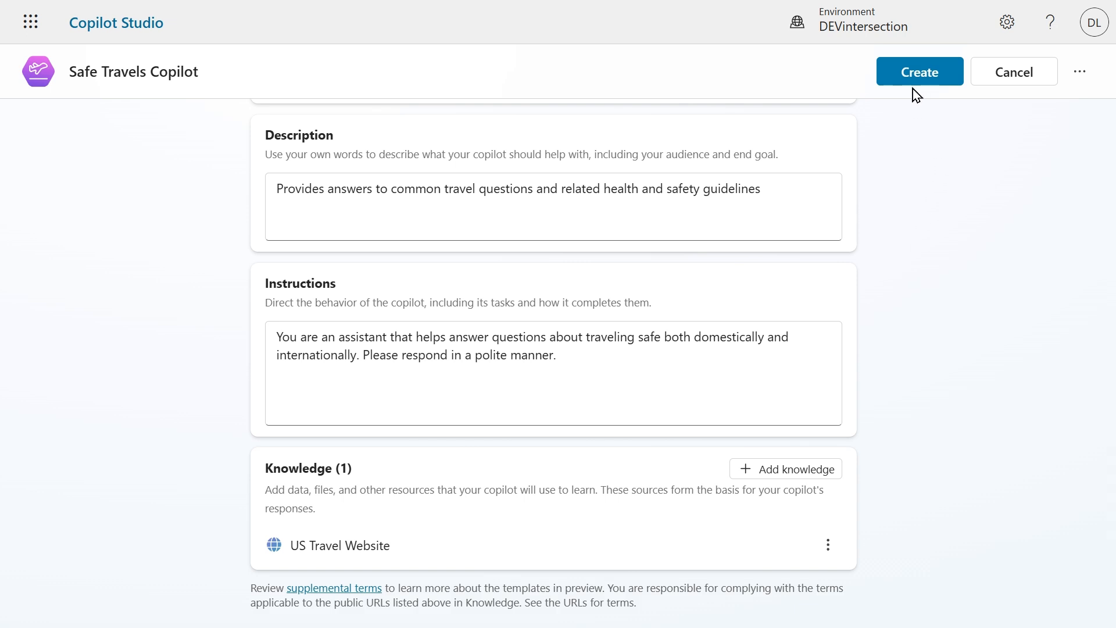
Create the Safe Travels Copilot and ask it 'What is the US Visa Policy?' in the test pane
left_click(918, 71)
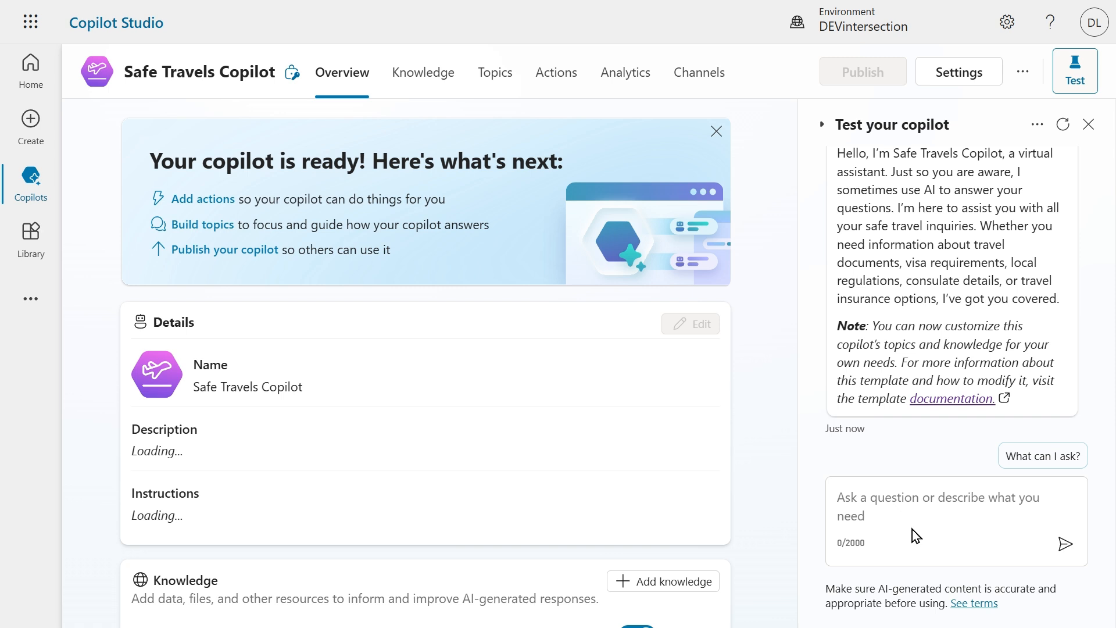
left_click(926, 506)
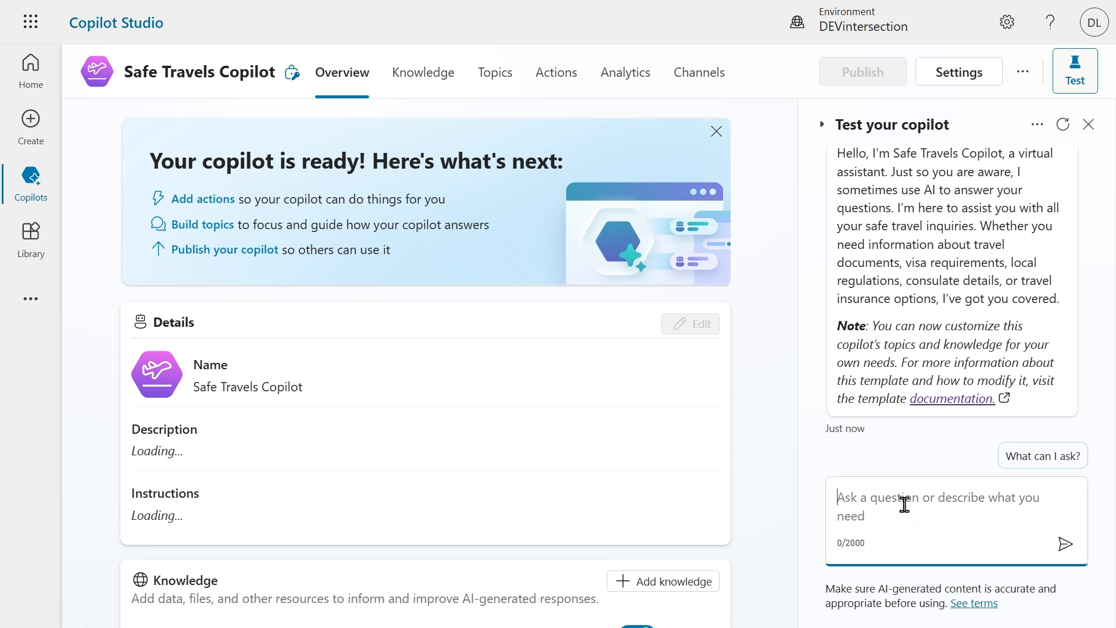
type("What is the")
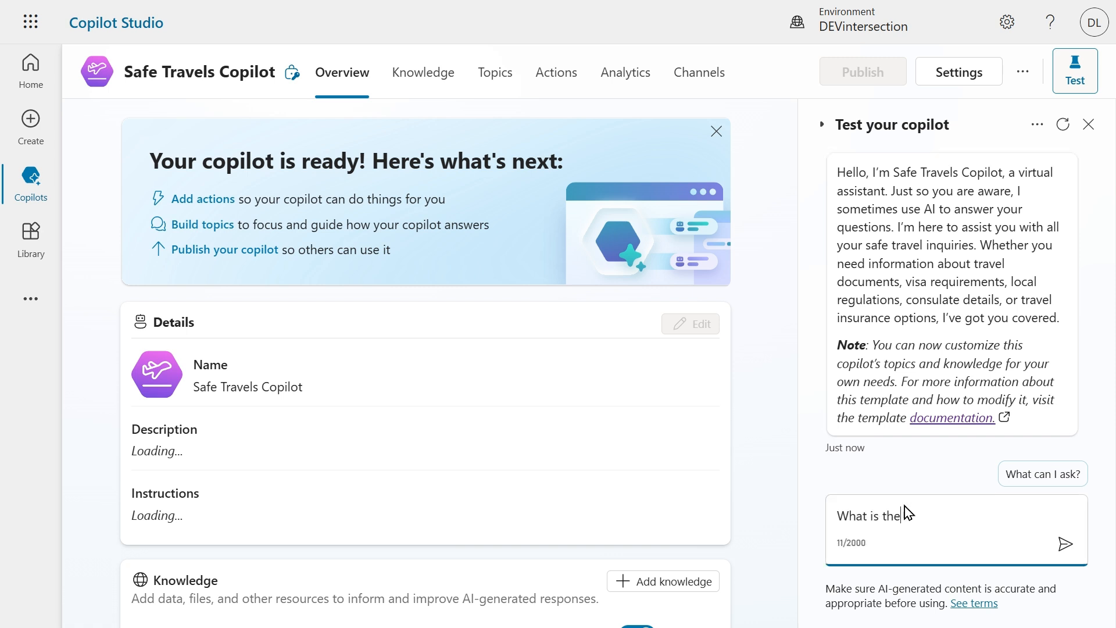
type("US Visa Policy?")
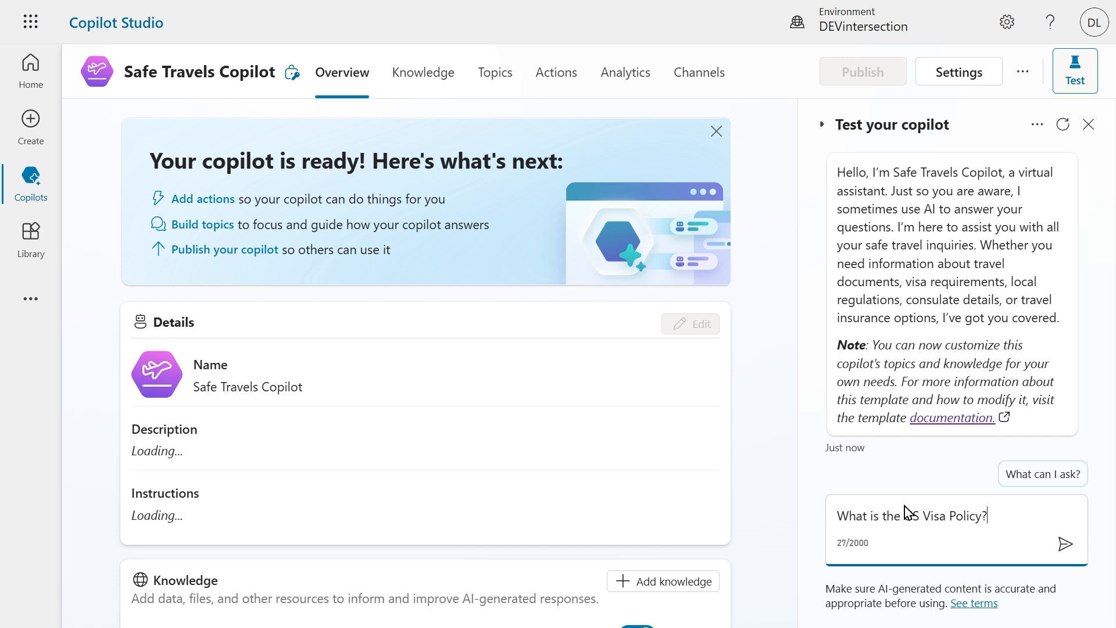
left_click(1066, 544)
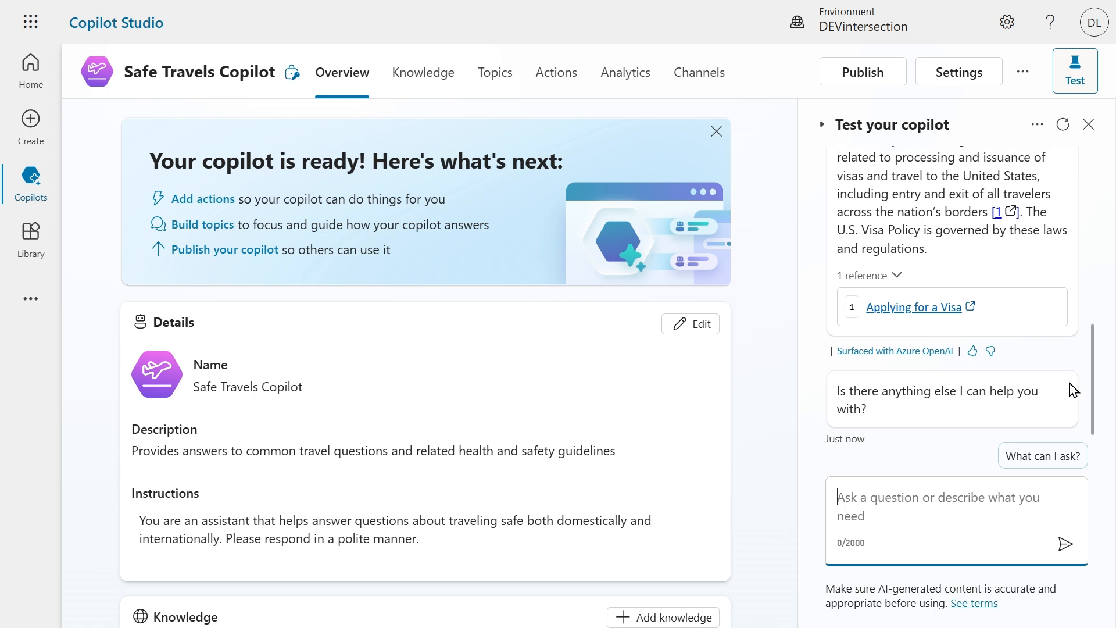
Review the cited answer and check its Applying for a Visa reference
scroll("up", 3)
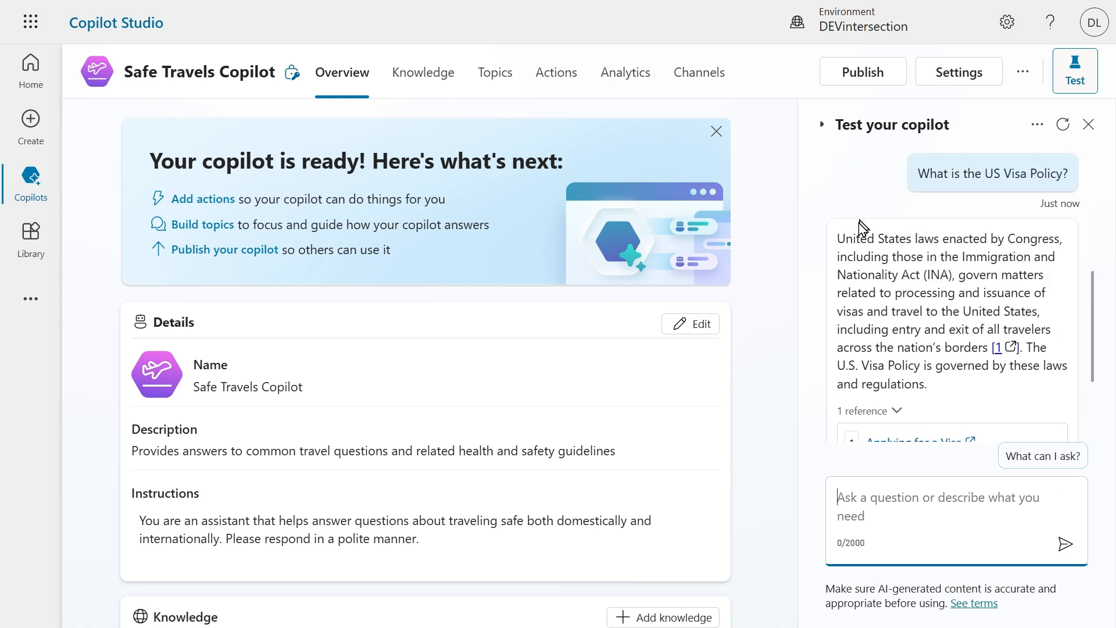
scroll("down", 3)
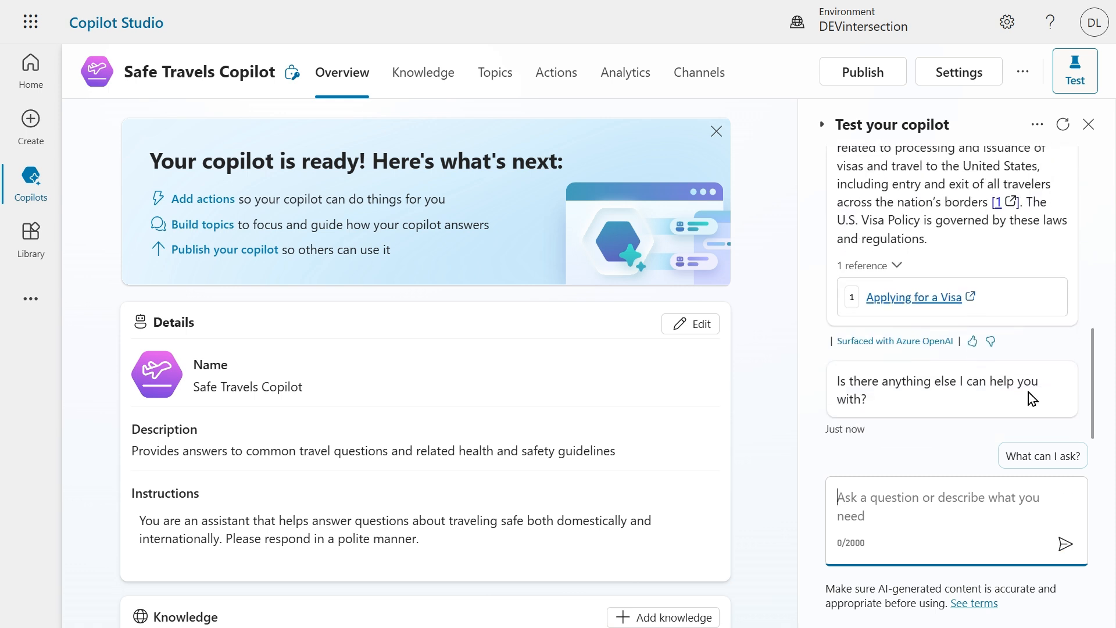
mouse_move(914, 297)
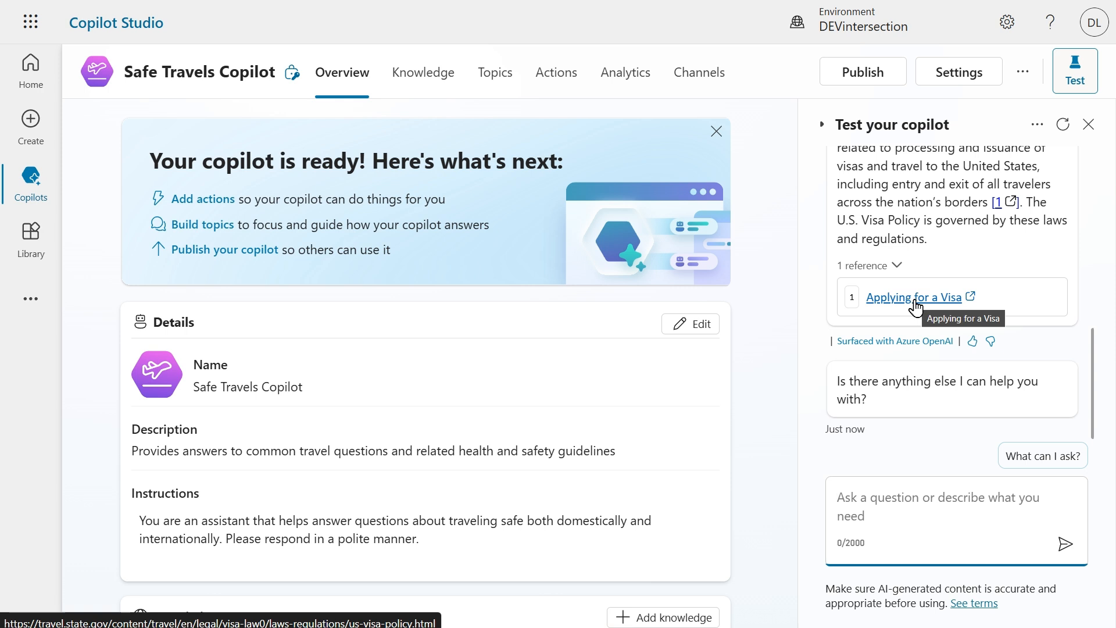
left_click(925, 506)
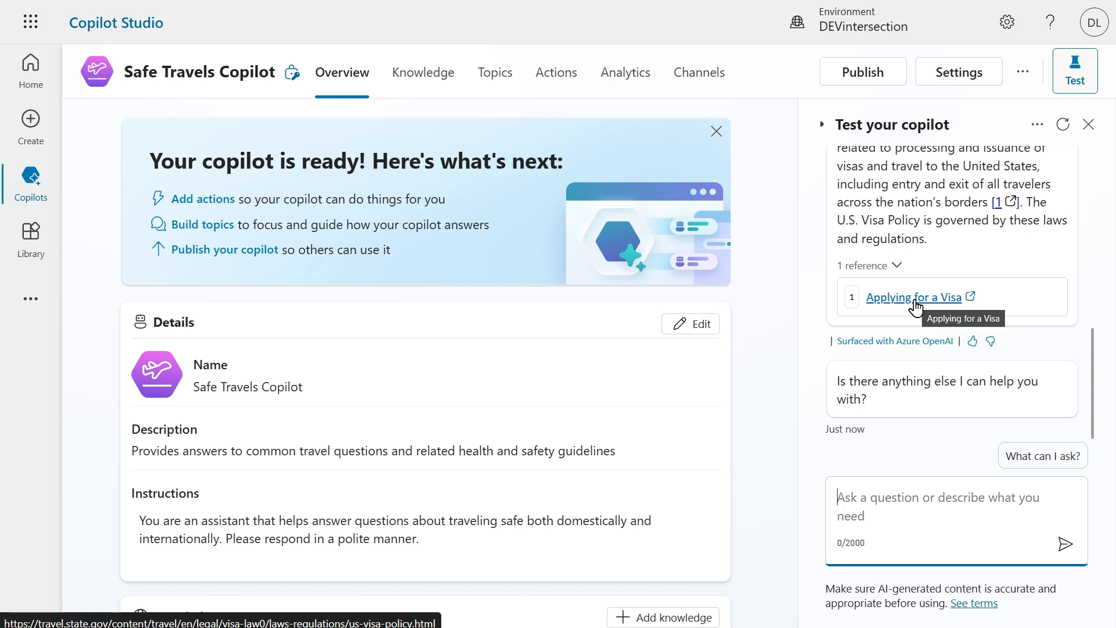
mouse_move(495, 72)
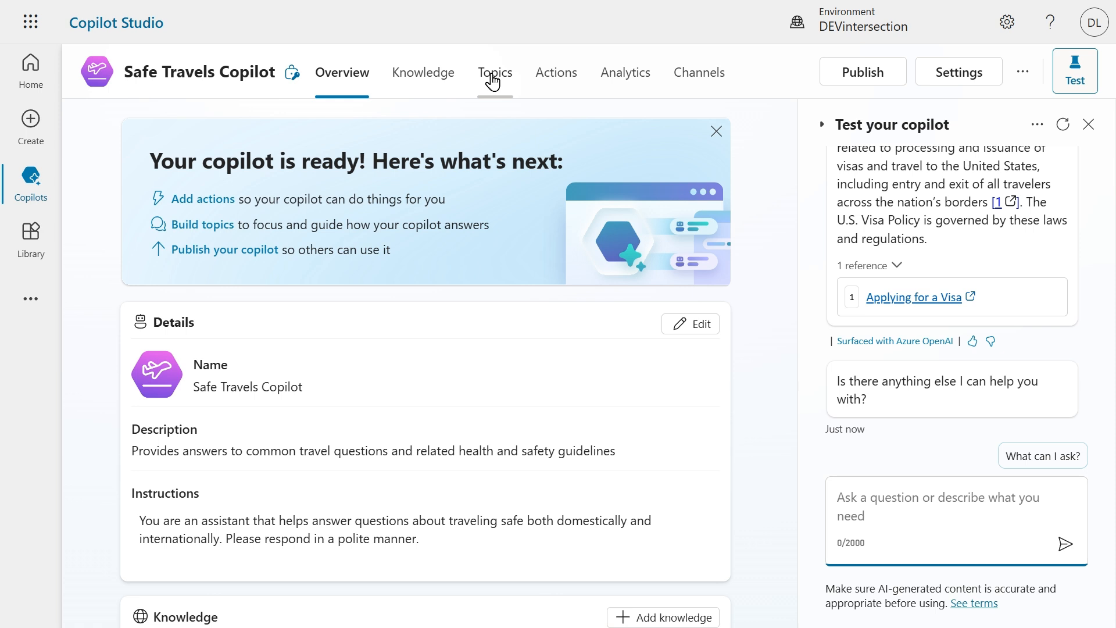
From the Topics list, add a new topic from blank and name it Travel Plans
left_click(495, 72)
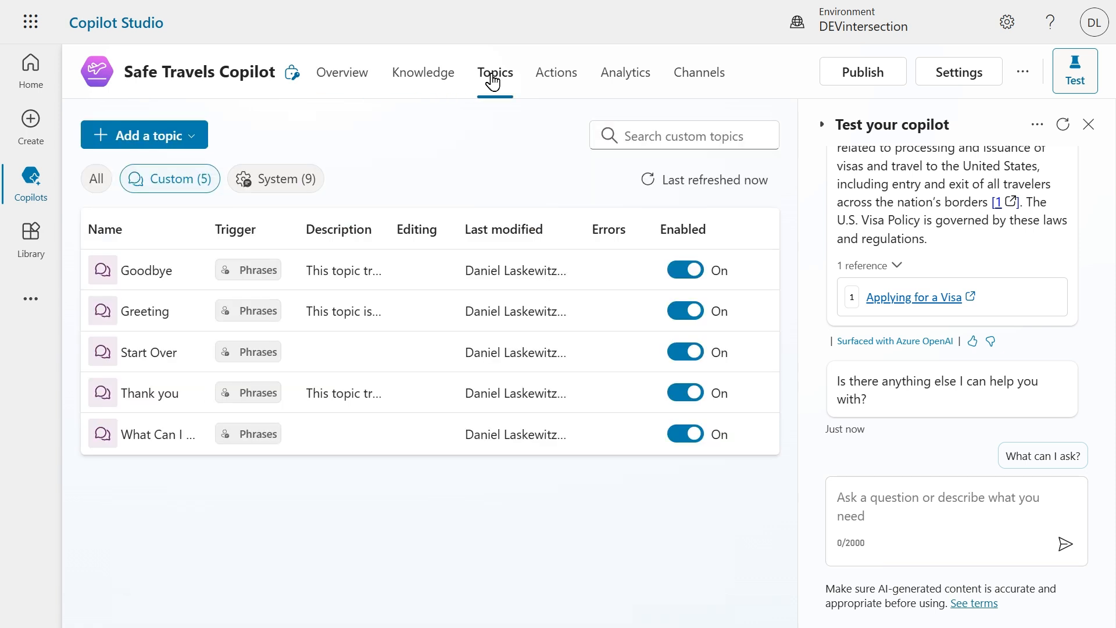
left_click(144, 135)
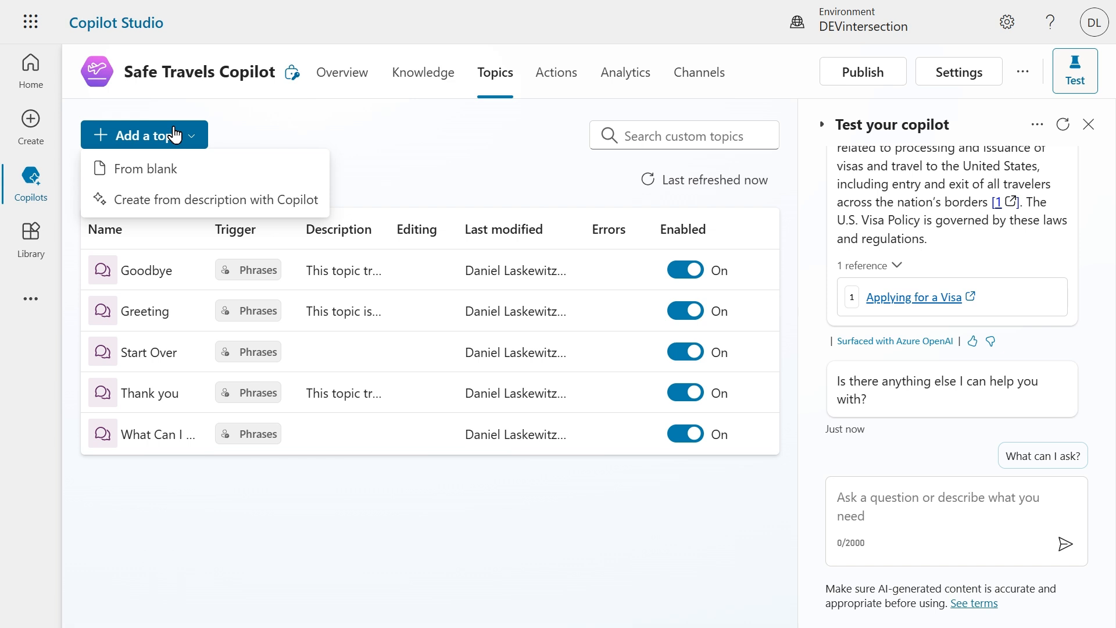
mouse_move(218, 169)
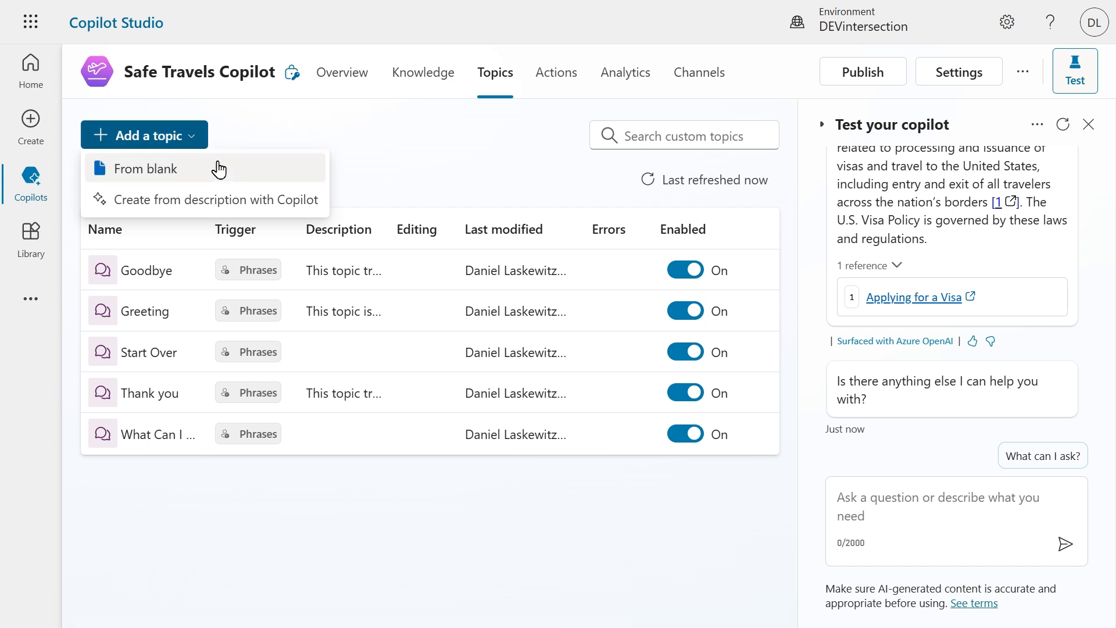
left_click(144, 169)
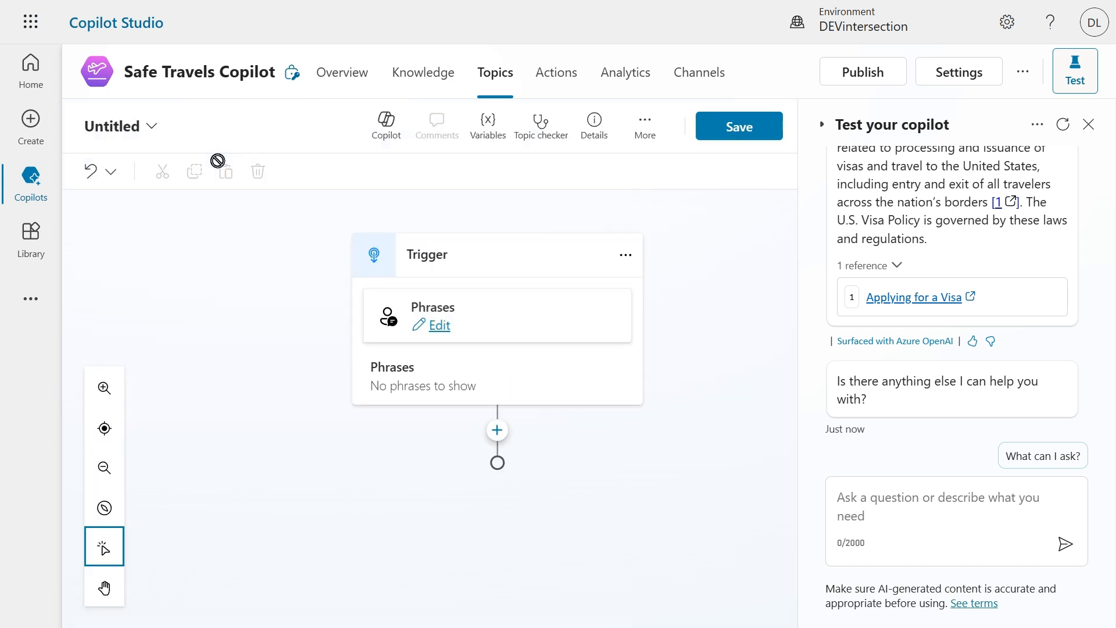
mouse_move(207, 235)
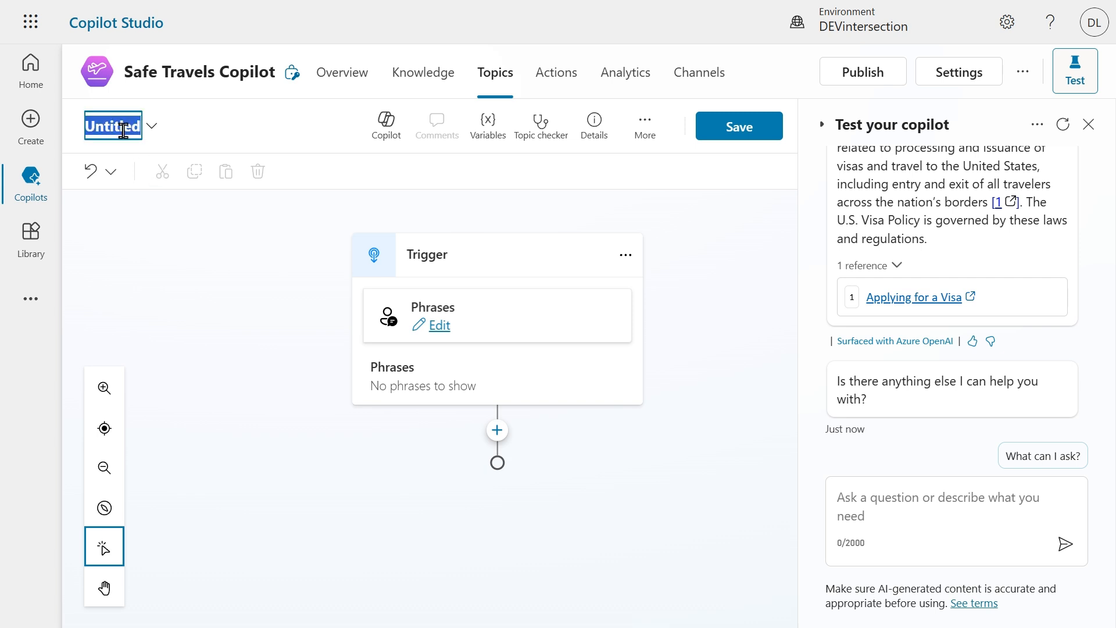
type("Travel Plans")
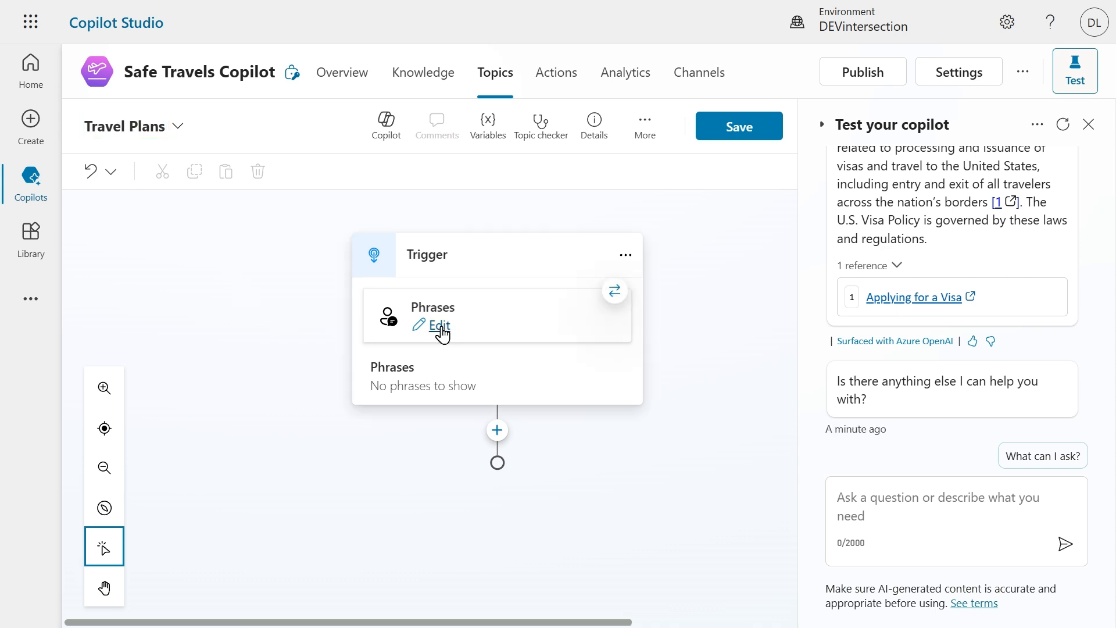
Add 'Can you help me build a travel plan' as a second trigger phrase and close the Phrases panel
left_click(439, 324)
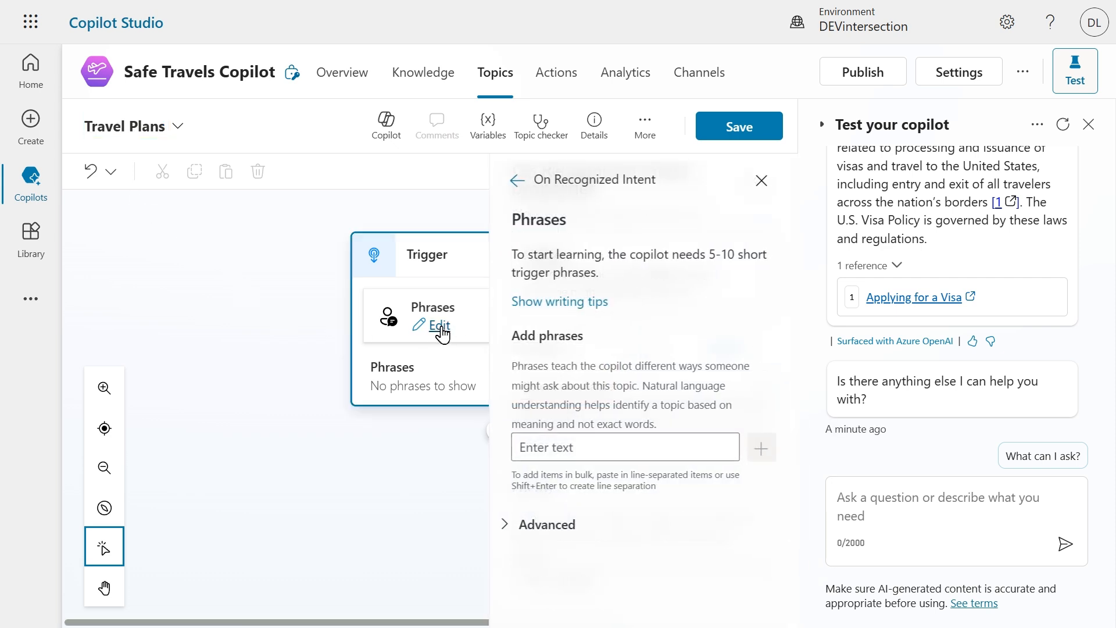
left_click(624, 447)
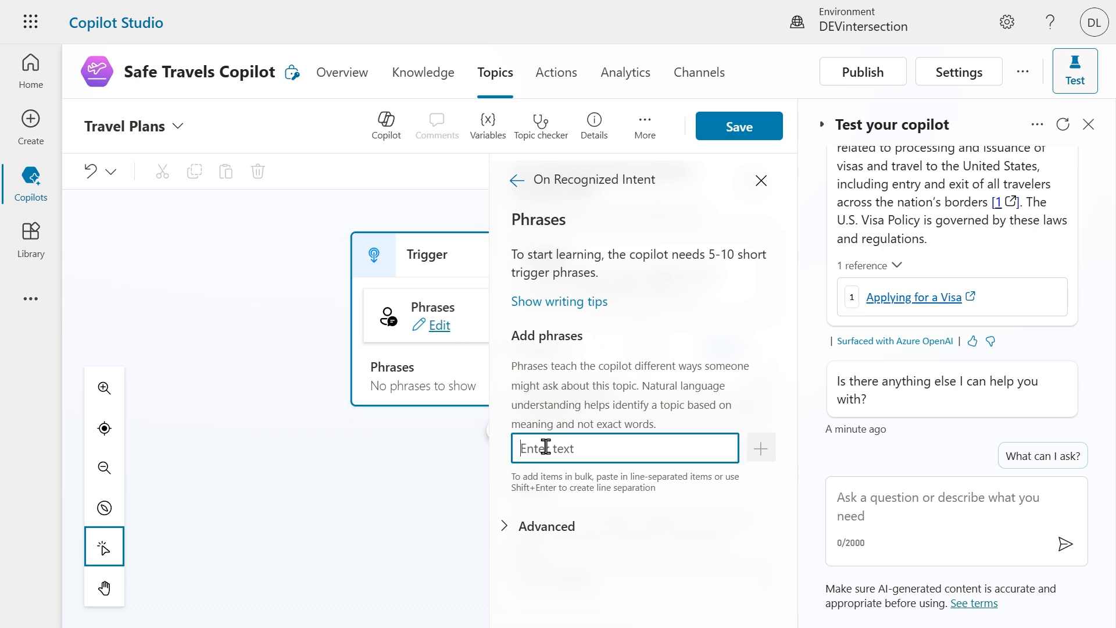
type("Travel Pl")
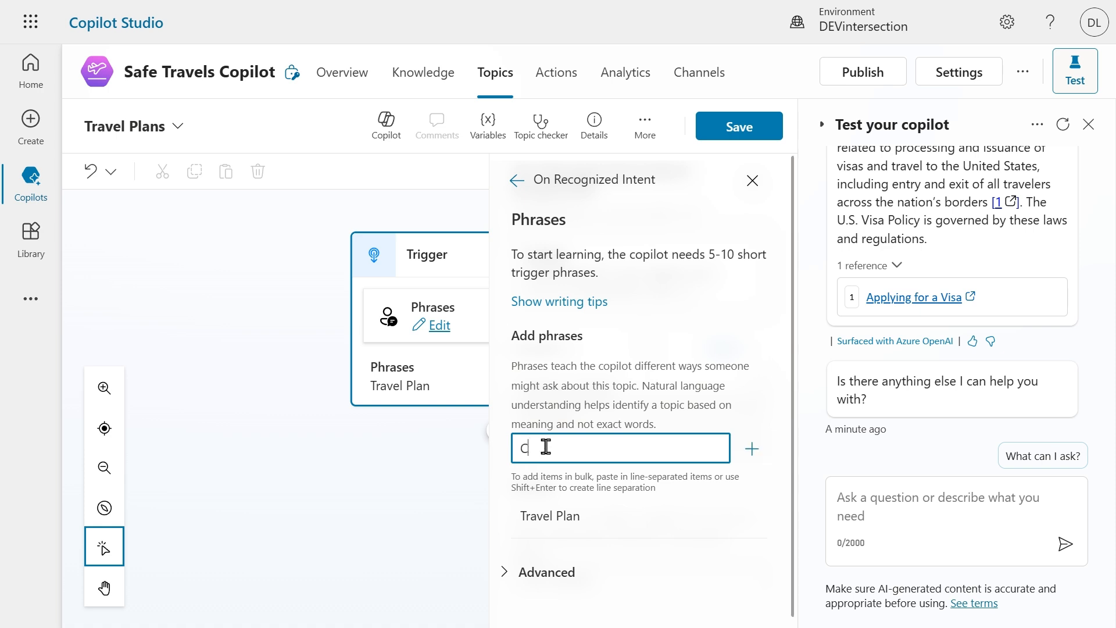
type("Can you help me build a trave")
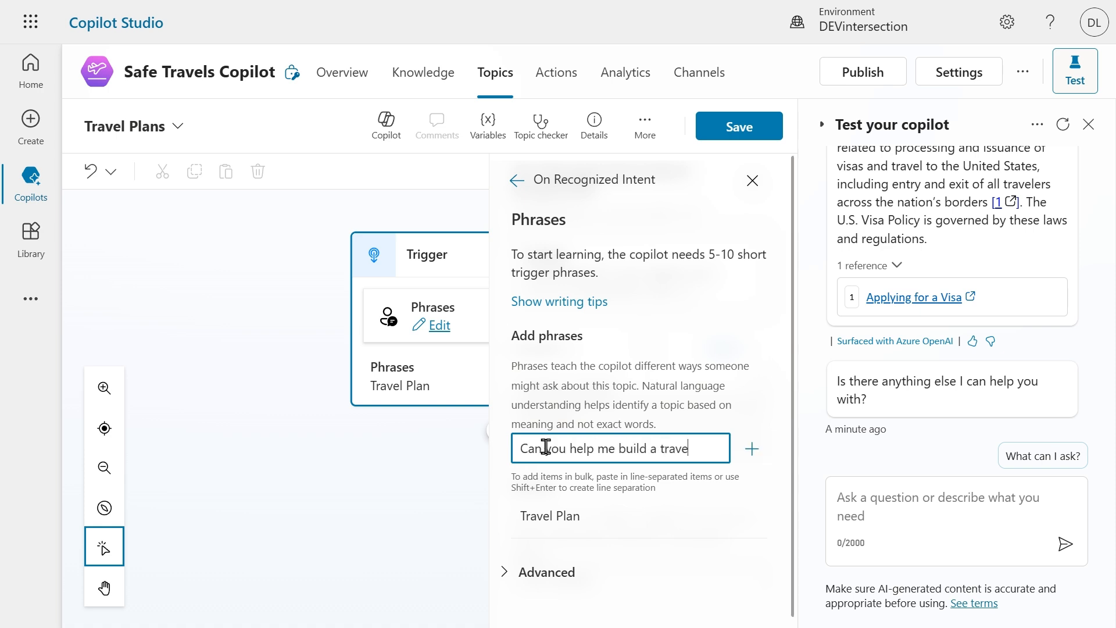
left_click(753, 449)
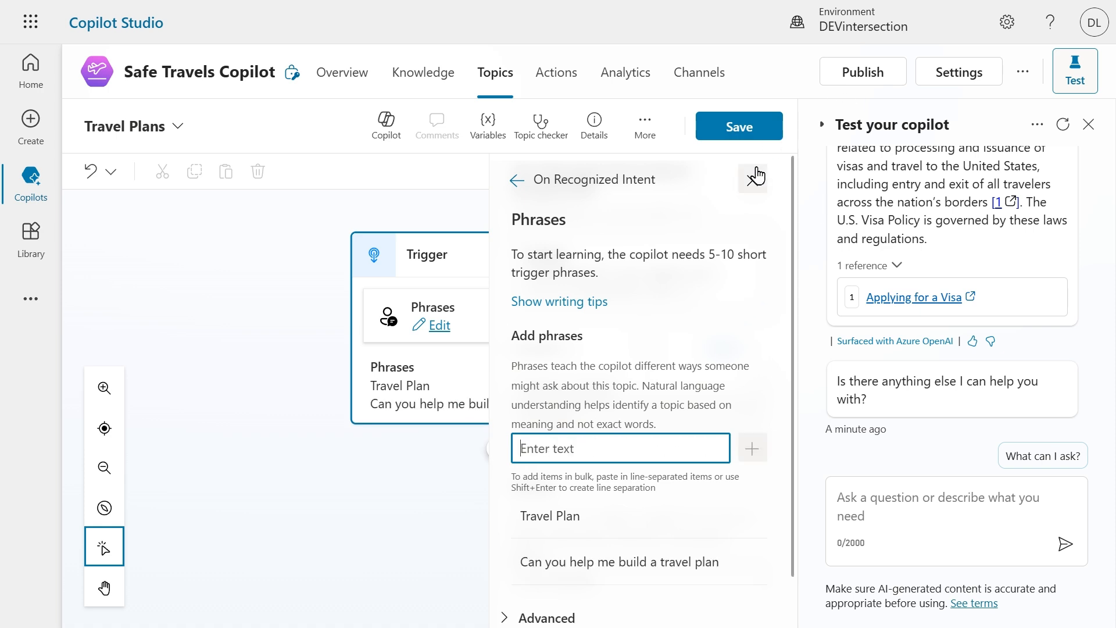
left_click(753, 178)
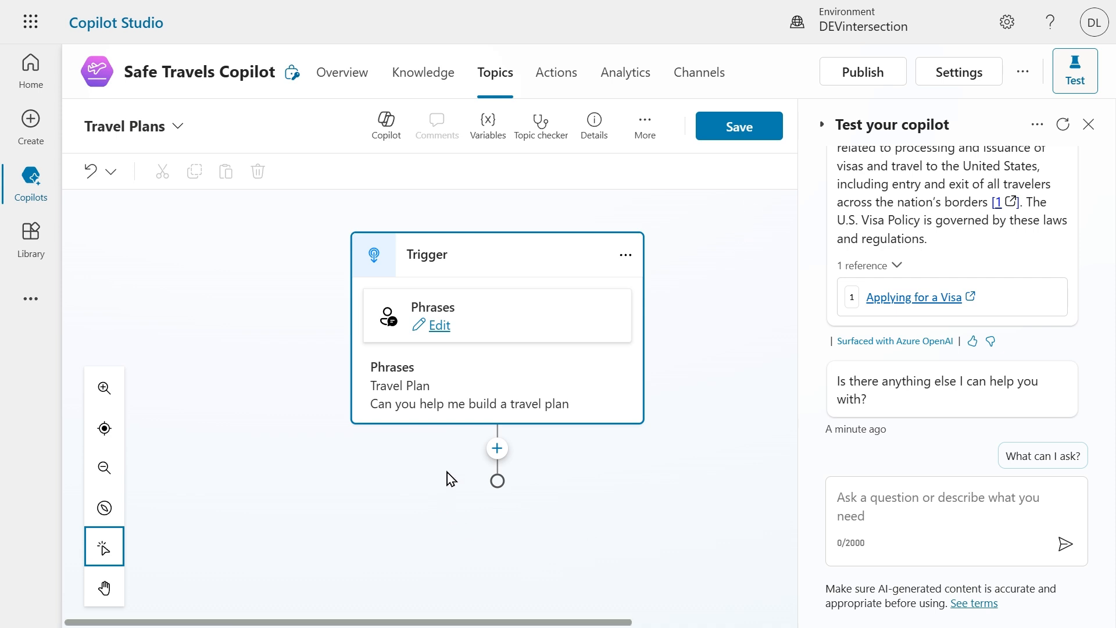
Insert an Ask with adaptive card node after the trigger with the destination/activities card JSON
left_click(496, 449)
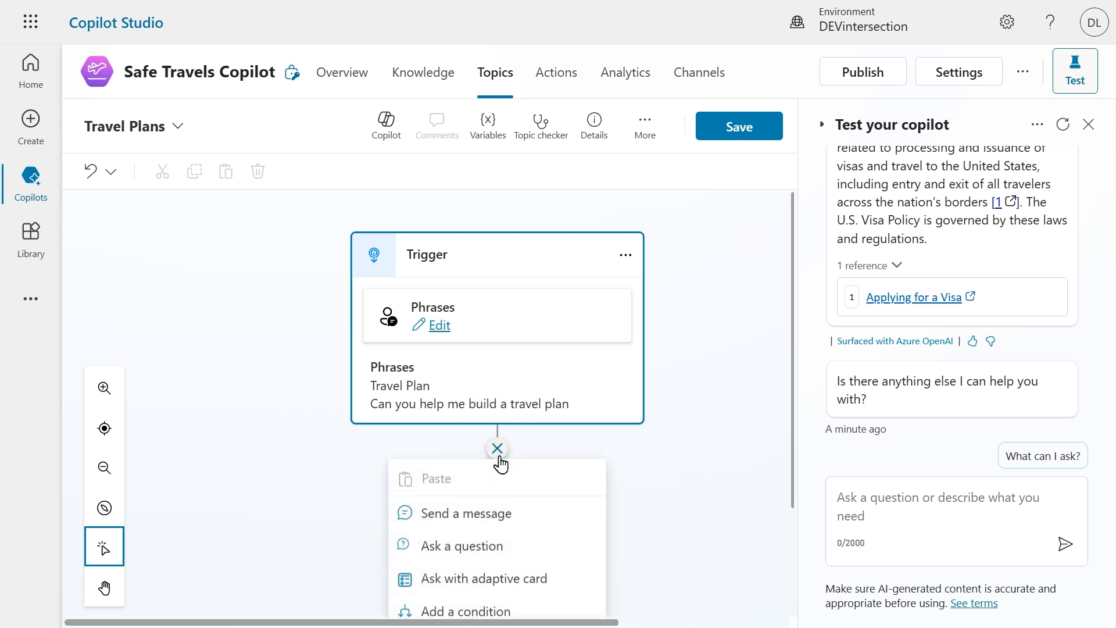
scroll("down", 3)
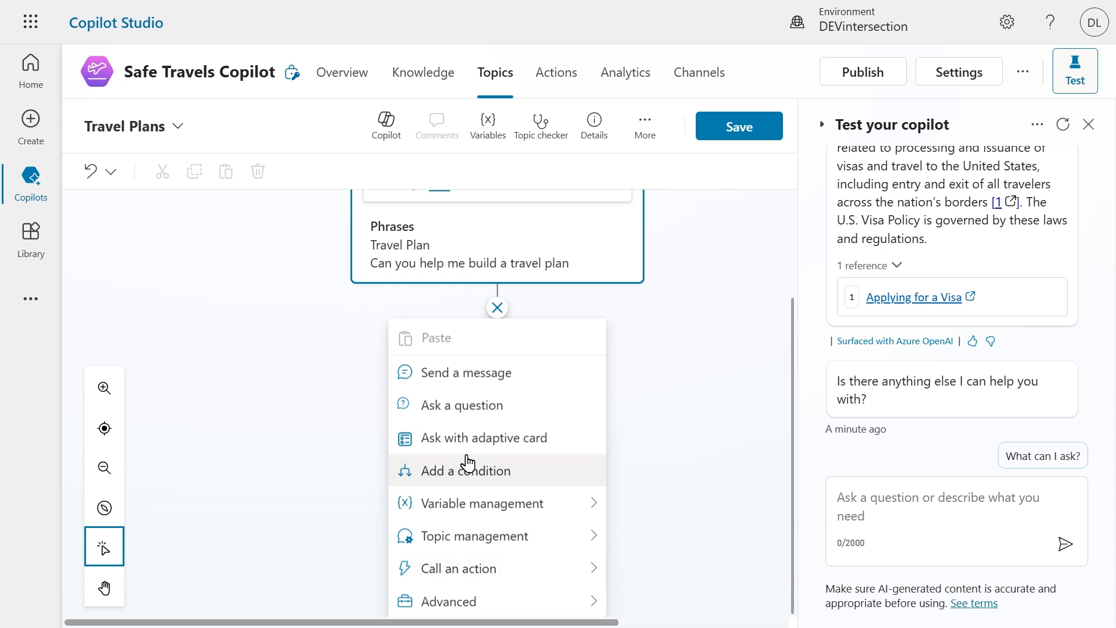
left_click(483, 437)
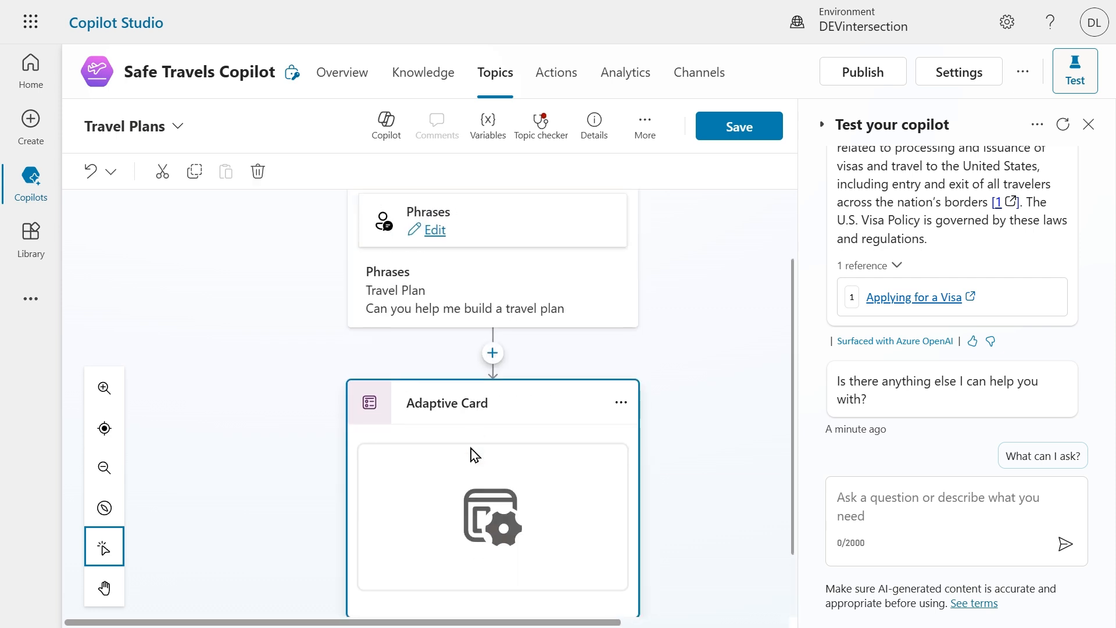
mouse_move(490, 524)
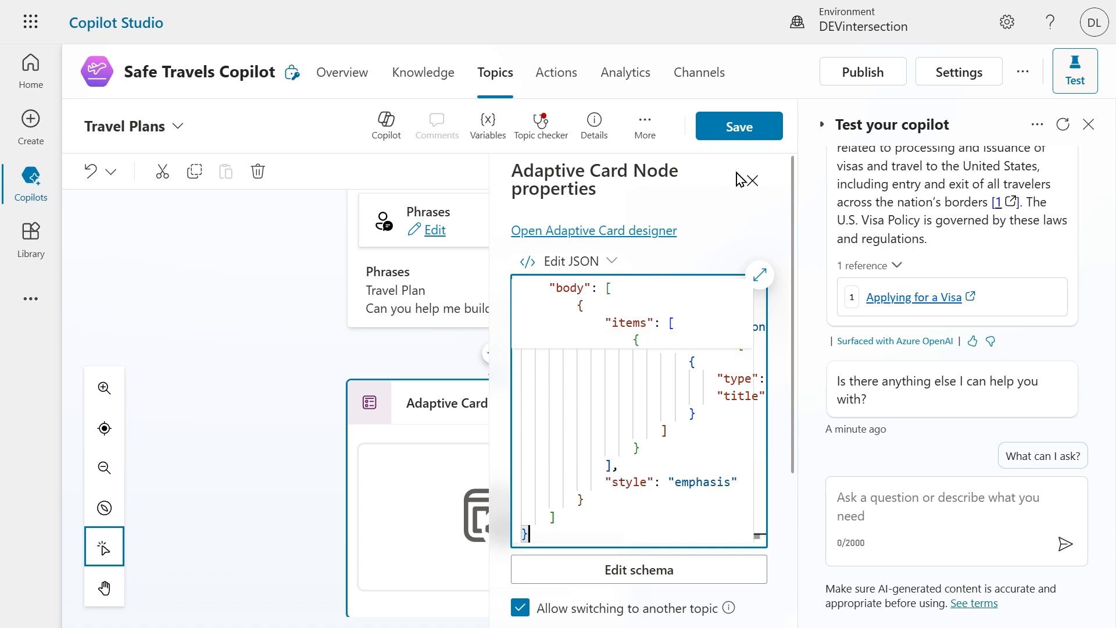
left_click(757, 179)
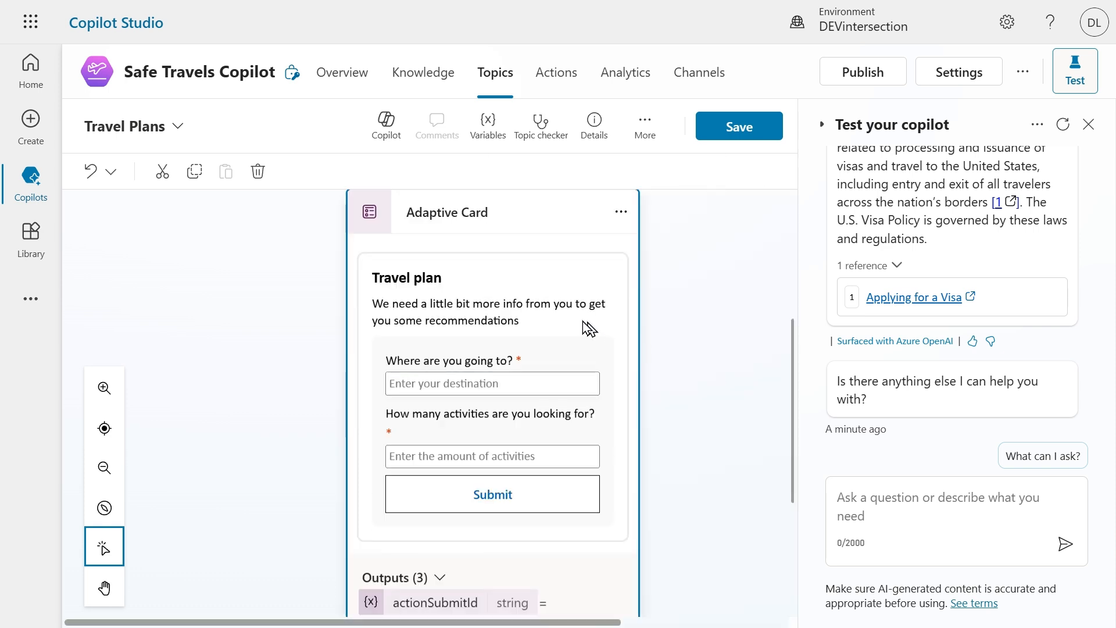
mouse_move(442, 292)
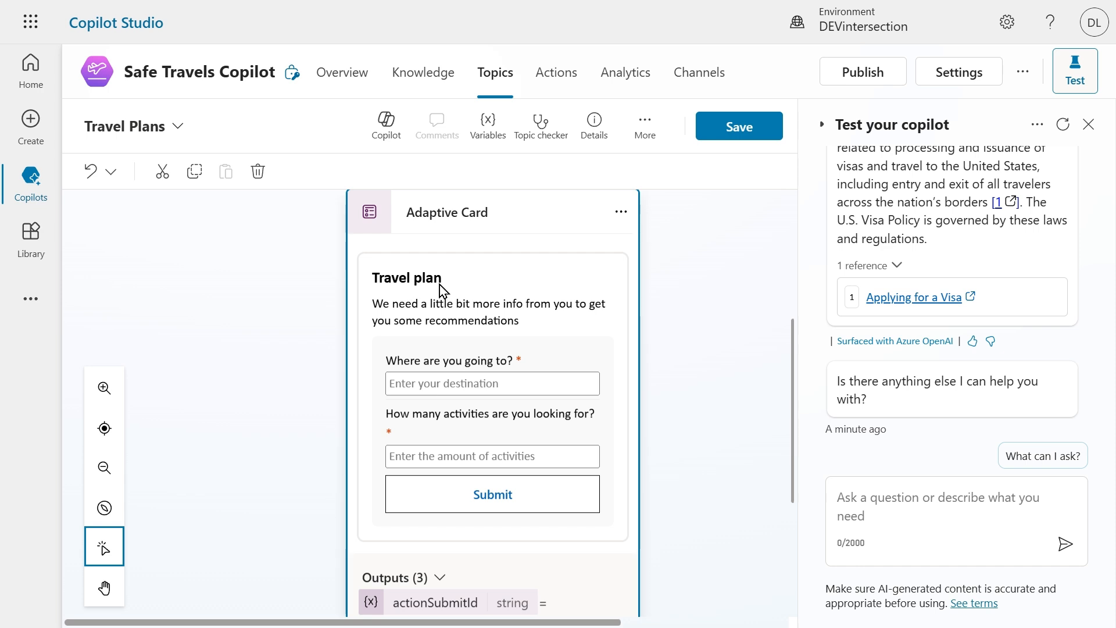
mouse_move(381, 282)
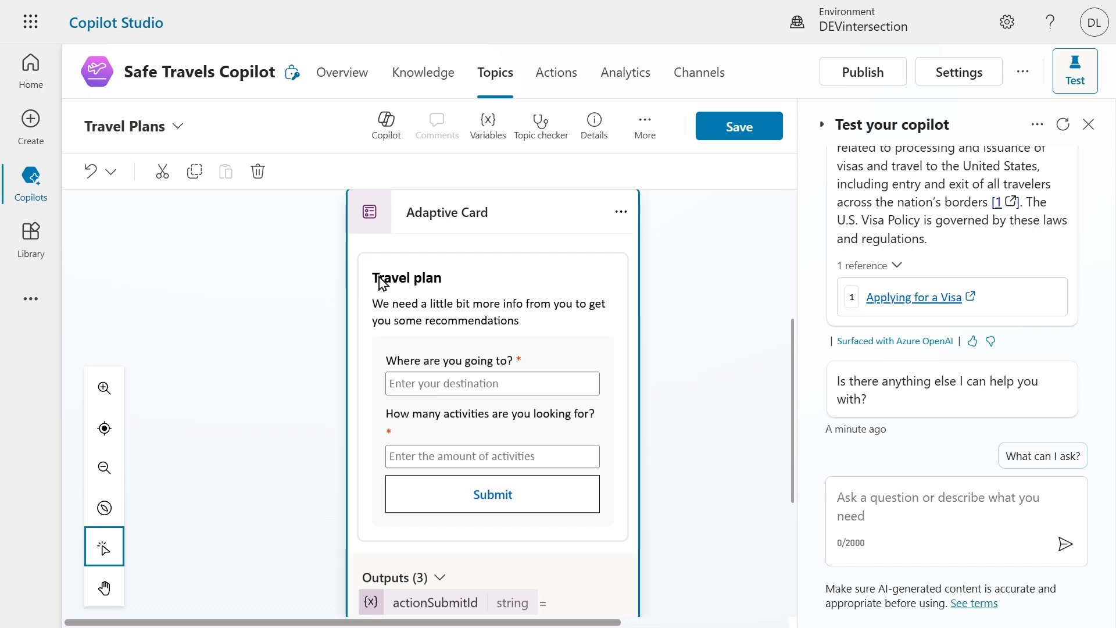
mouse_move(450, 287)
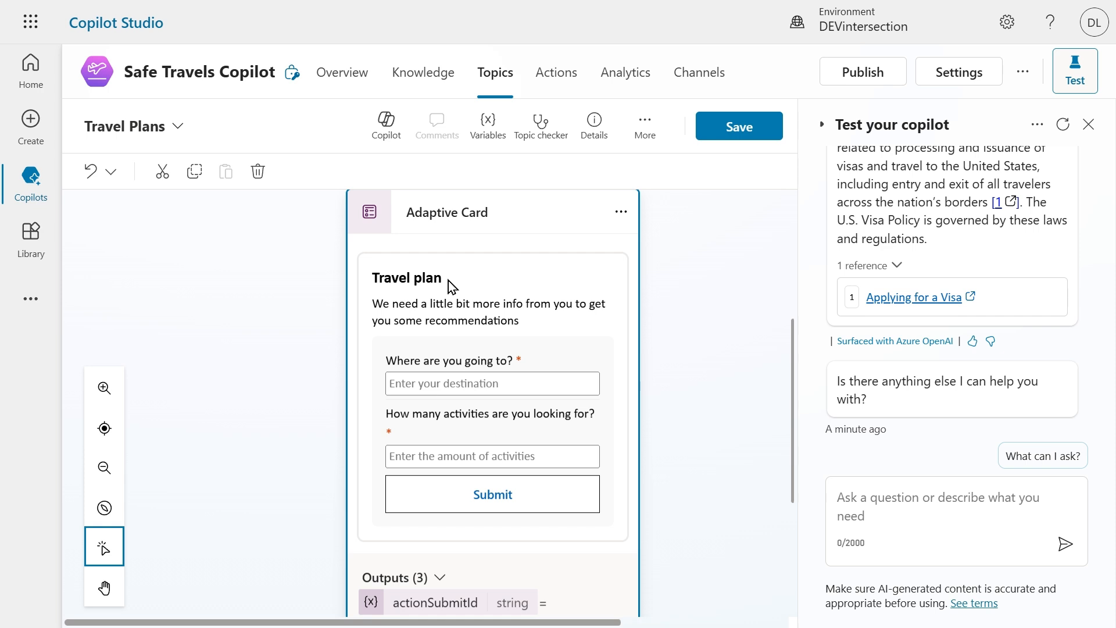
mouse_move(618, 321)
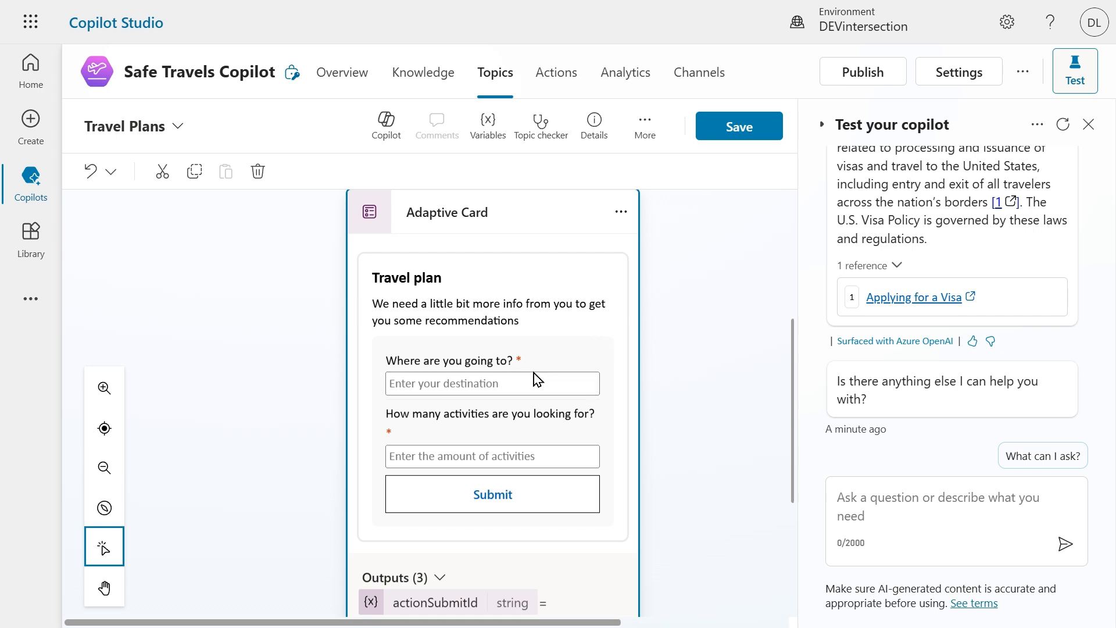
Review the adaptive card node and its outputs actionSubmitId, destination and number
left_click(490, 382)
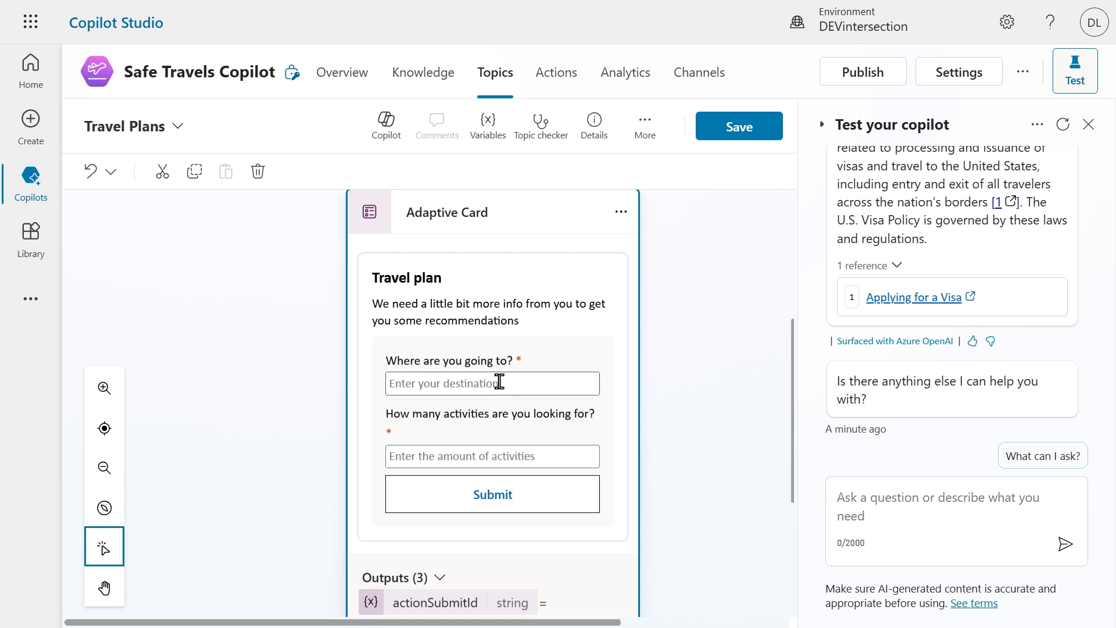
mouse_move(492, 494)
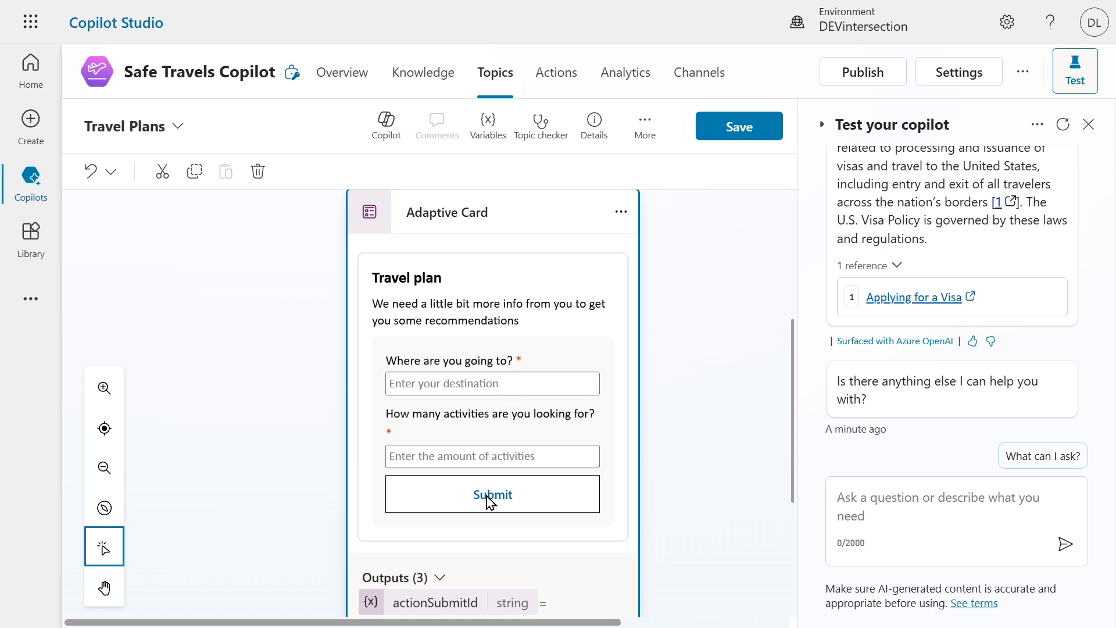
mouse_move(492, 495)
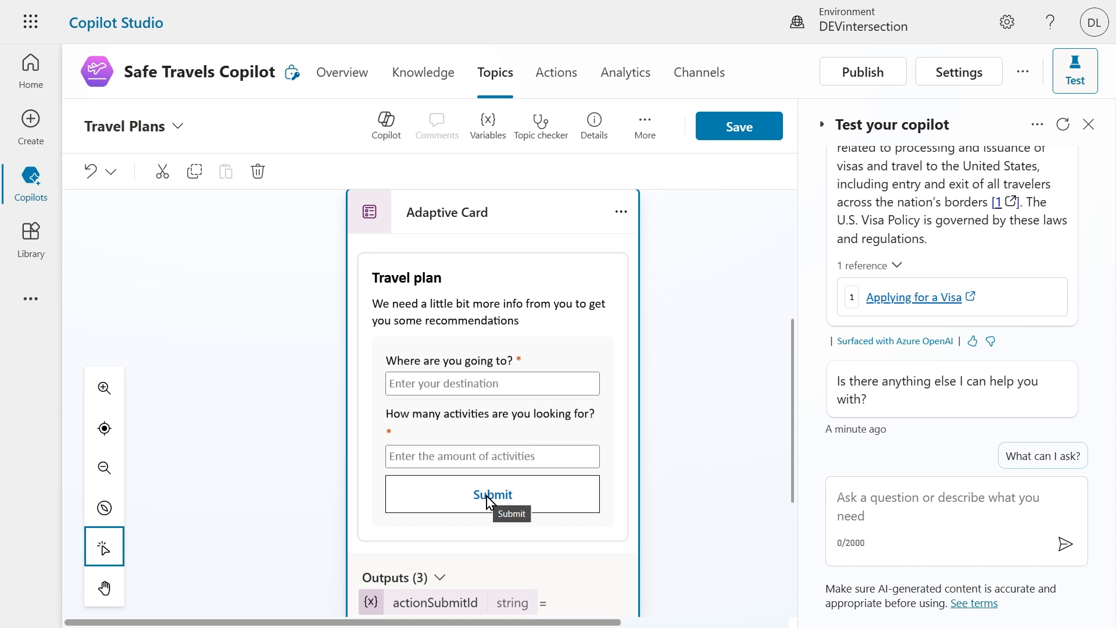
scroll("down", 3)
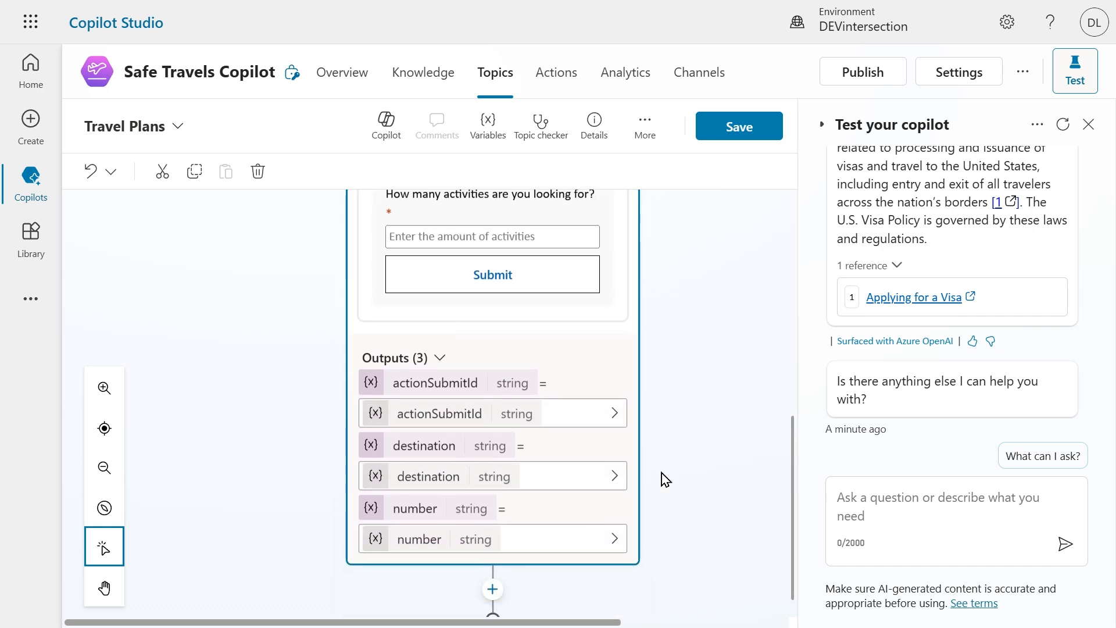
scroll("down", 3)
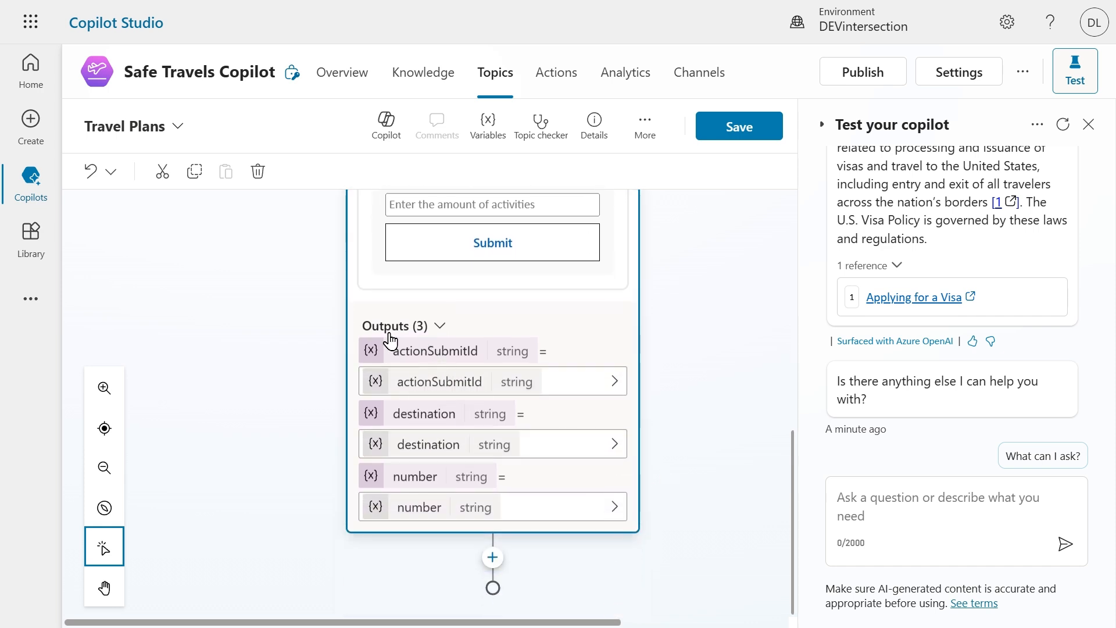
mouse_move(426, 395)
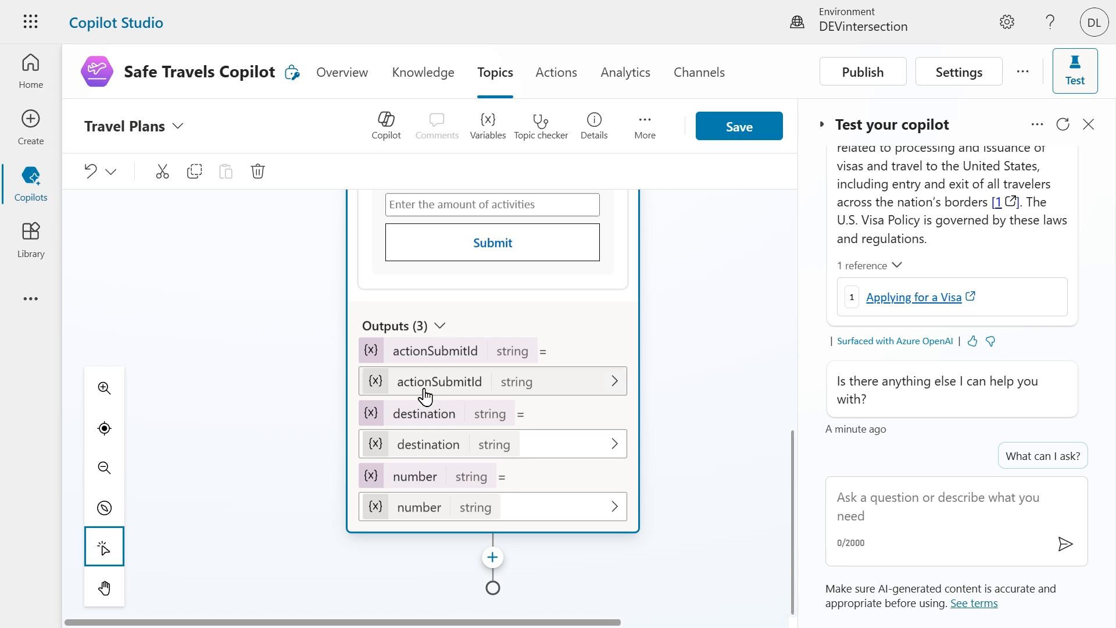
mouse_move(423, 447)
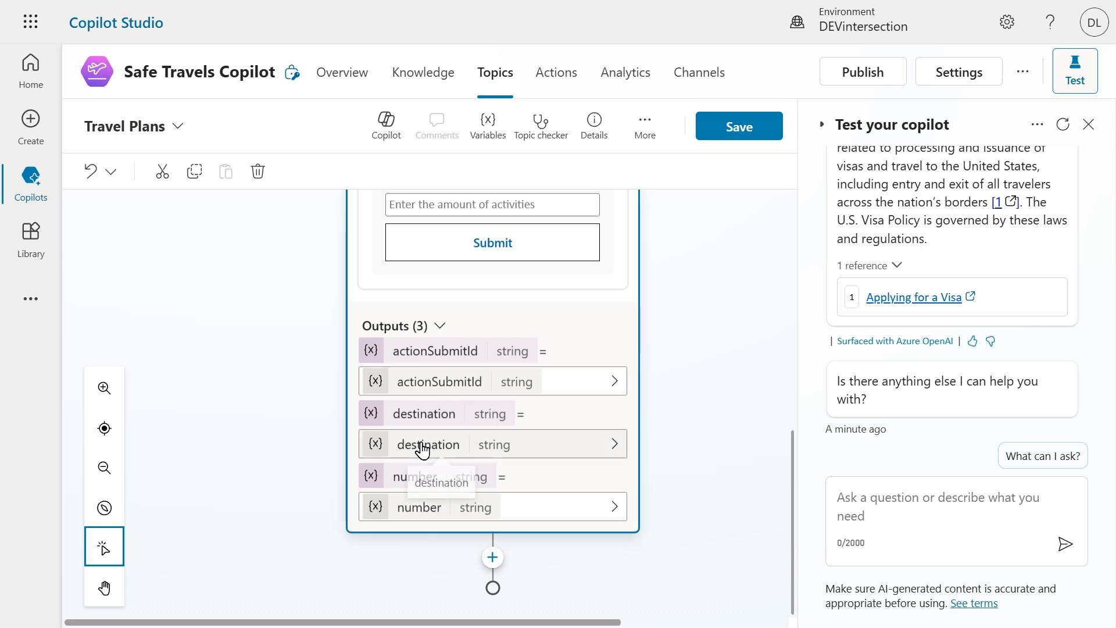
mouse_move(454, 416)
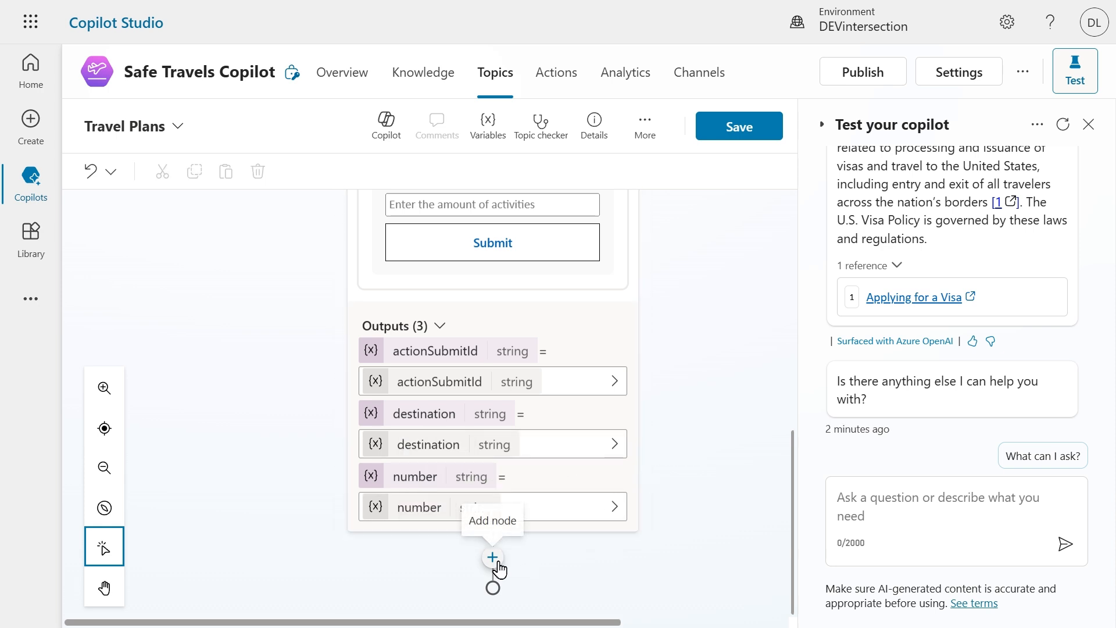
Add a step below the adaptive card and choose Call an action to see selectable actions
left_click(492, 557)
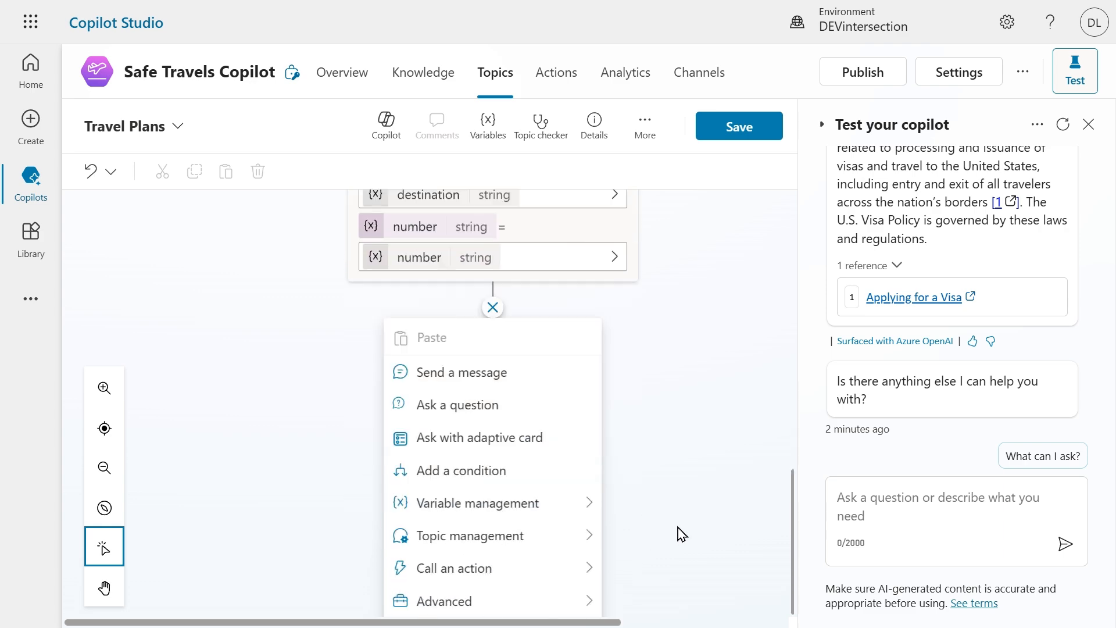
mouse_move(491, 568)
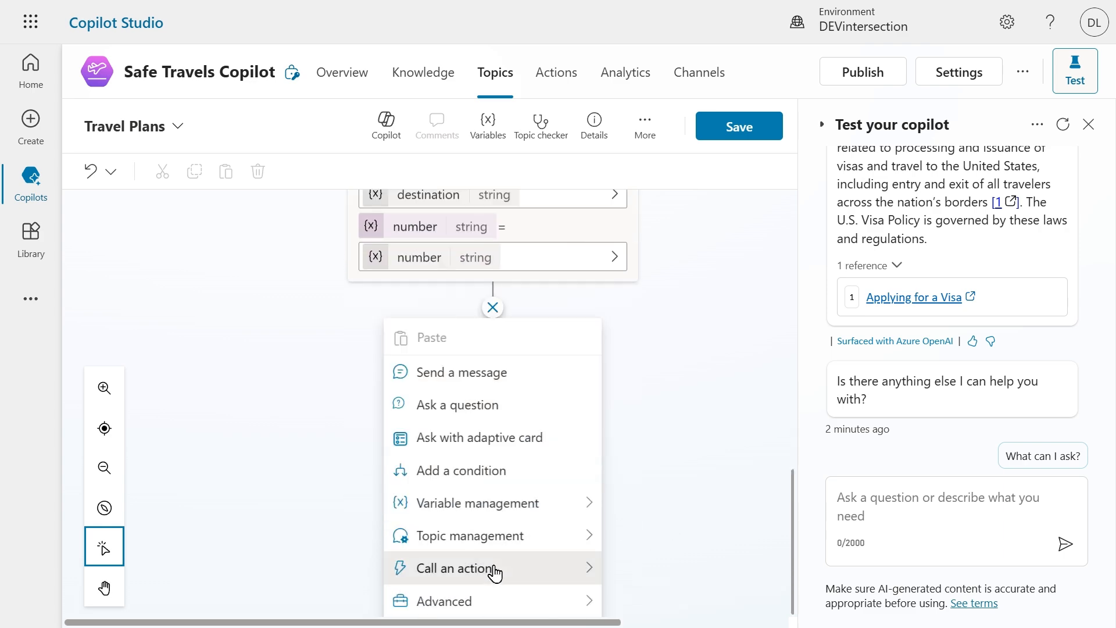
left_click(454, 567)
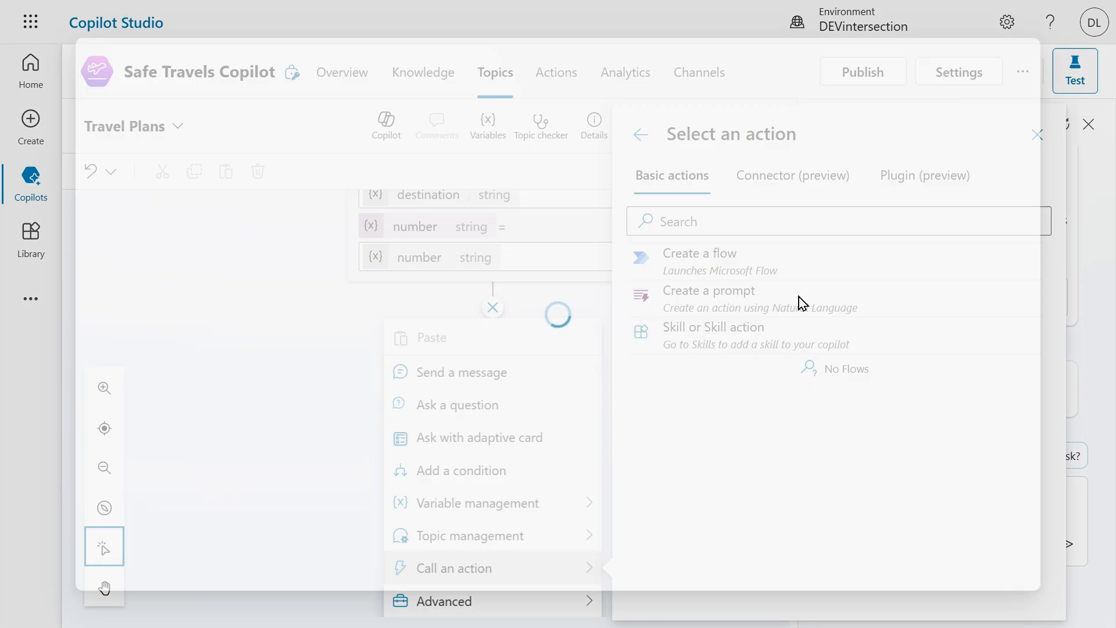
Create a new prompt named Travel Plan asking for [Number] first-time activities in [Destination] as a numbered emoji list with brief descriptions
left_click(708, 291)
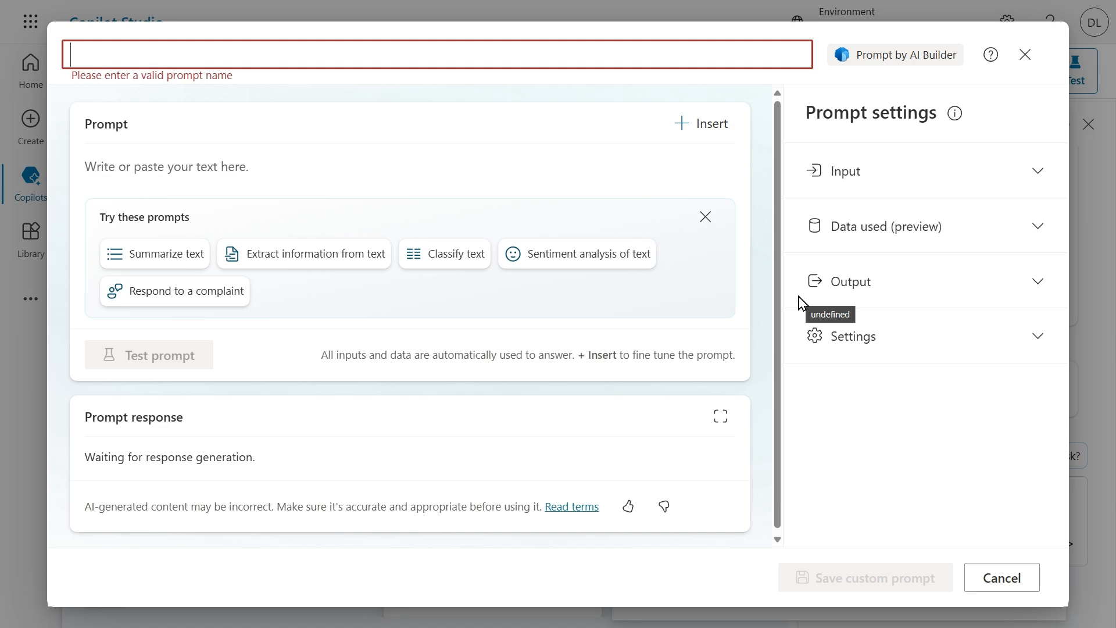
mouse_move(194, 54)
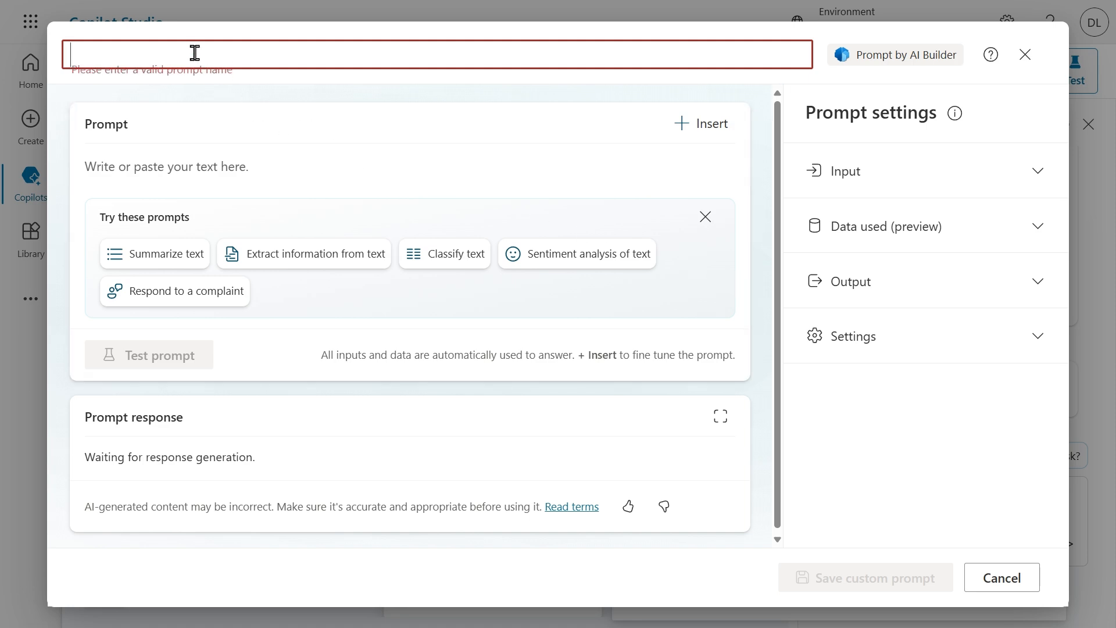
type("Travel Plan")
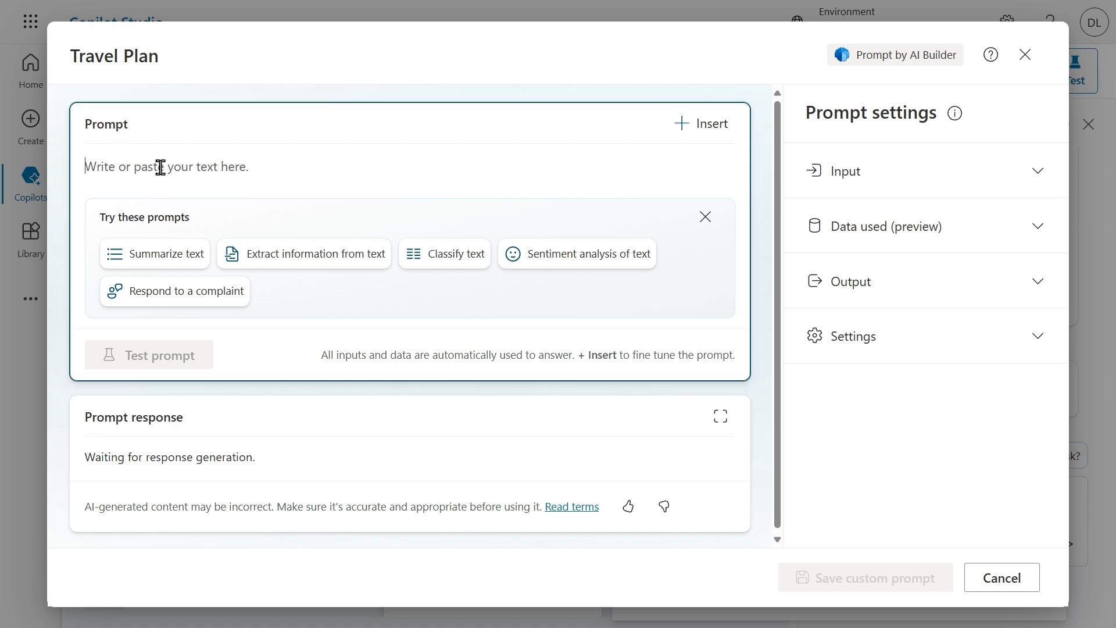
type("Please give")
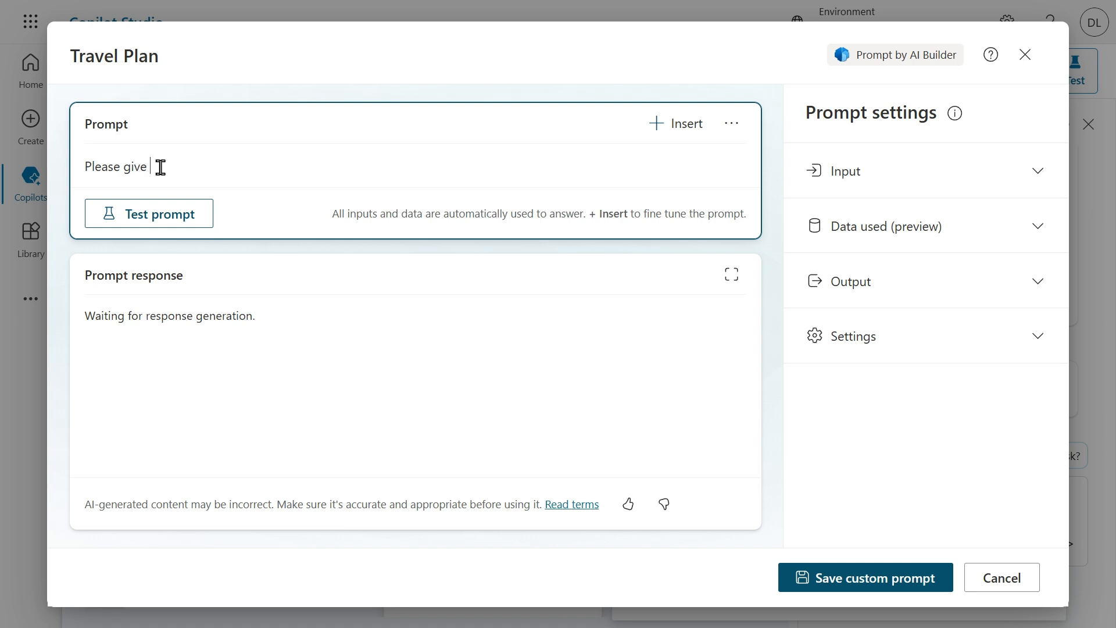
type("me [Number] options for activ")
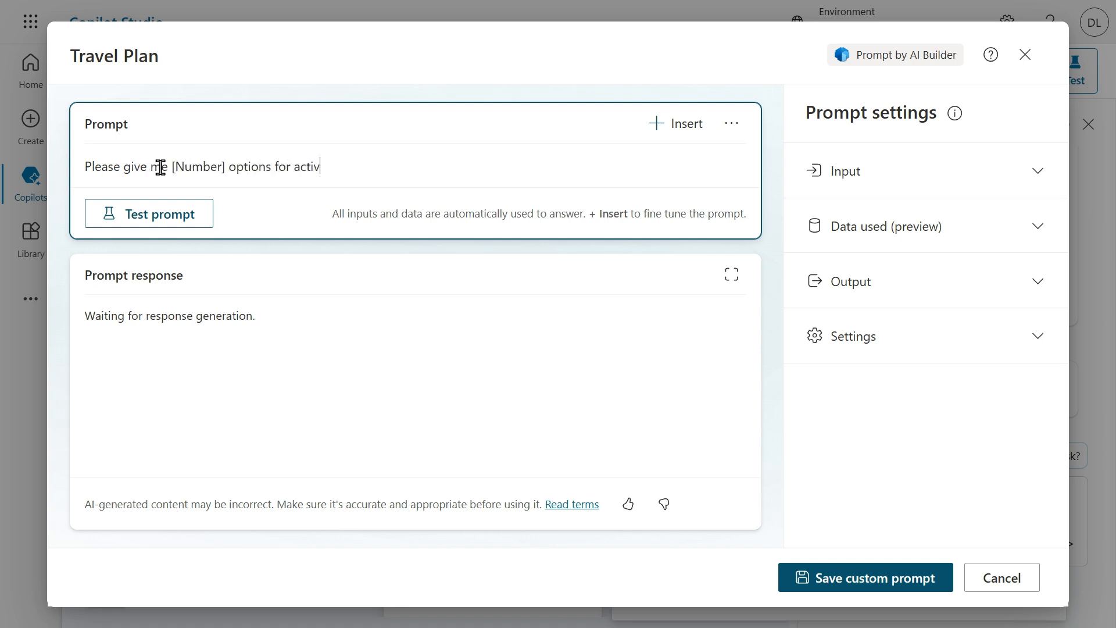
type("ities in [Destinat")
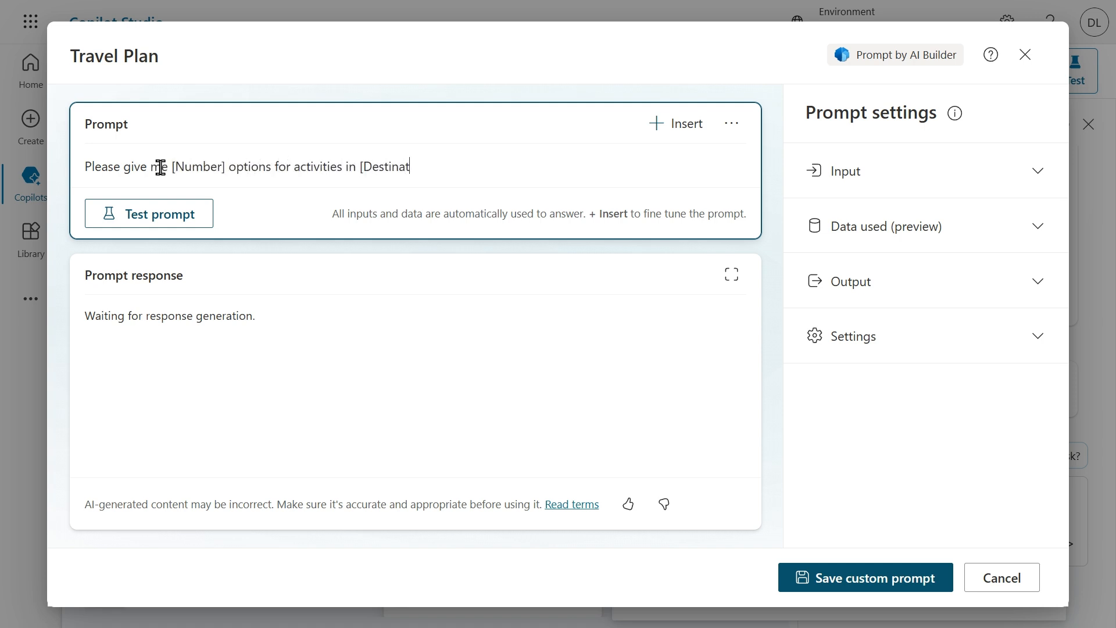
type("ion] for people who are there")
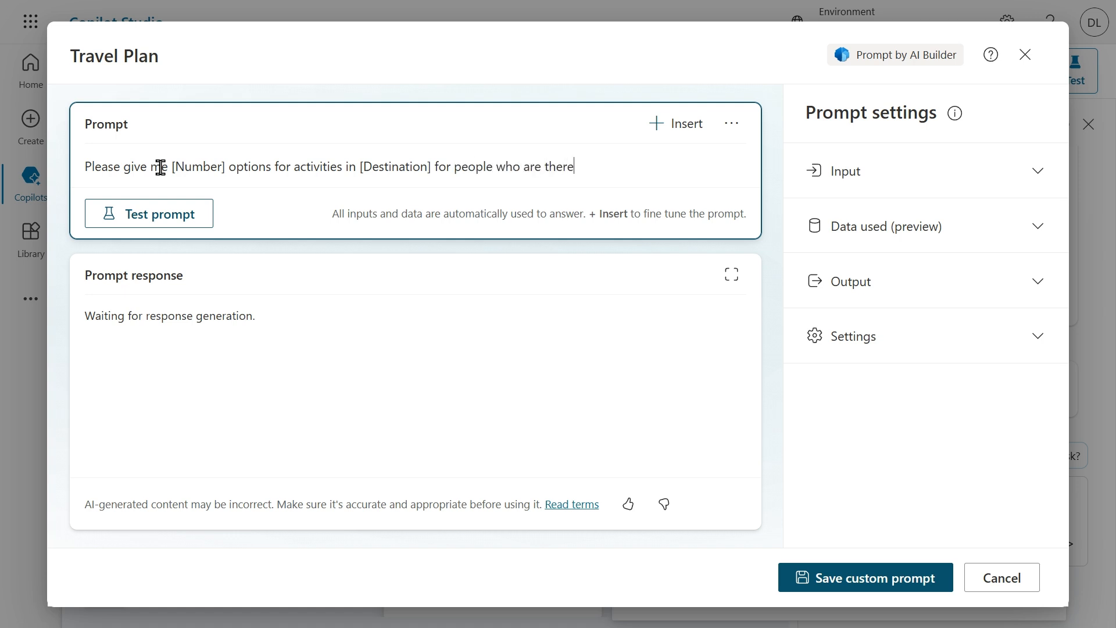
type("for the first time. Please r")
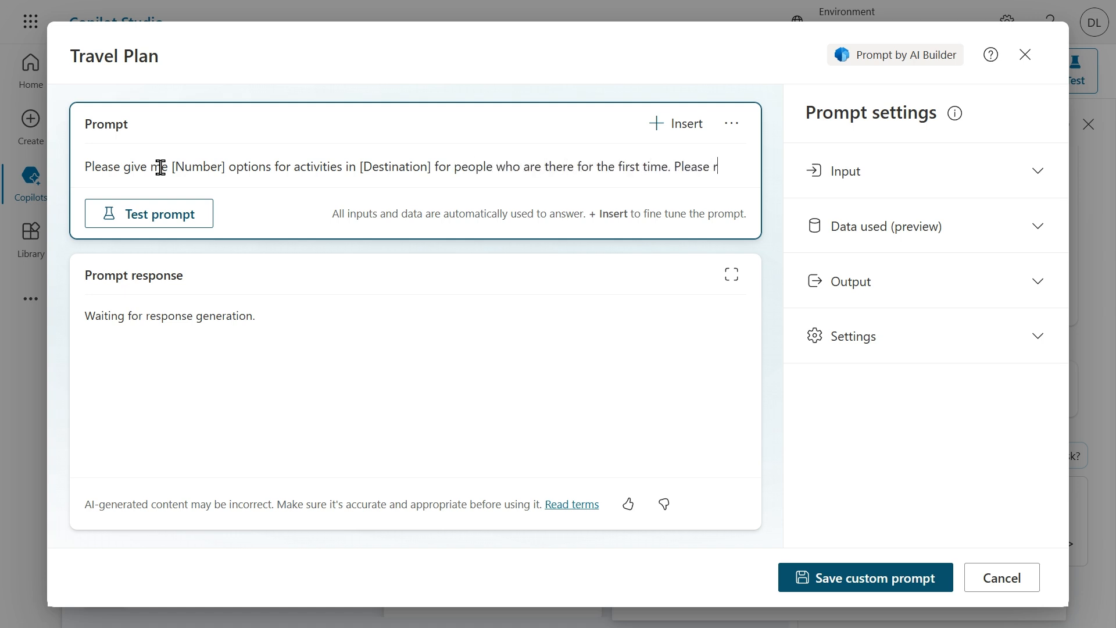
type("return a numbered list with")
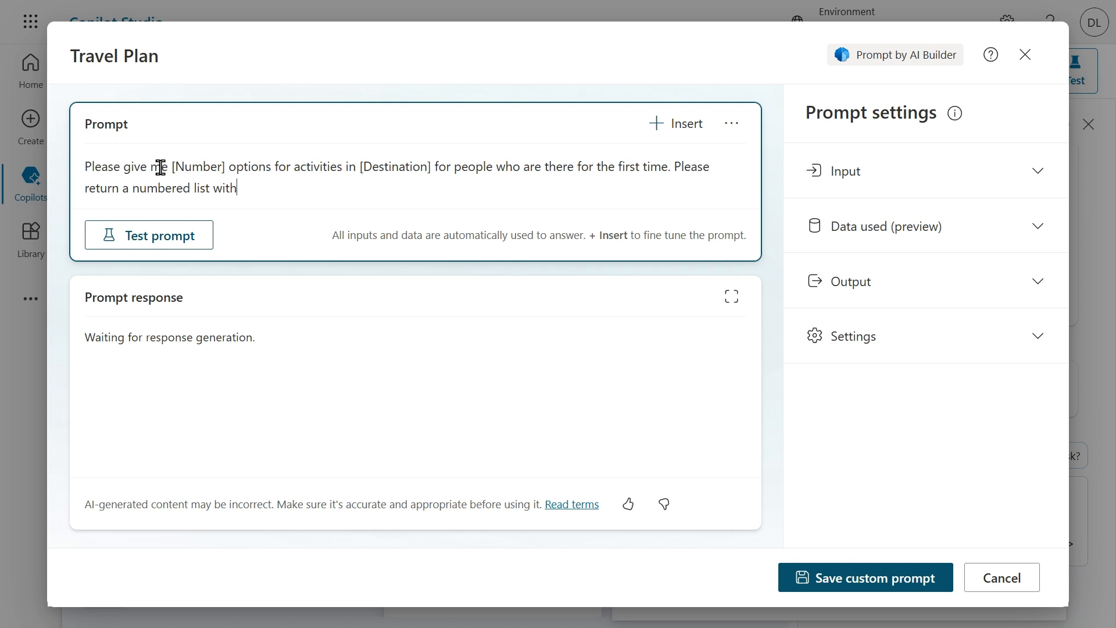
type("emojis in the name o")
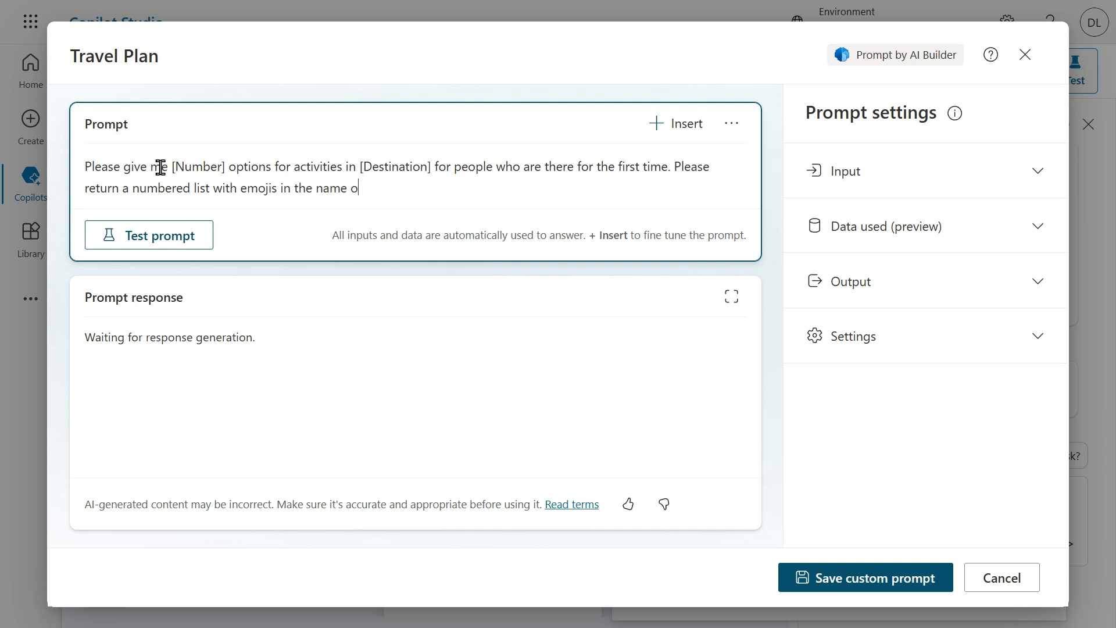
type("f the activity and give it a b")
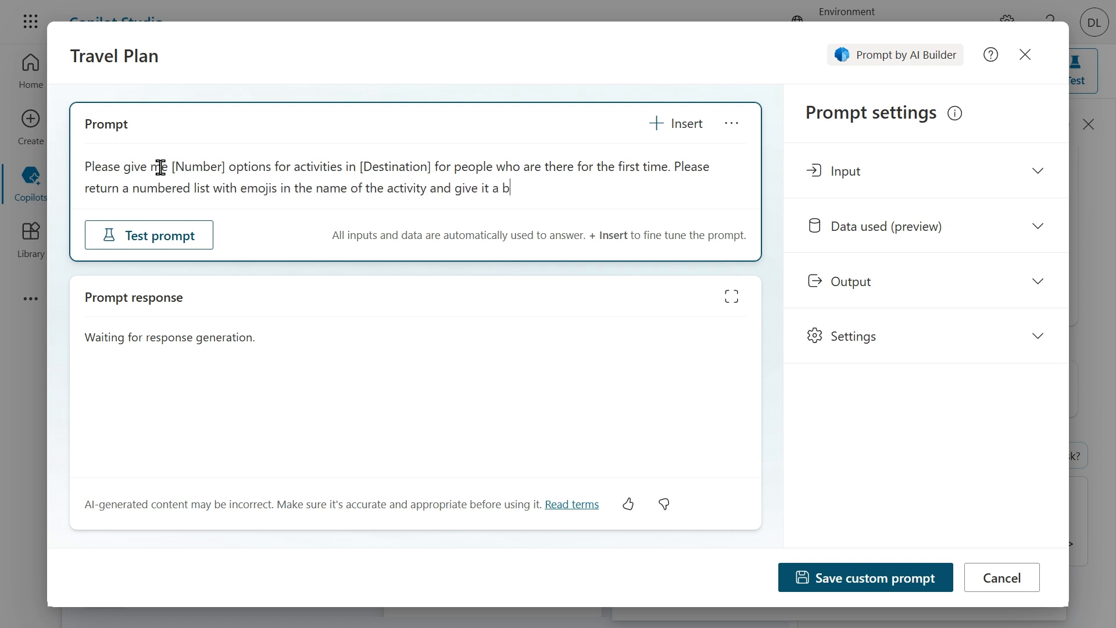
type("rief description.")
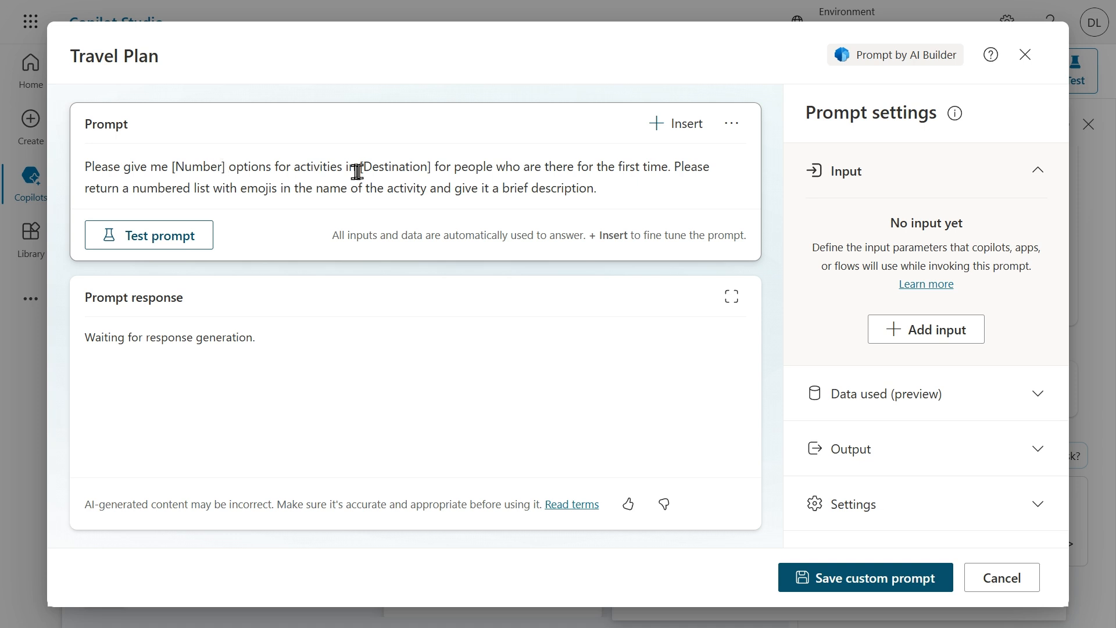
mouse_move(433, 167)
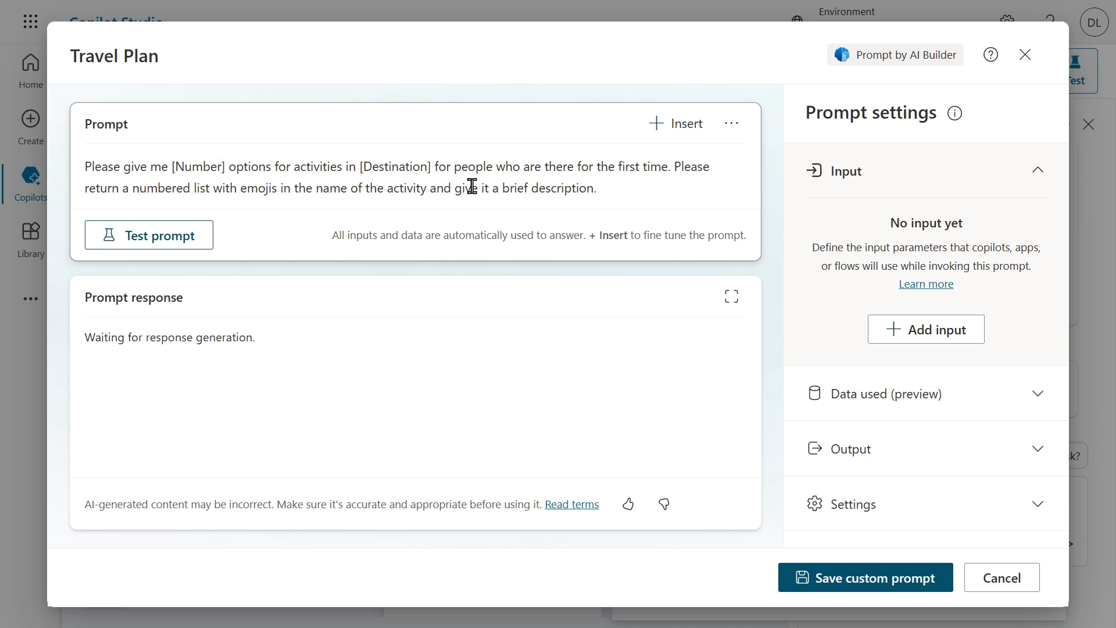
Add a prompt input named Number with sample data 3
left_click(926, 328)
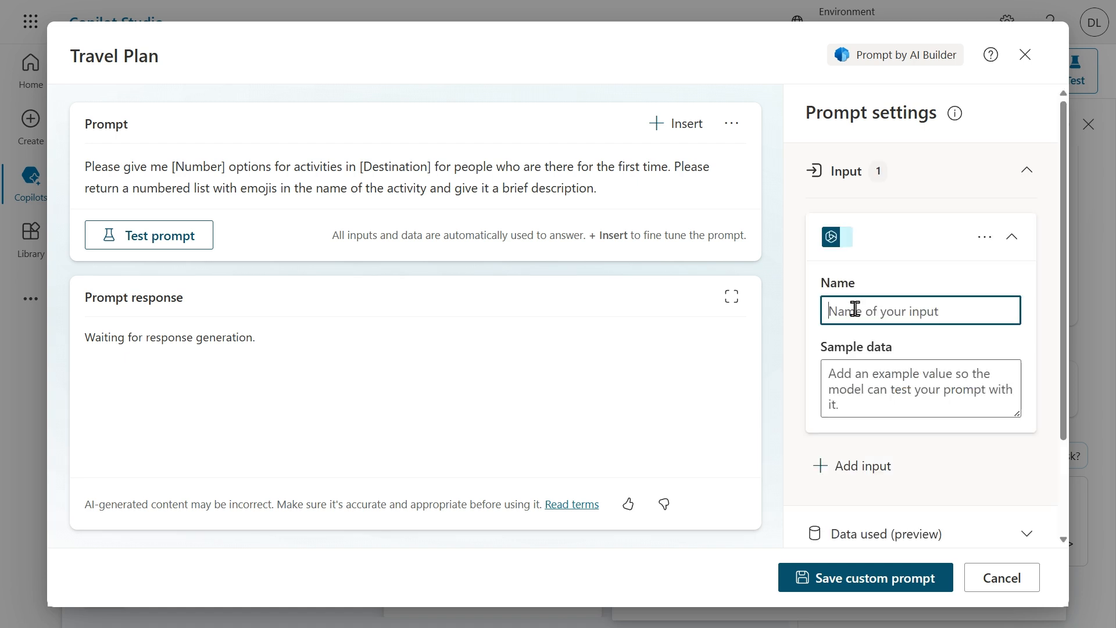
type("Number")
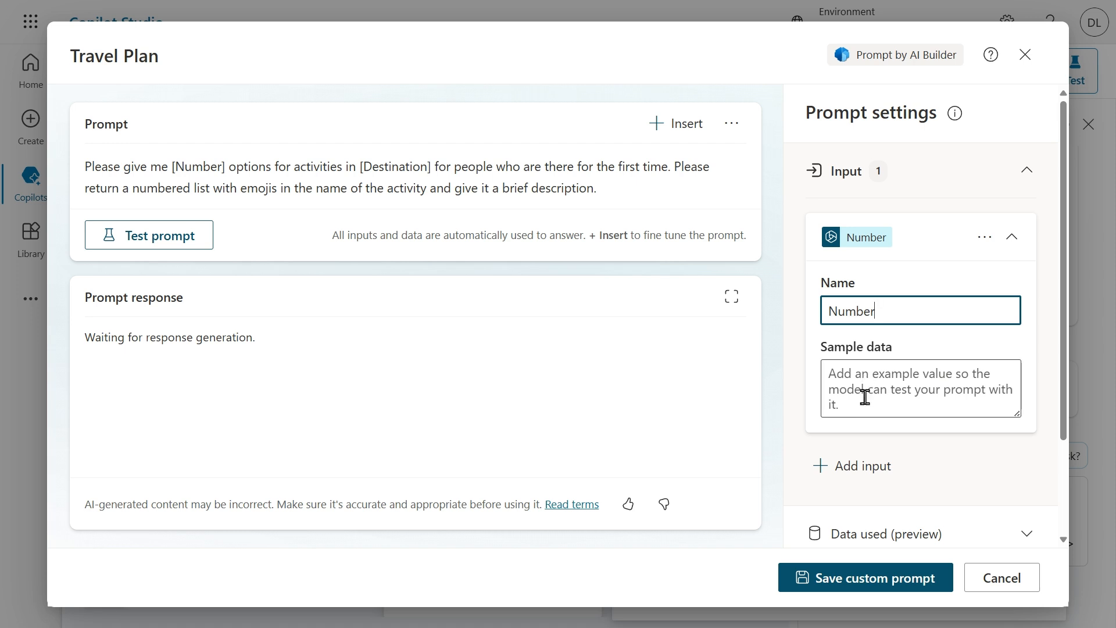
left_click(918, 388)
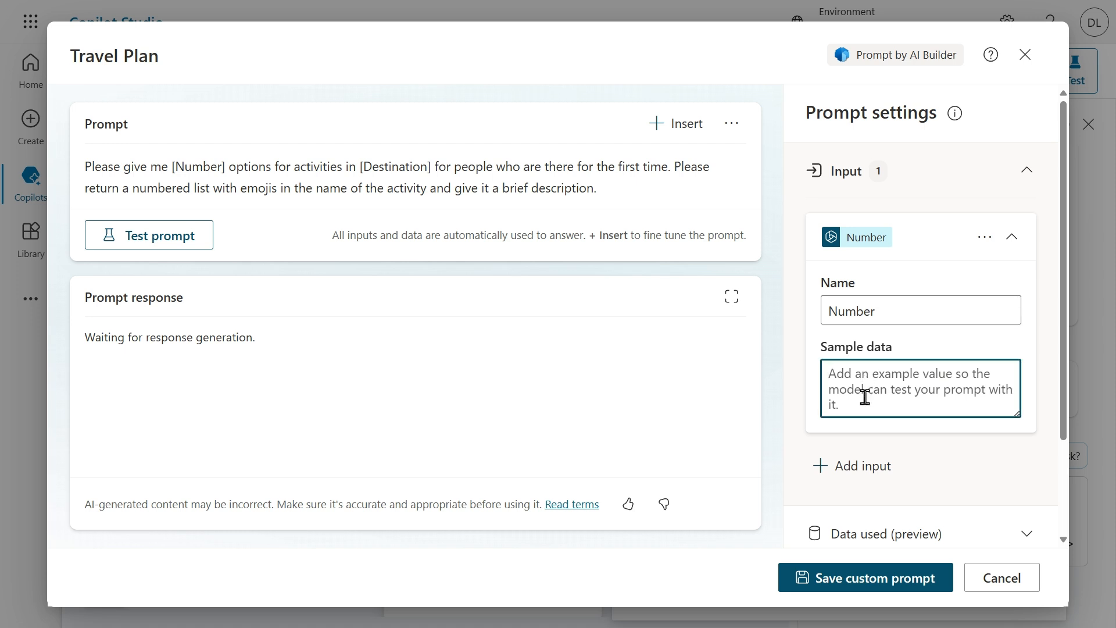
type("3")
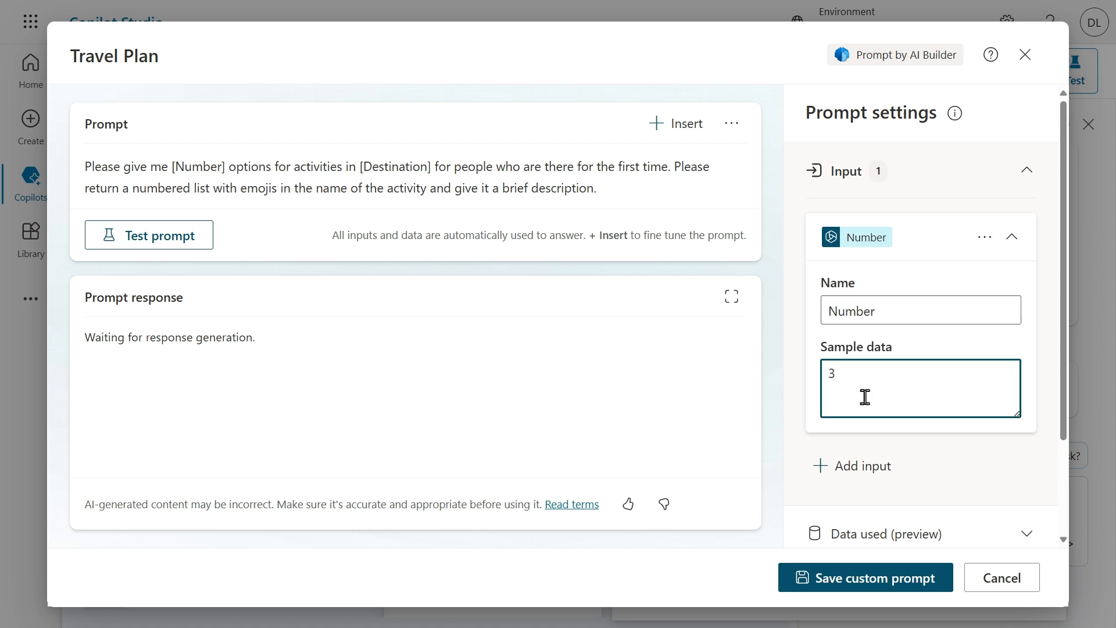
Add a second input named Destination with sample data Seattle, USA
left_click(862, 466)
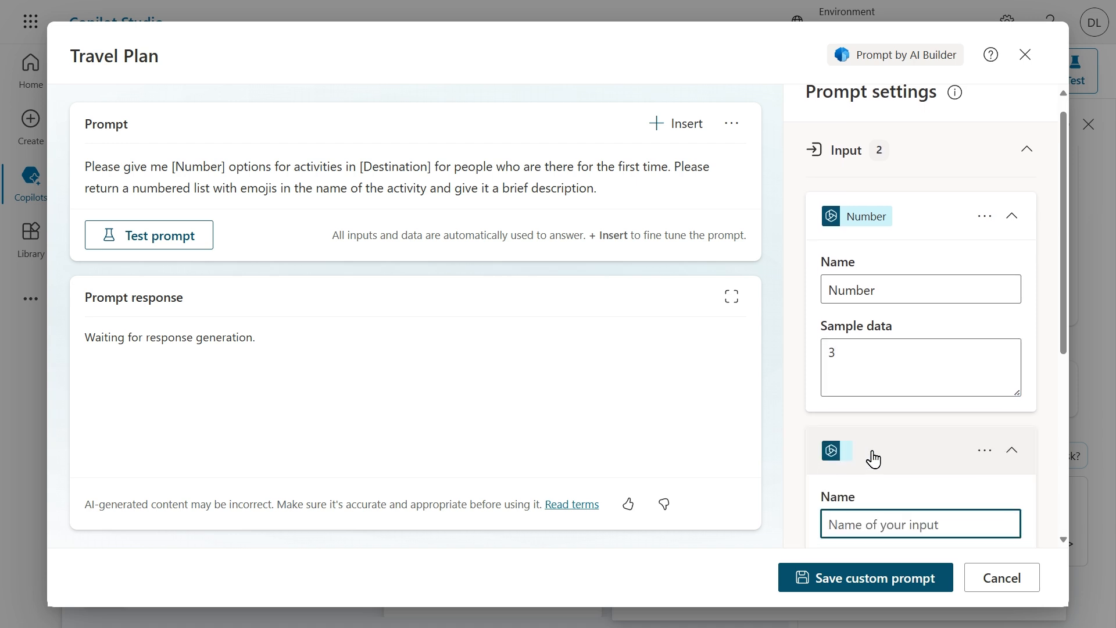
scroll("down", 3)
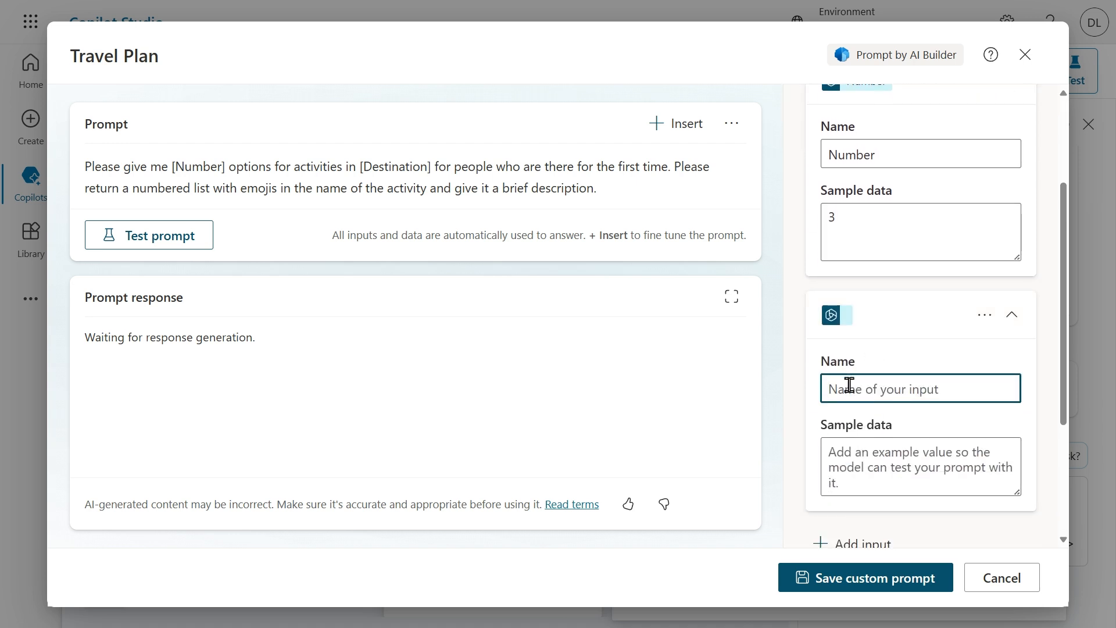
type("Destination")
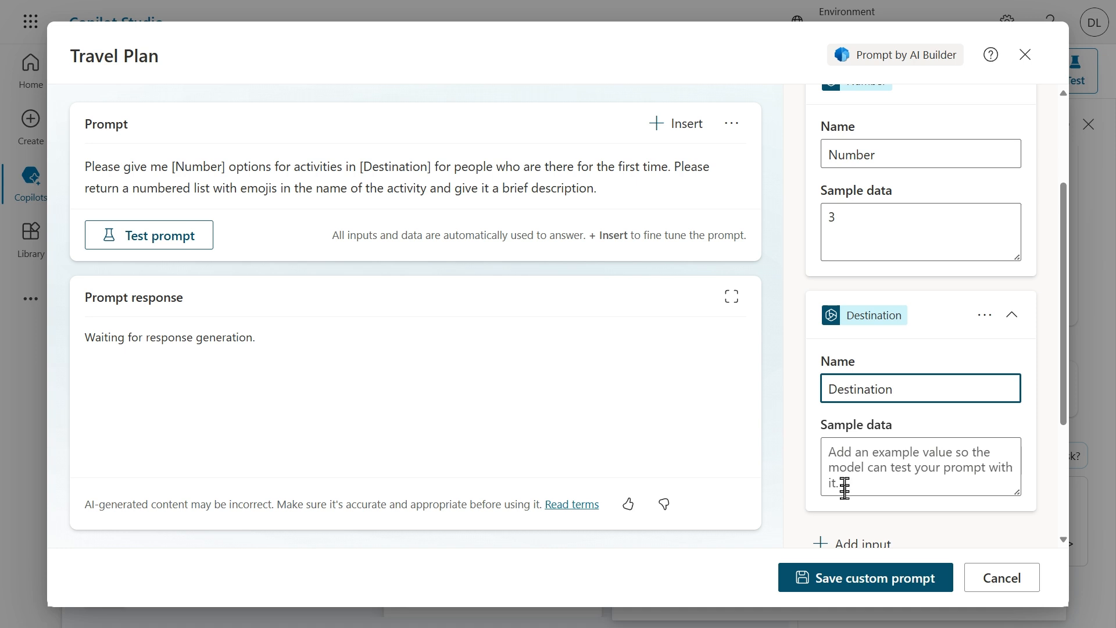
type("Seattle, USA")
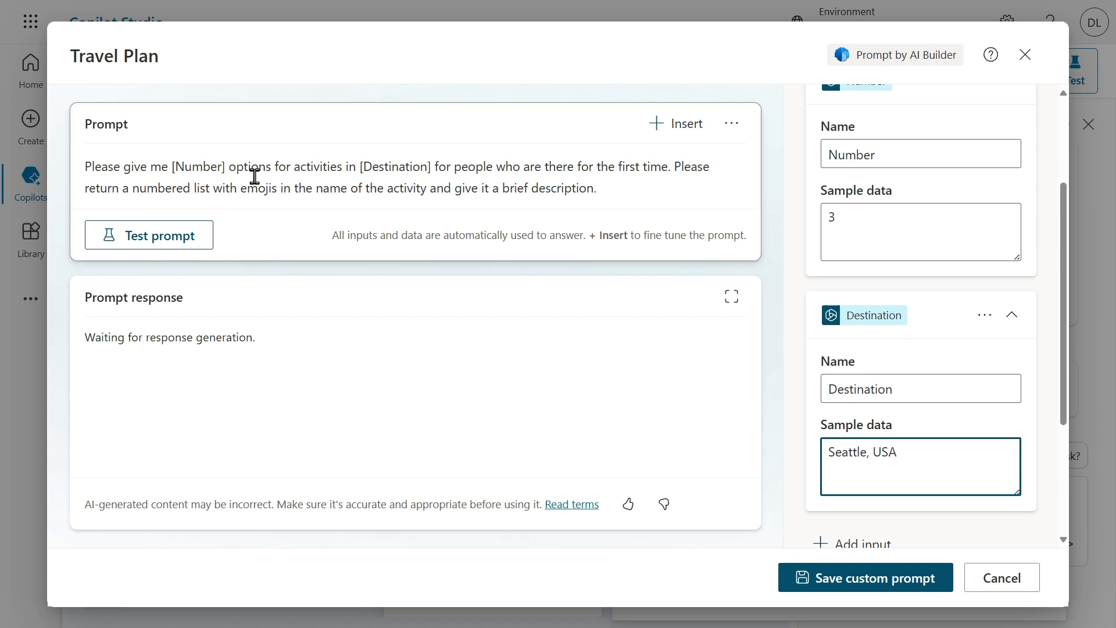
mouse_move(255, 174)
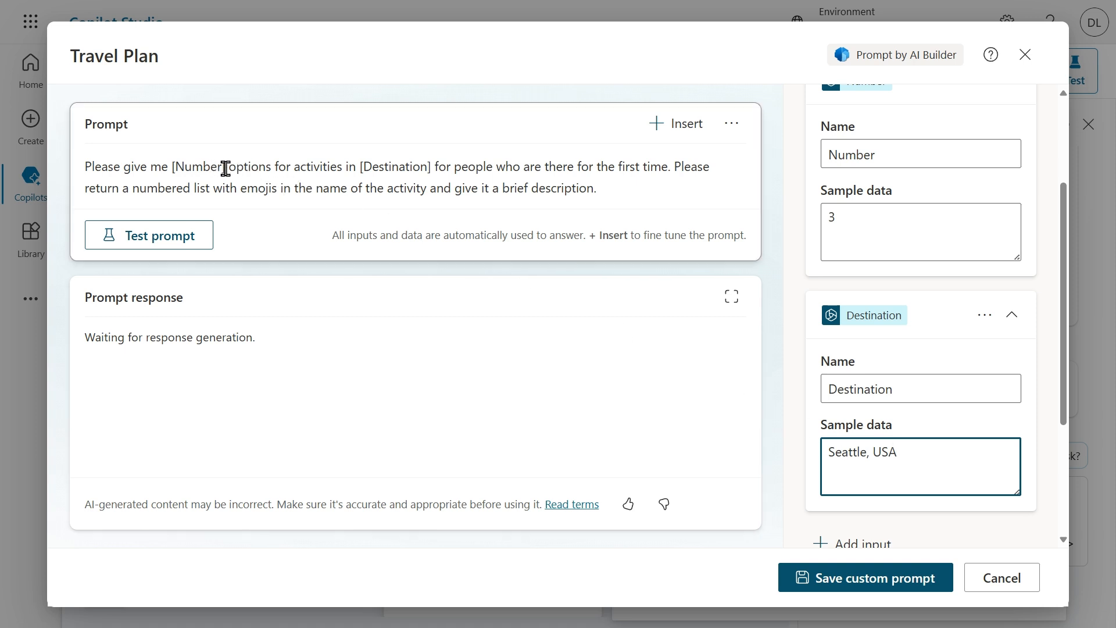
Replace the [Number] placeholder in the prompt with the inserted Number input token
double_click(192, 166)
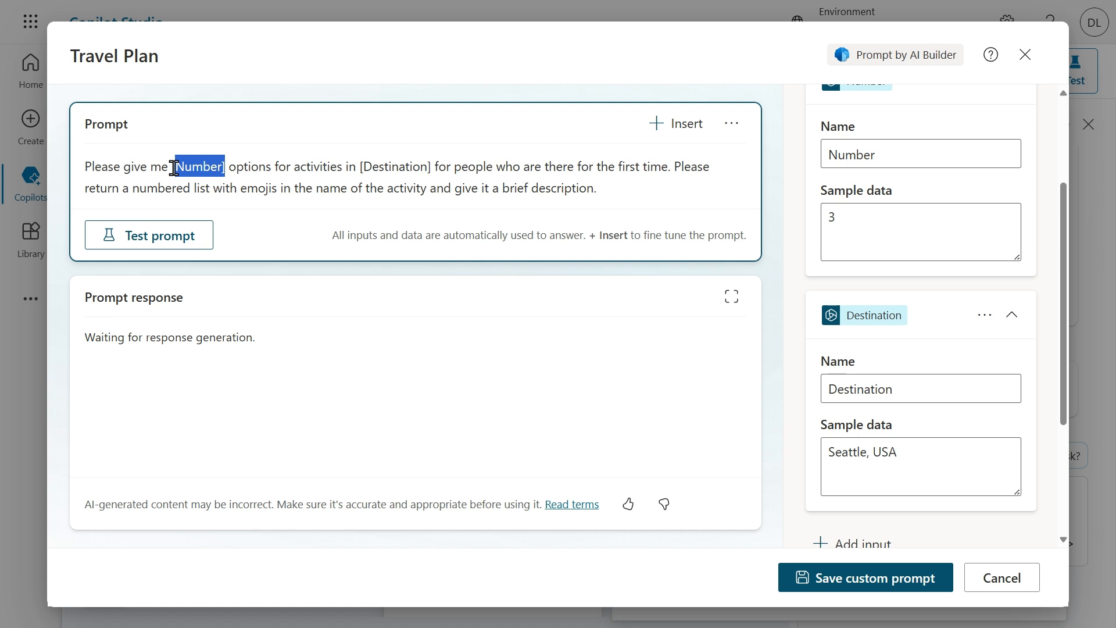
key("Delete")
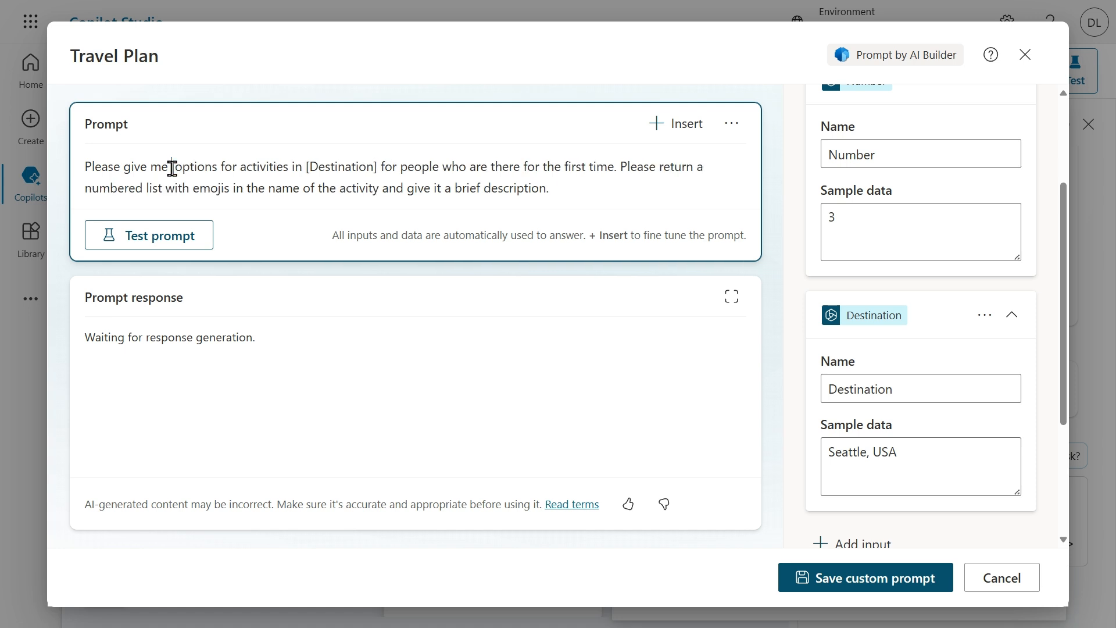
left_click(678, 123)
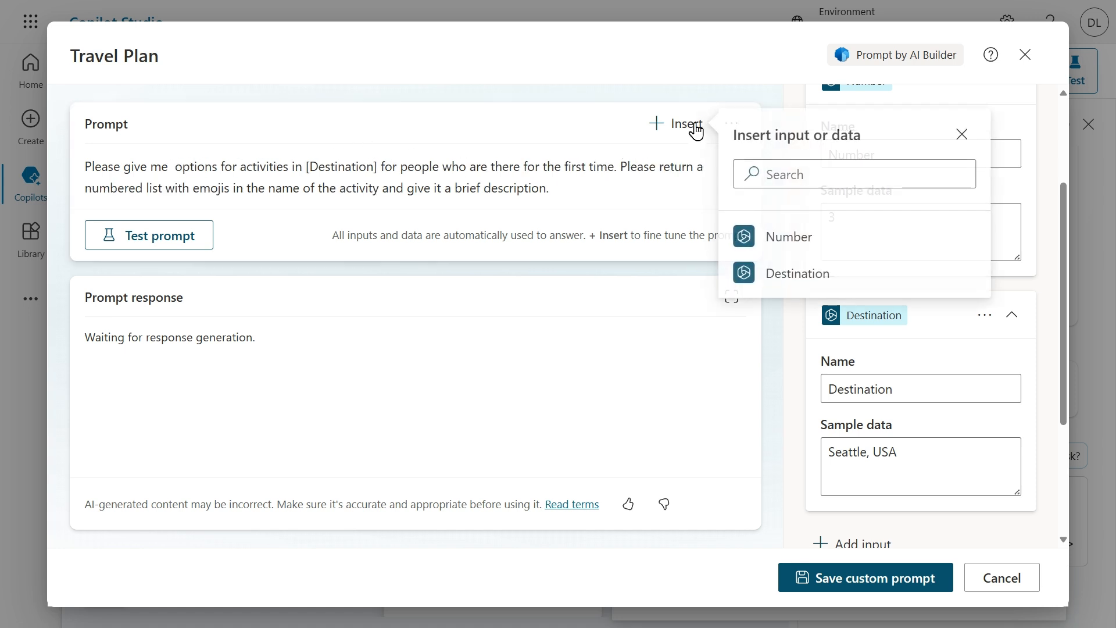
left_click(788, 236)
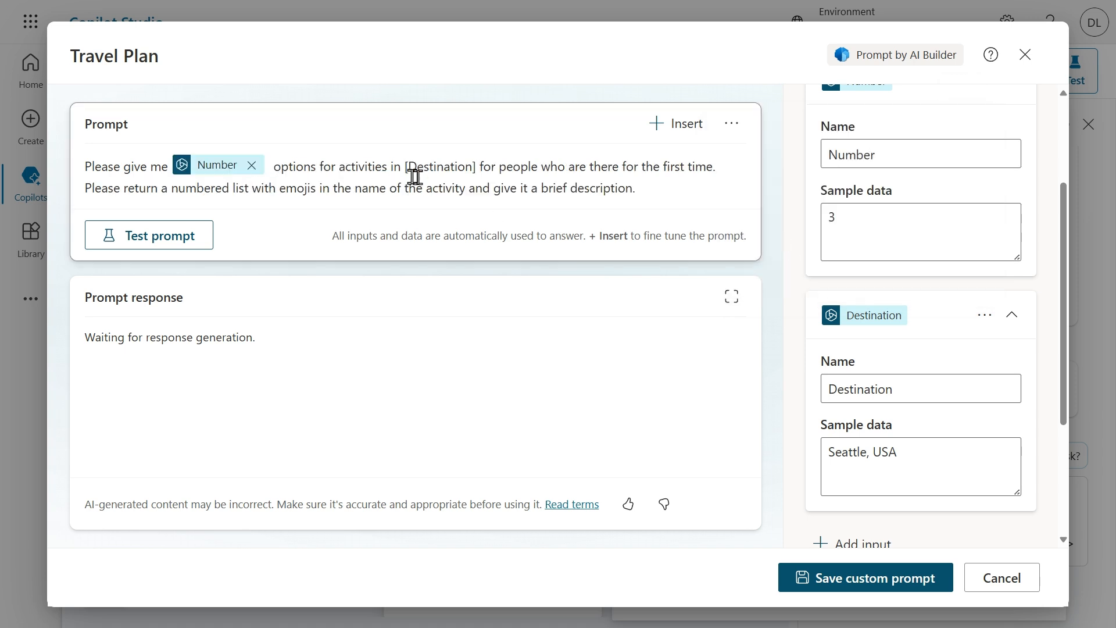
Replace the [Destination] placeholder with the inserted Destination input token
double_click(439, 166)
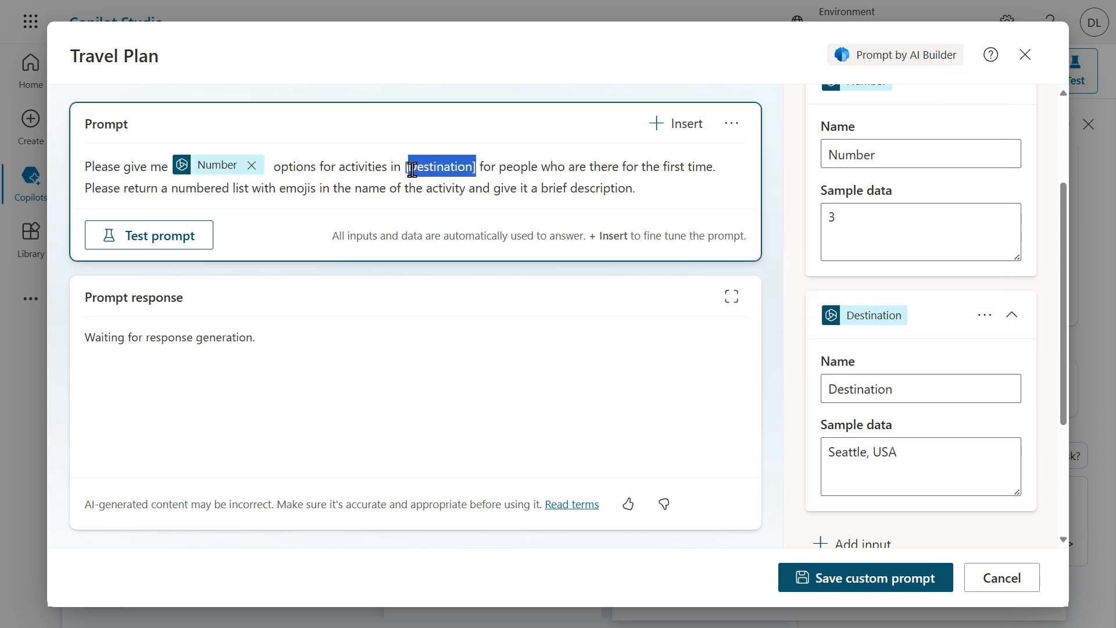
key("Delete")
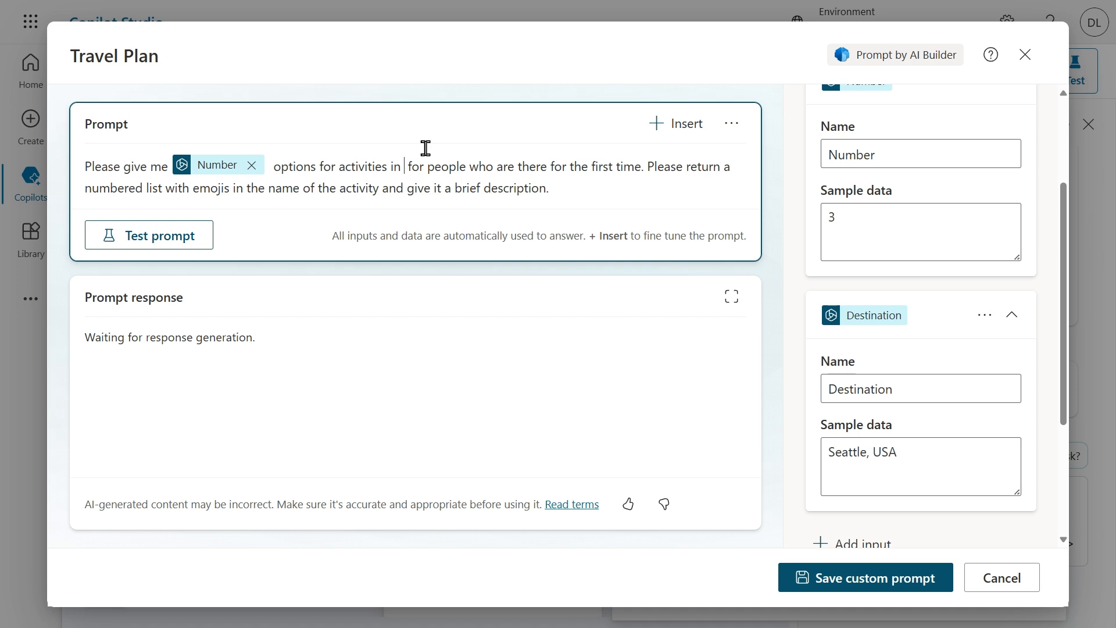
left_click(677, 124)
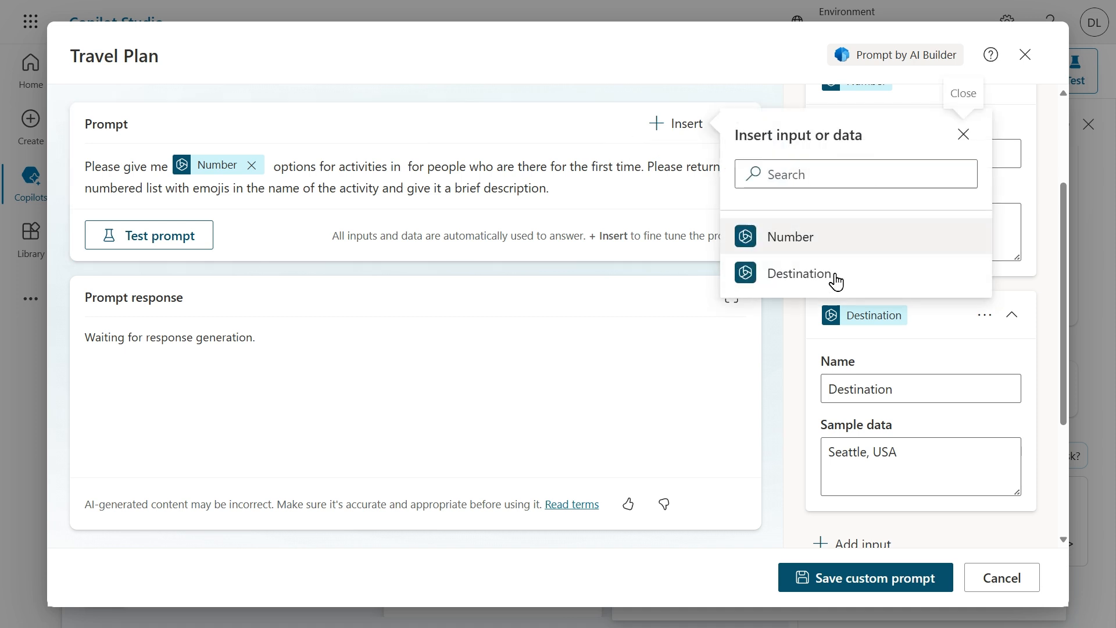
left_click(801, 273)
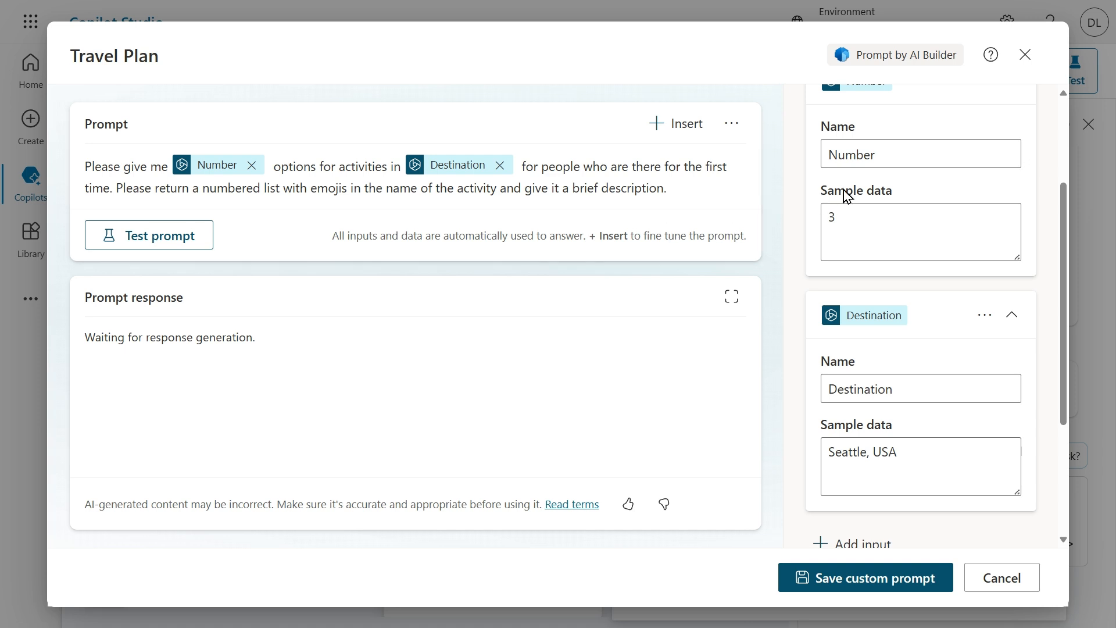
mouse_move(743, 423)
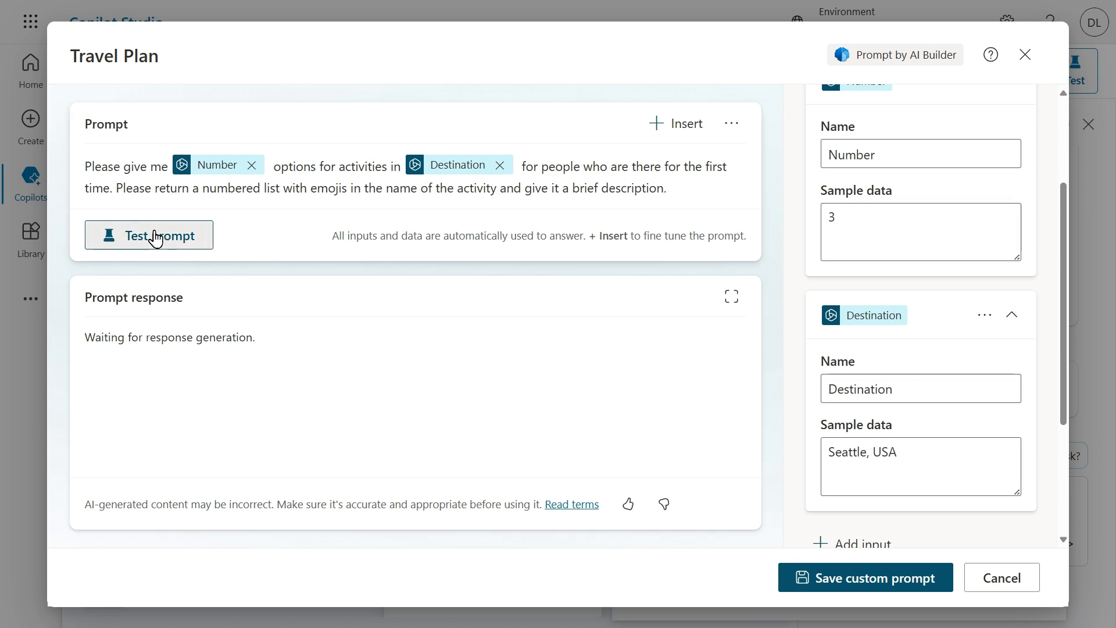
left_click(149, 235)
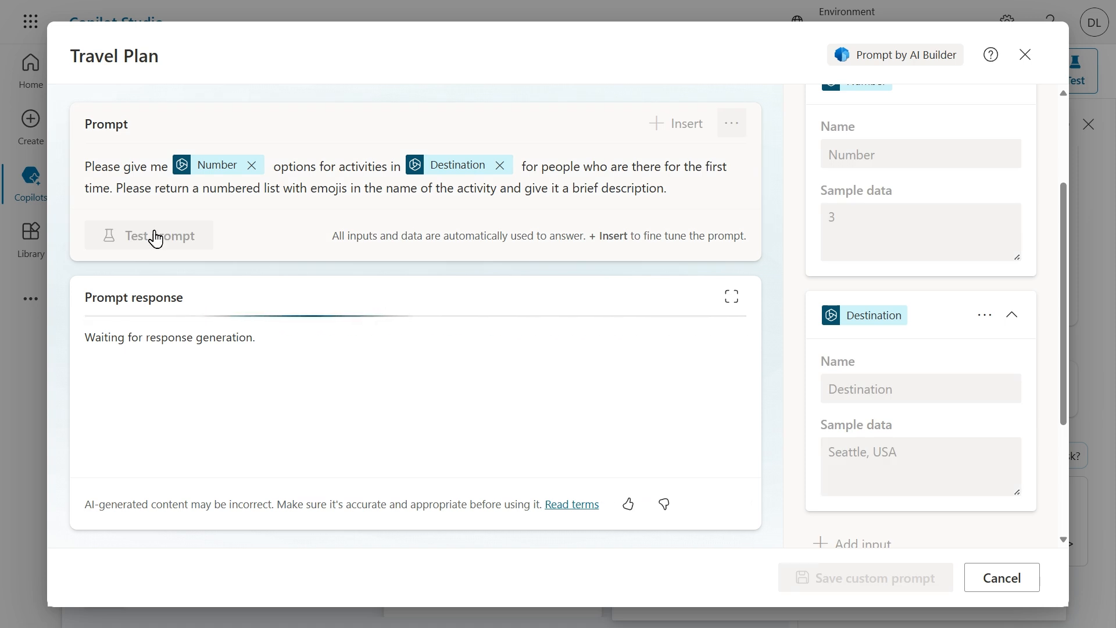
left_click(149, 235)
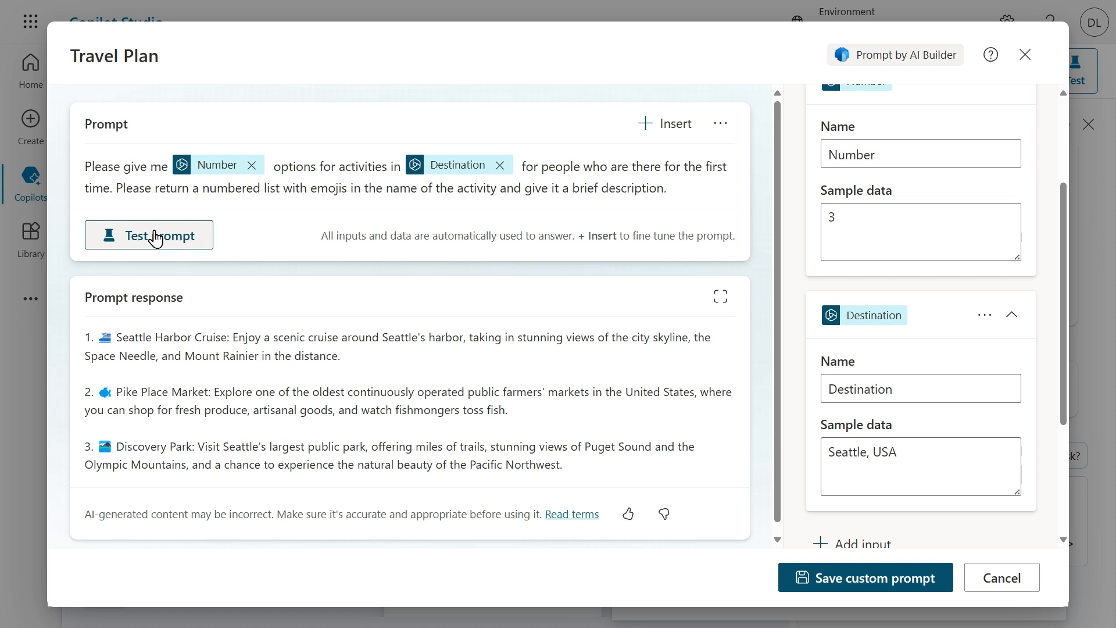
mouse_move(191, 341)
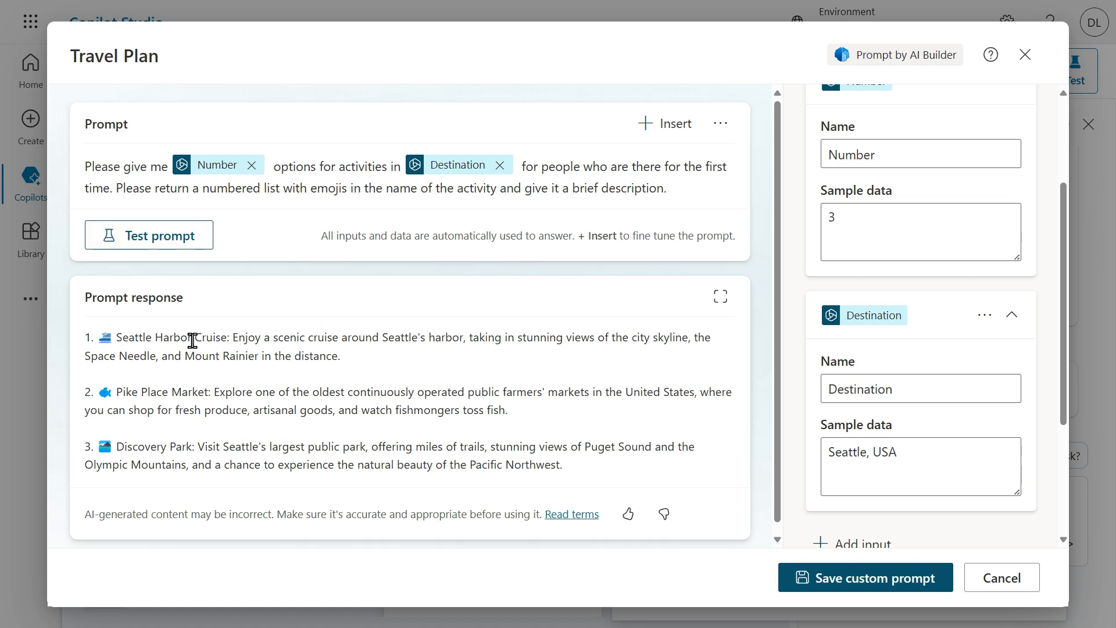
mouse_move(179, 335)
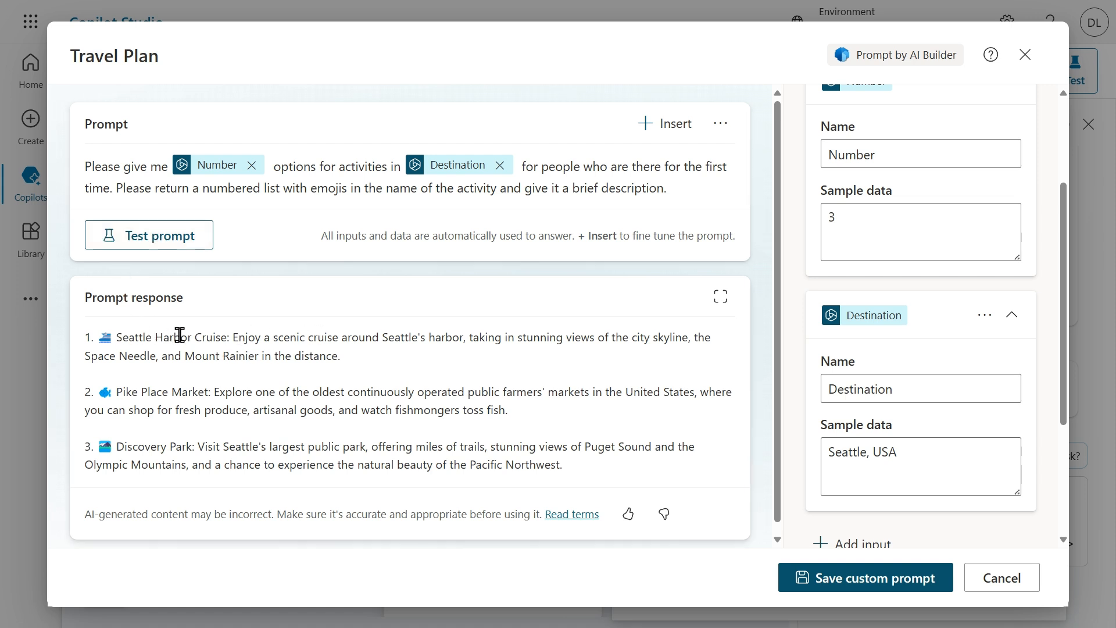
mouse_move(221, 386)
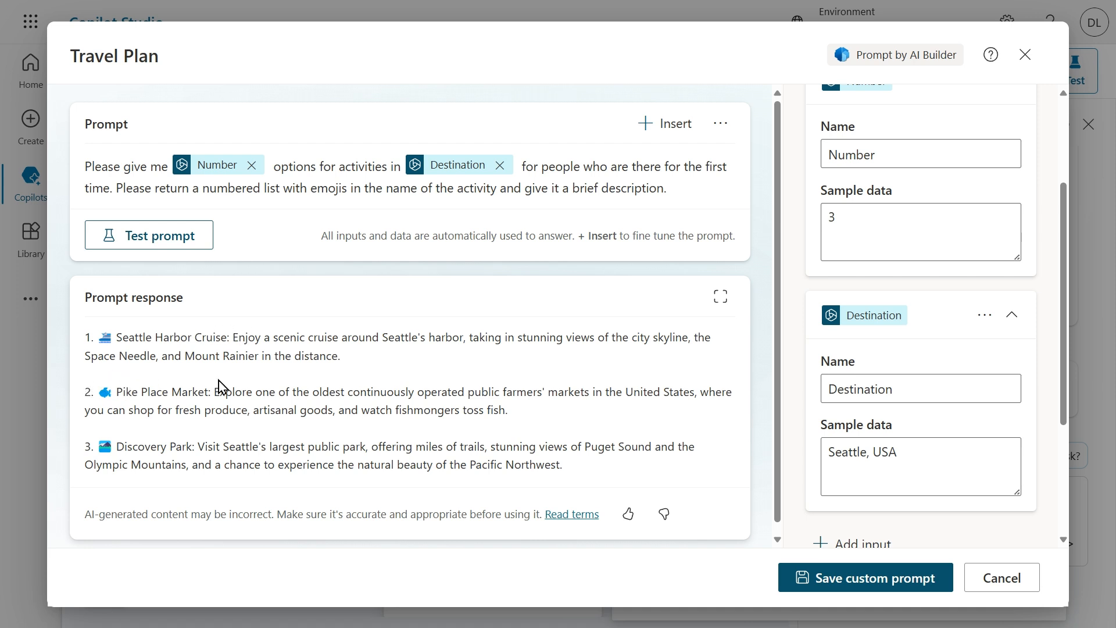
mouse_move(187, 443)
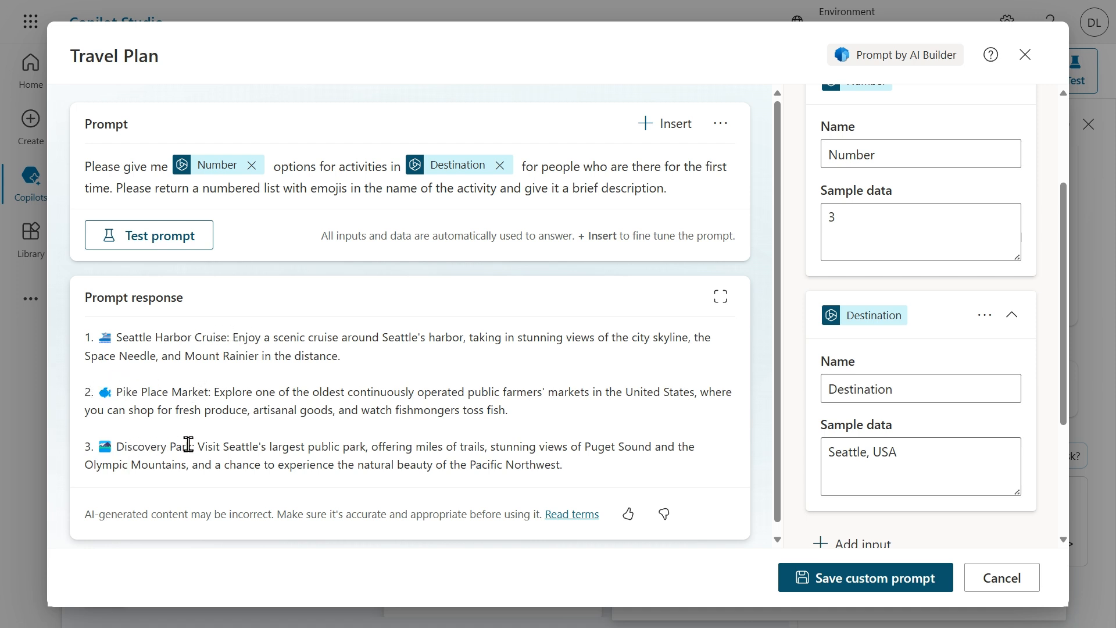
mouse_move(298, 447)
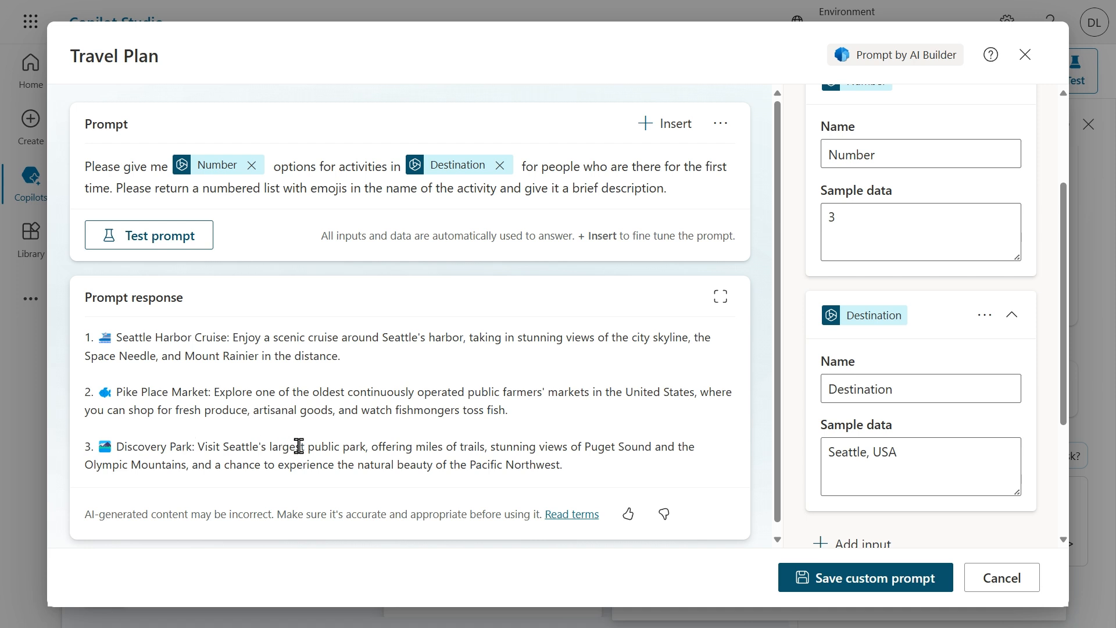
mouse_move(309, 446)
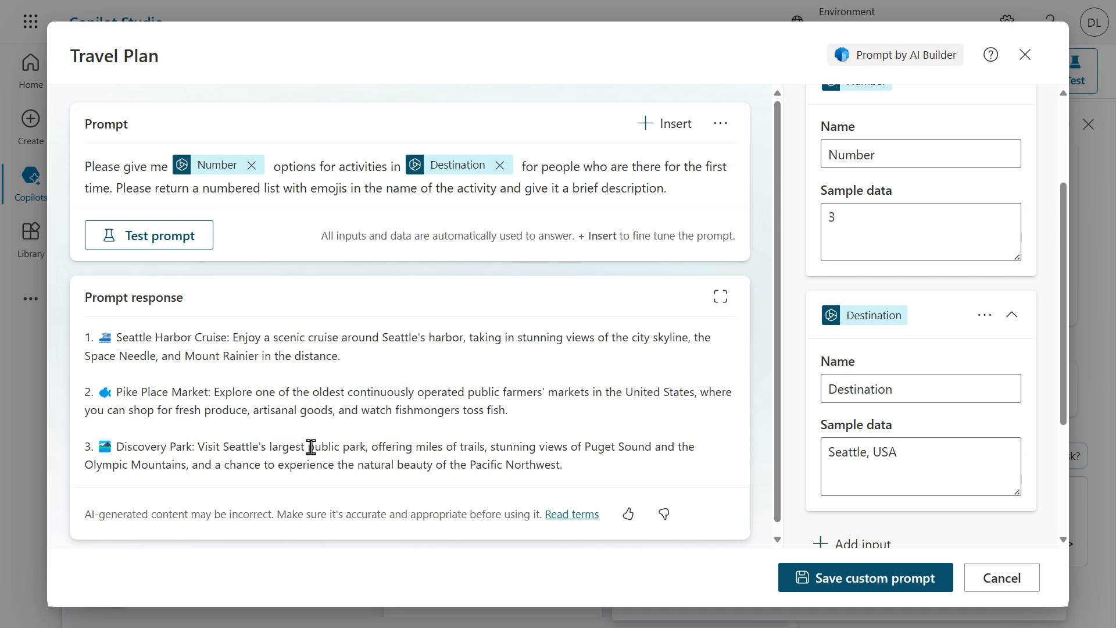
mouse_move(865, 578)
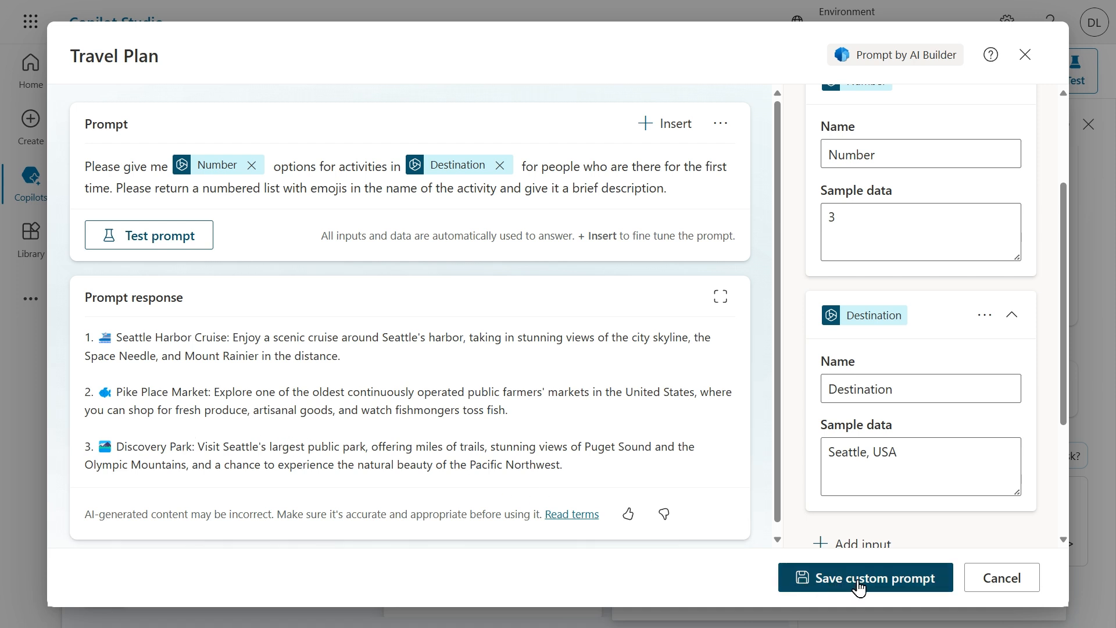
Save the Travel Plan custom prompt and wait for the saved confirmation
left_click(865, 578)
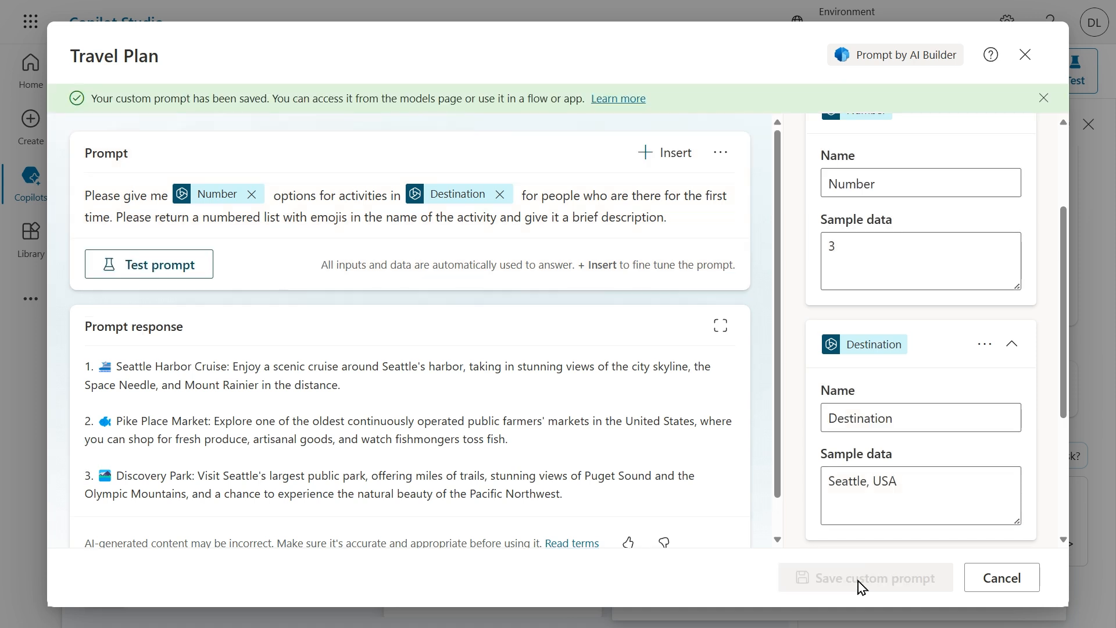
mouse_move(940, 349)
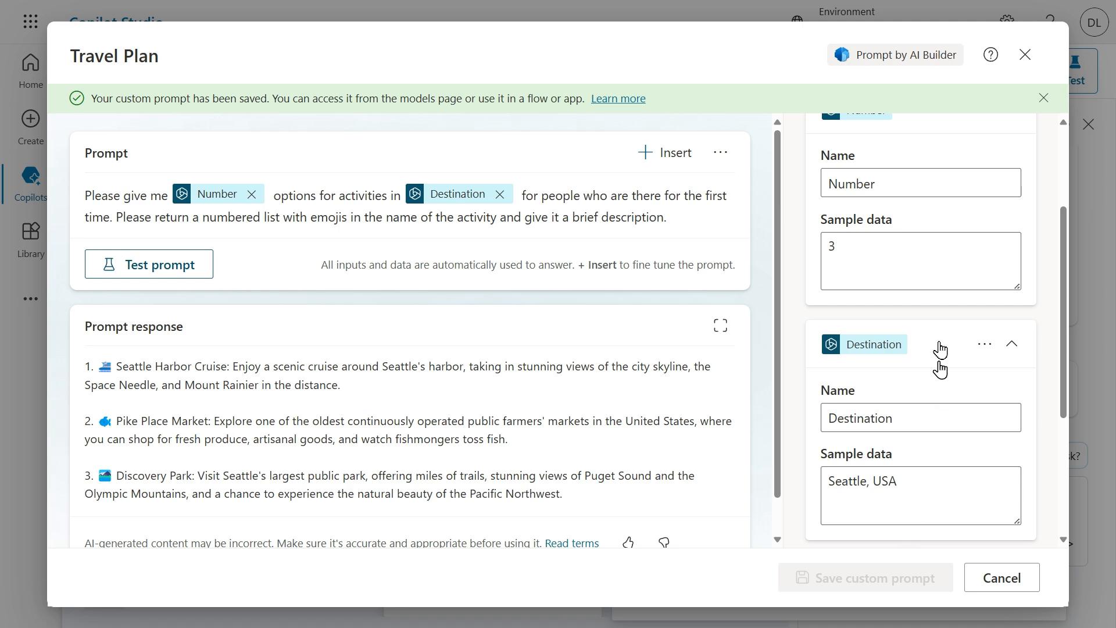
mouse_move(1024, 55)
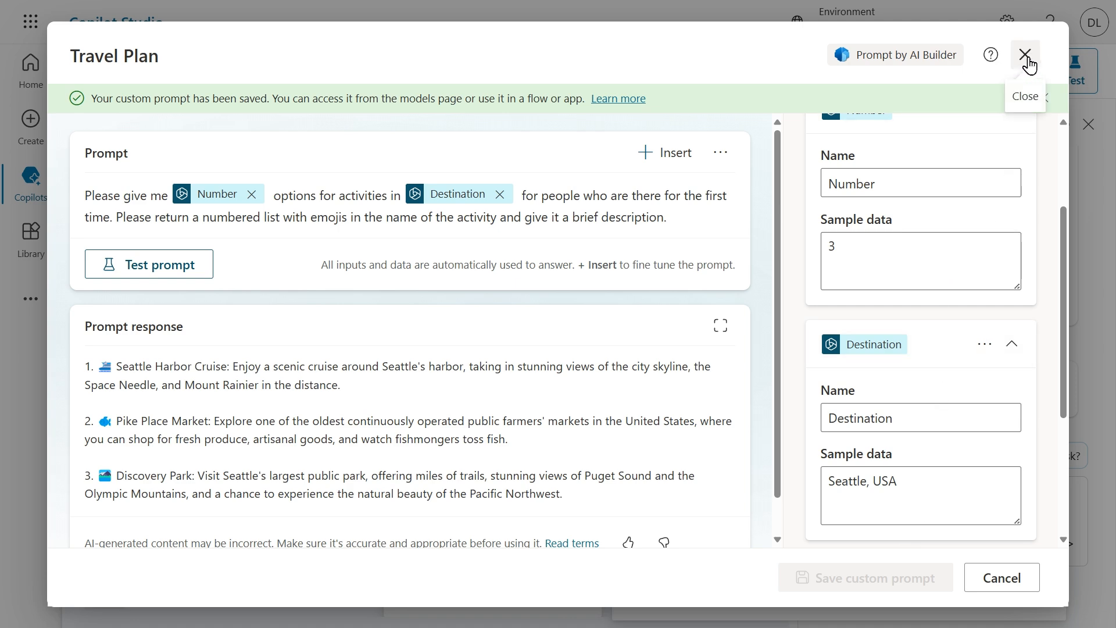
Leave the prompt editor and search 'travel' in the action chooser for the Travel Plan prompt
left_click(1026, 55)
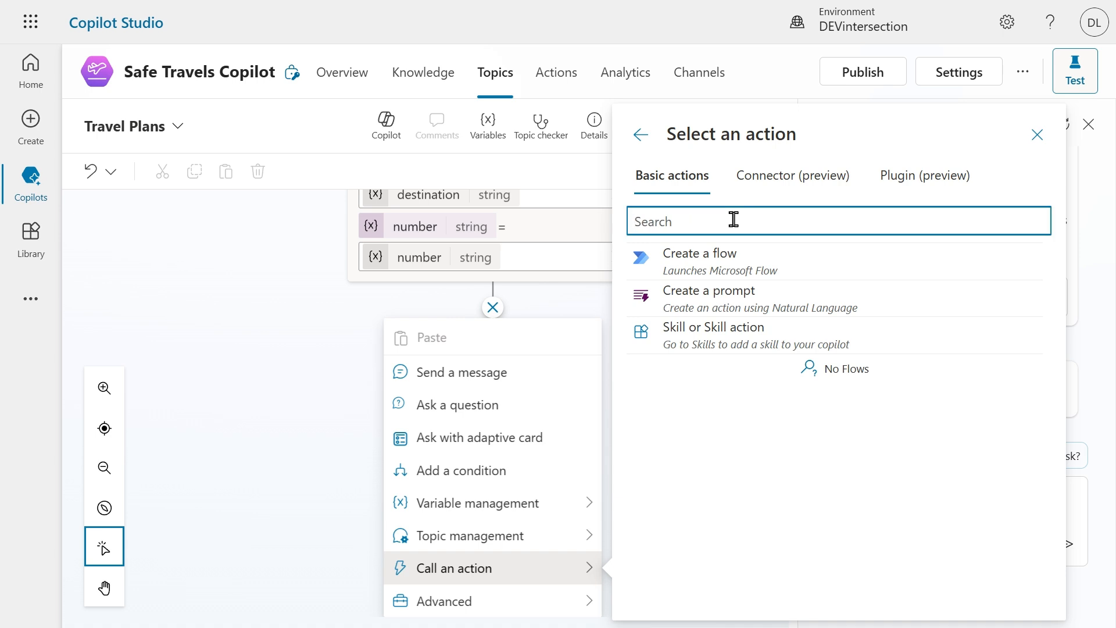
type("travel")
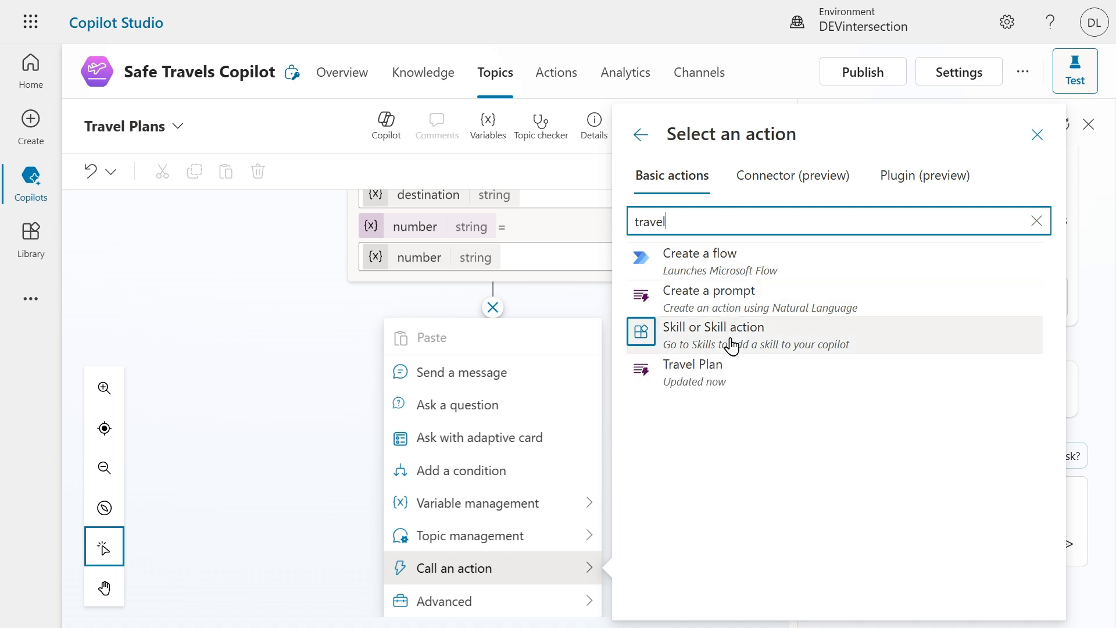
mouse_move(708, 382)
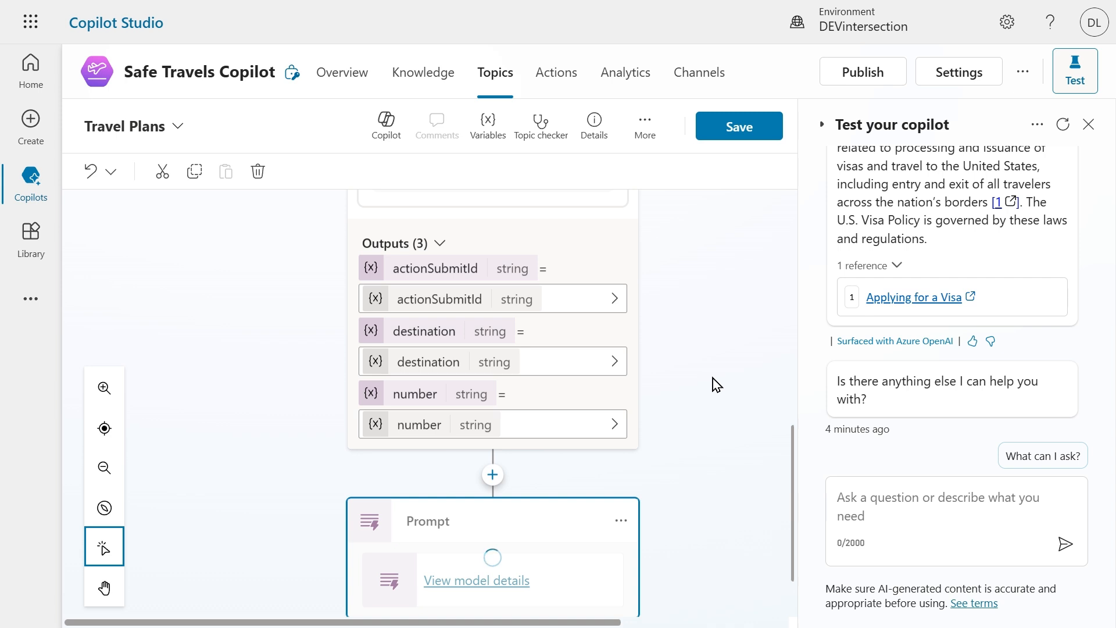
Map the Prompt step's Destination input to the topic's destination variable
scroll("down", 3)
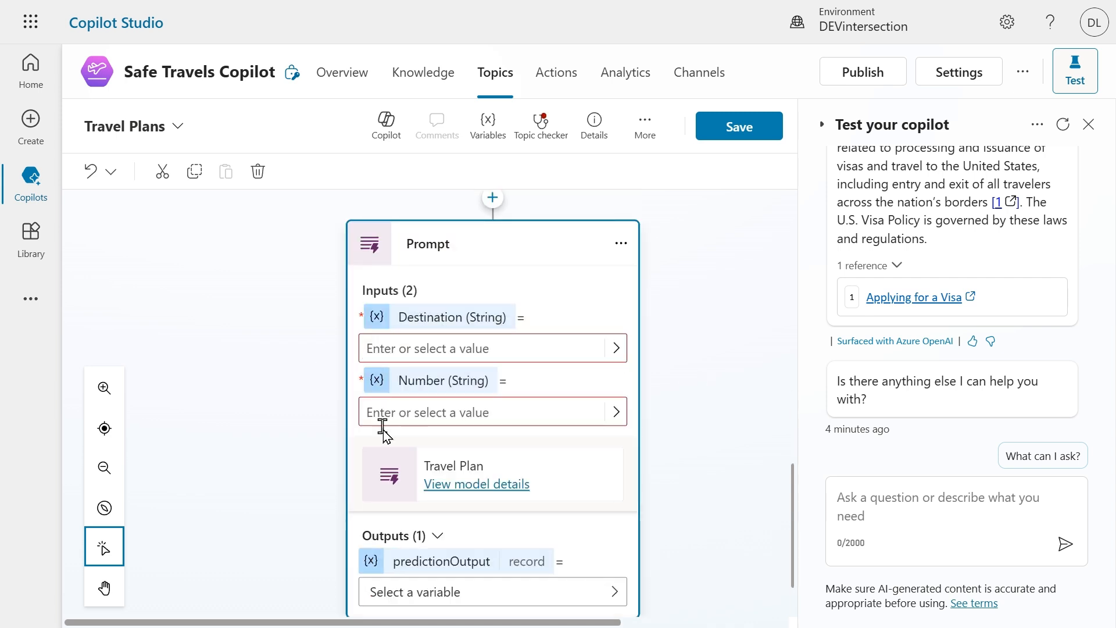
mouse_move(673, 365)
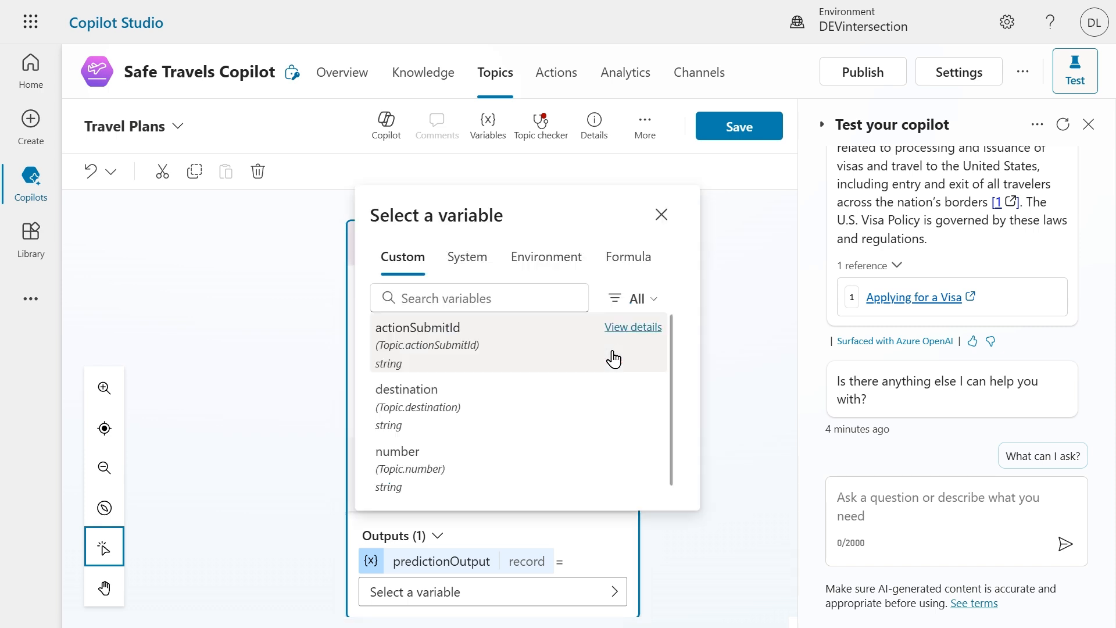
mouse_move(438, 413)
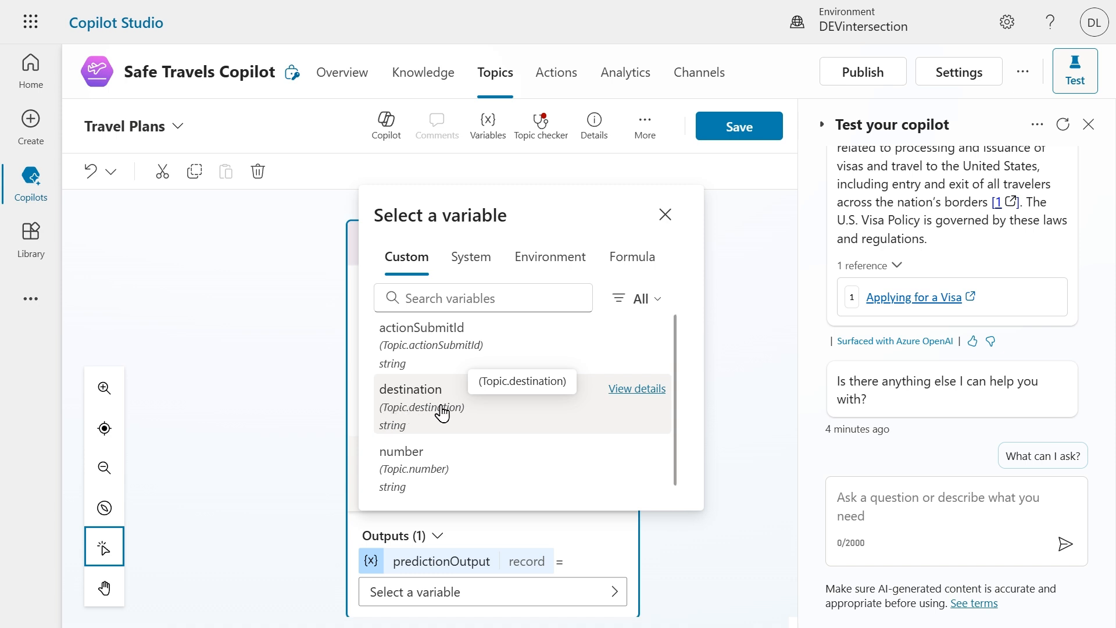
left_click(421, 388)
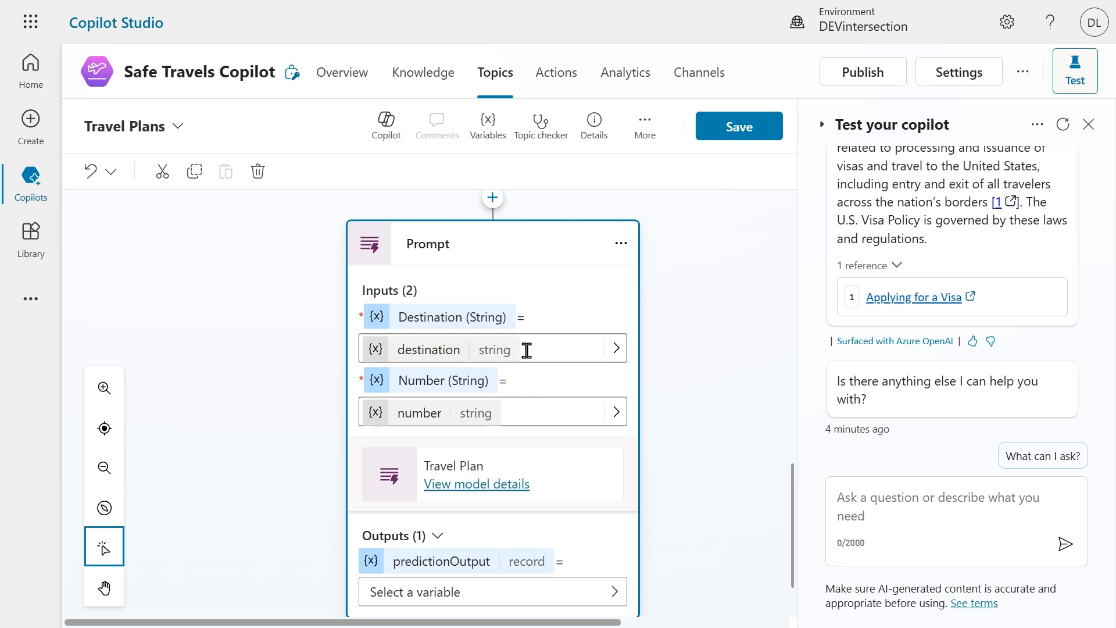
scroll("down", 3)
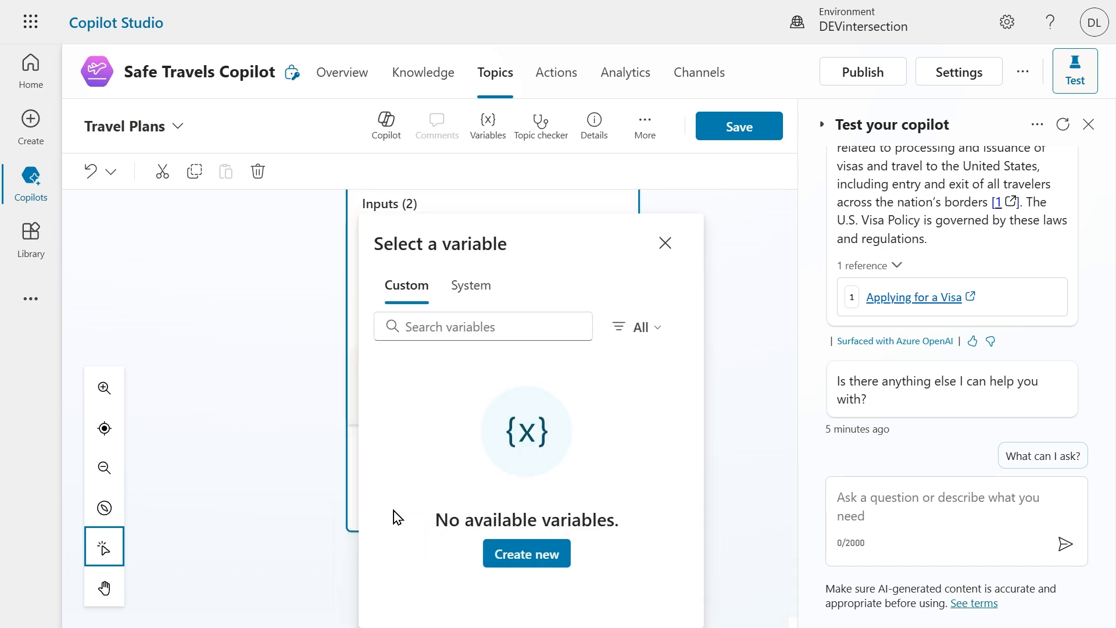
Create a new variable for predictionOutput and rename it PromptOutput
left_click(664, 243)
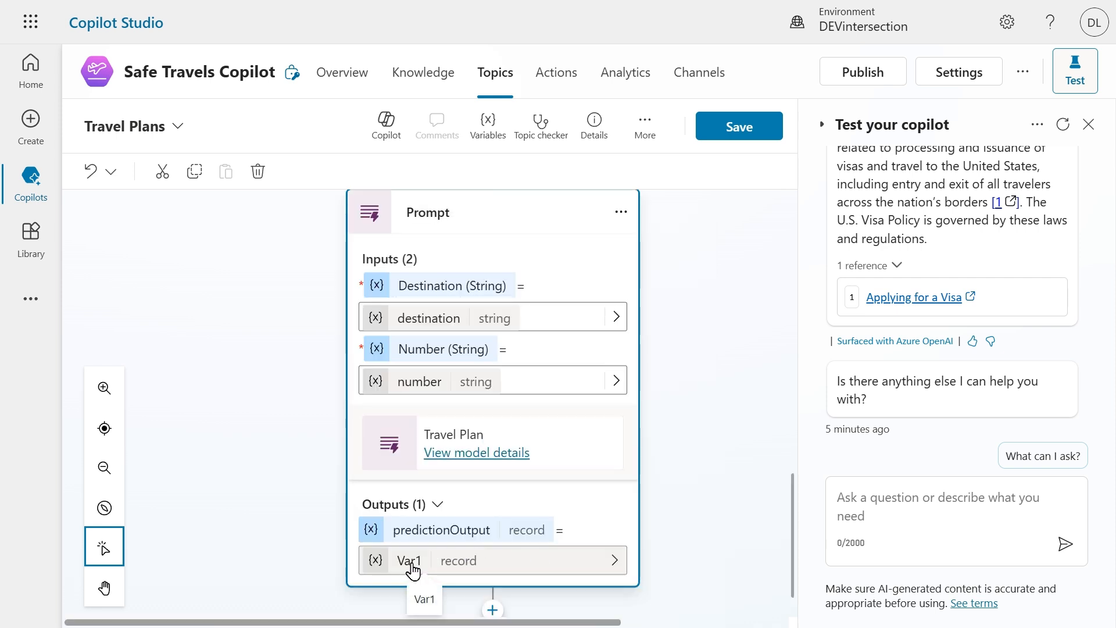
left_click(409, 560)
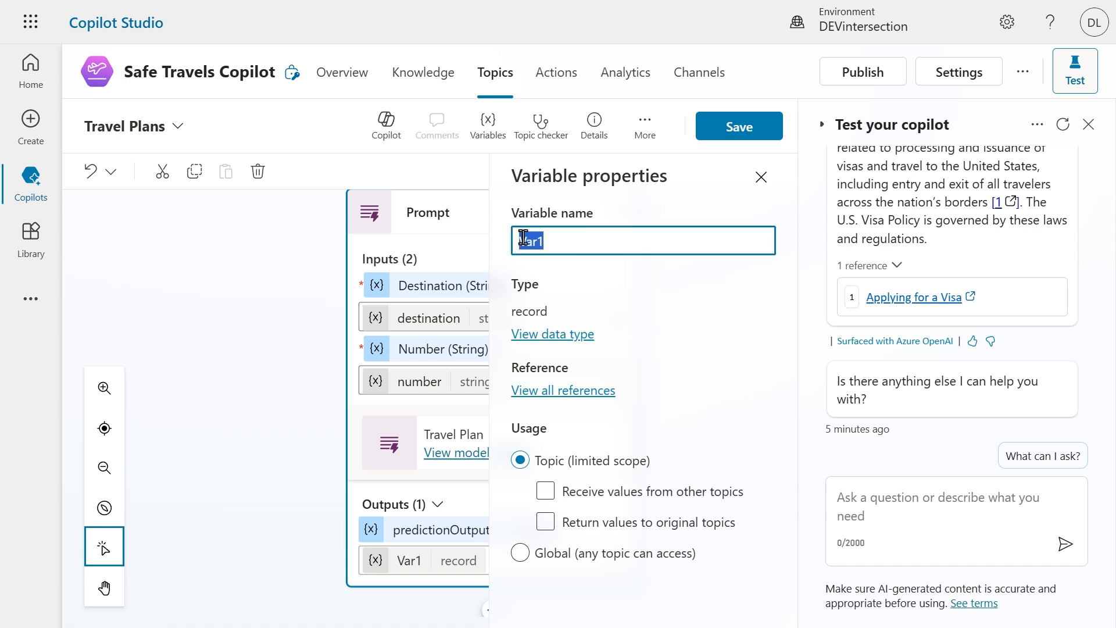
type("PromptOutput")
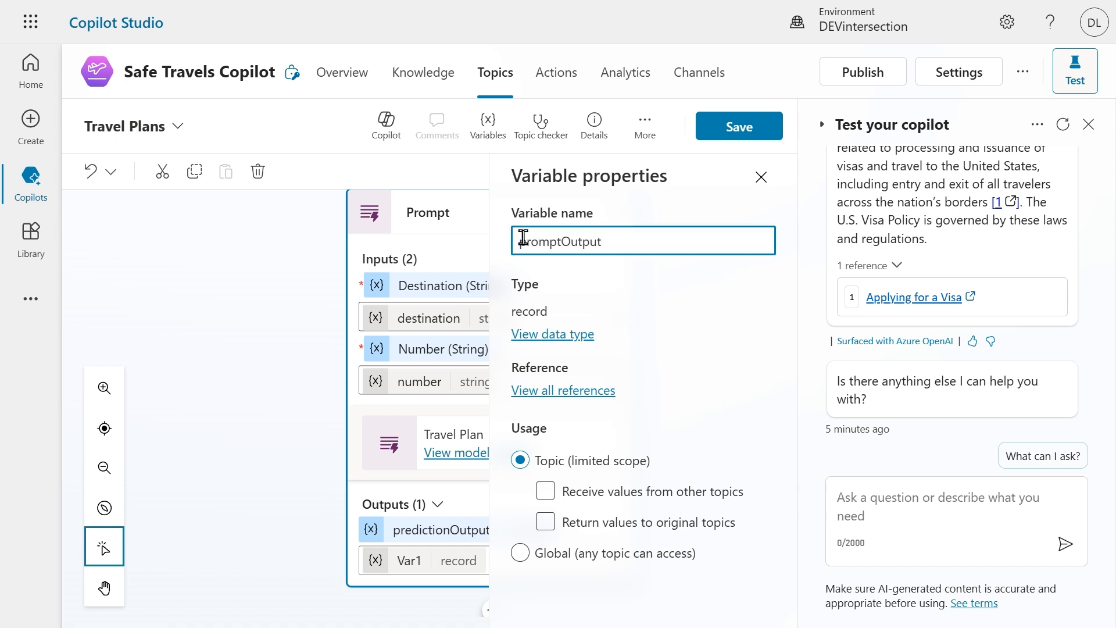
left_click(761, 177)
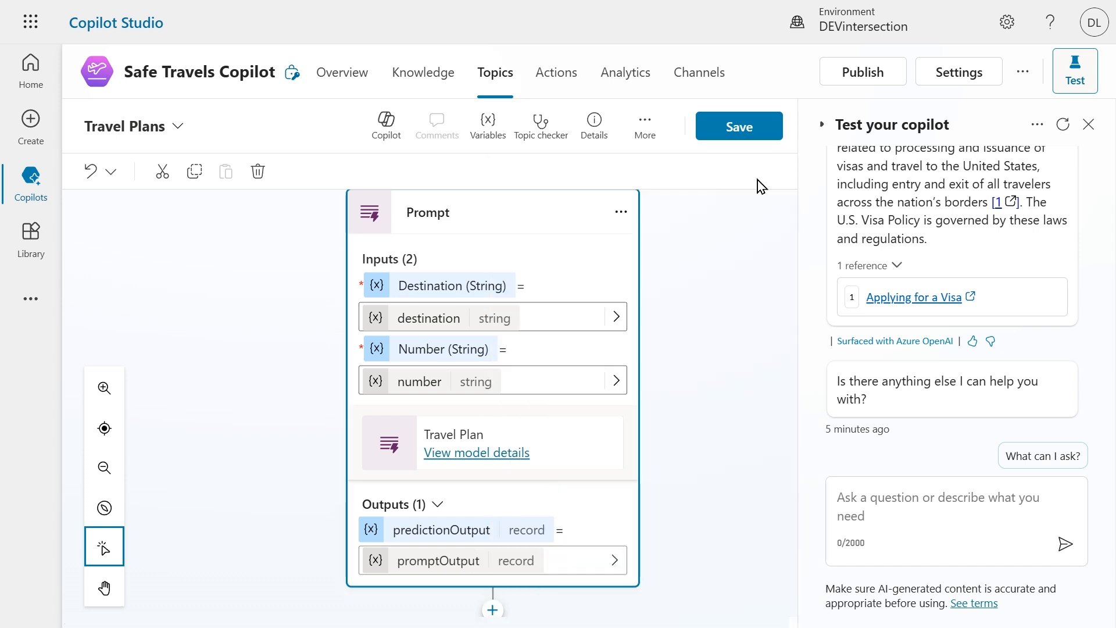
scroll("down", 3)
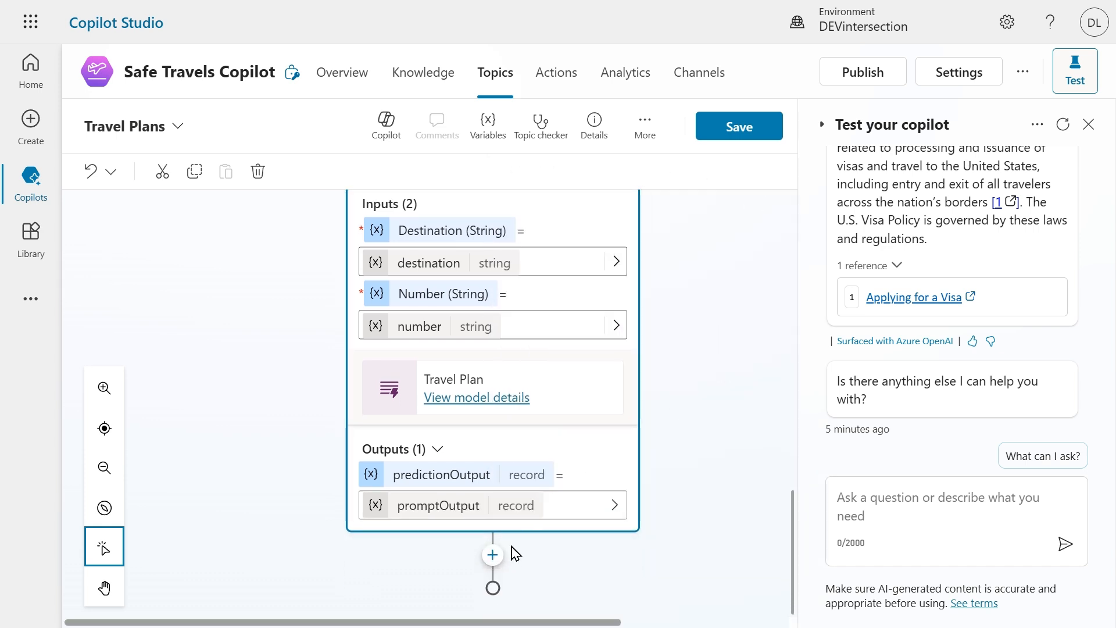
mouse_move(492, 555)
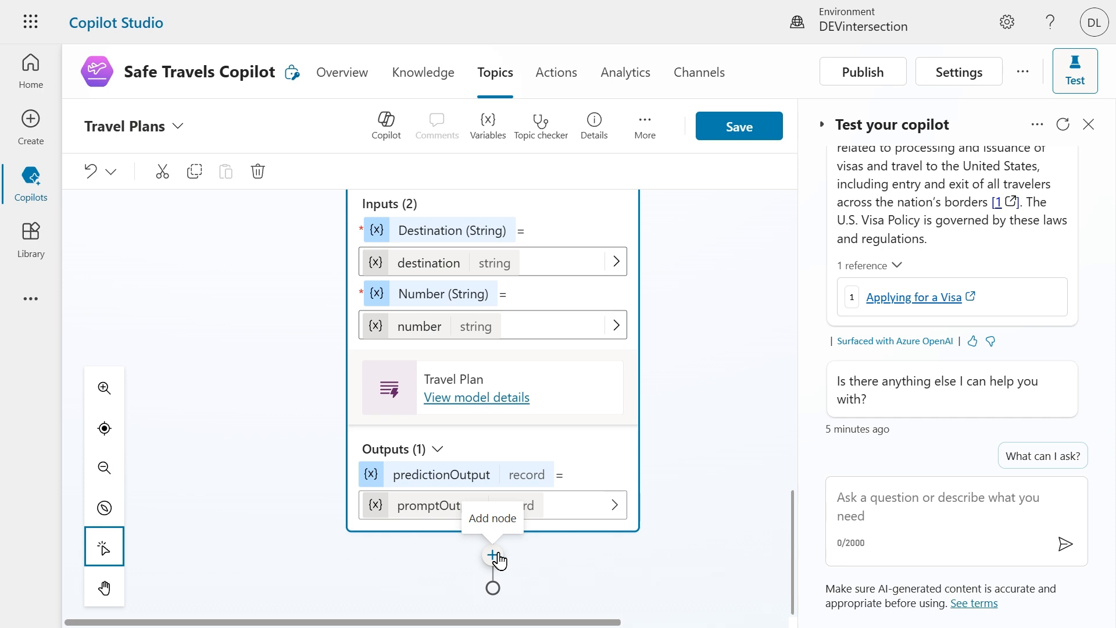
Add a Message step after the Prompt whose content is the promptOutput.text variable
left_click(492, 559)
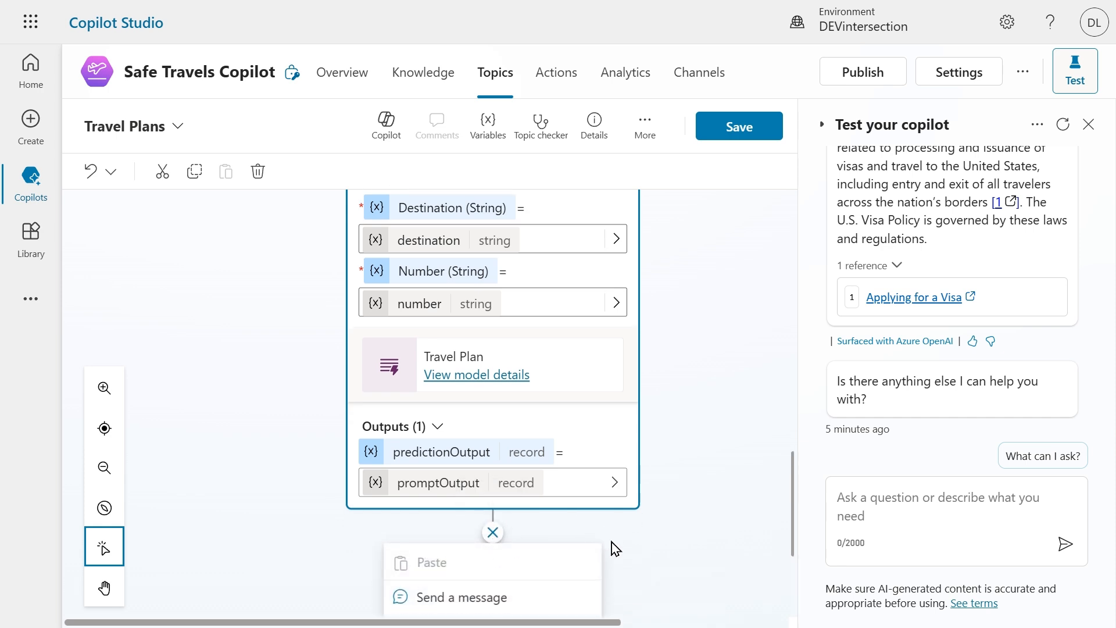
left_click(464, 596)
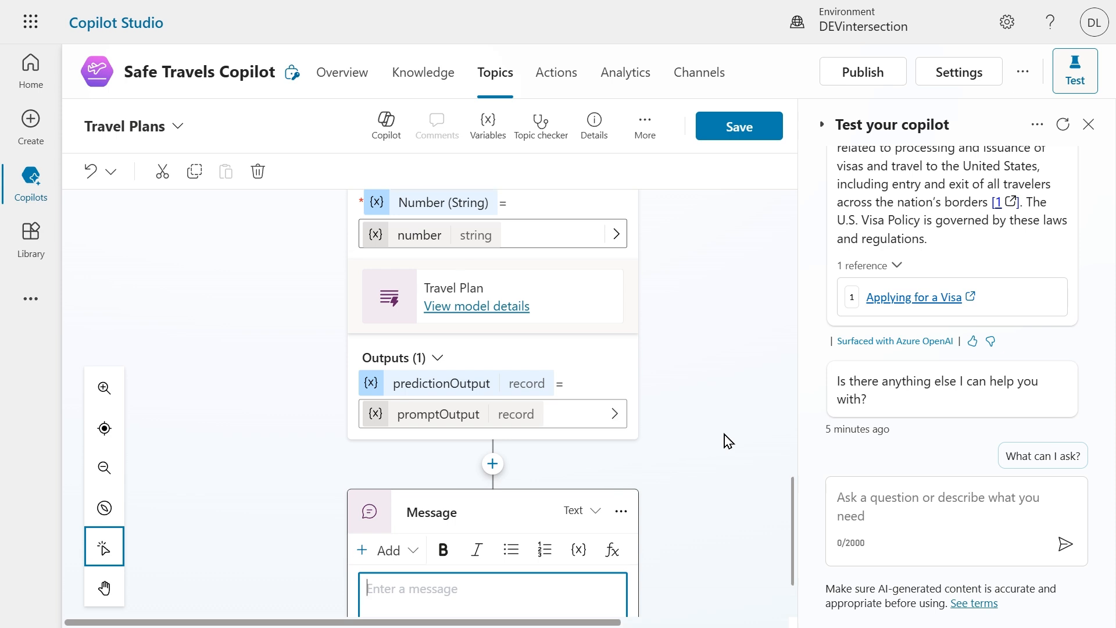
scroll("down", 3)
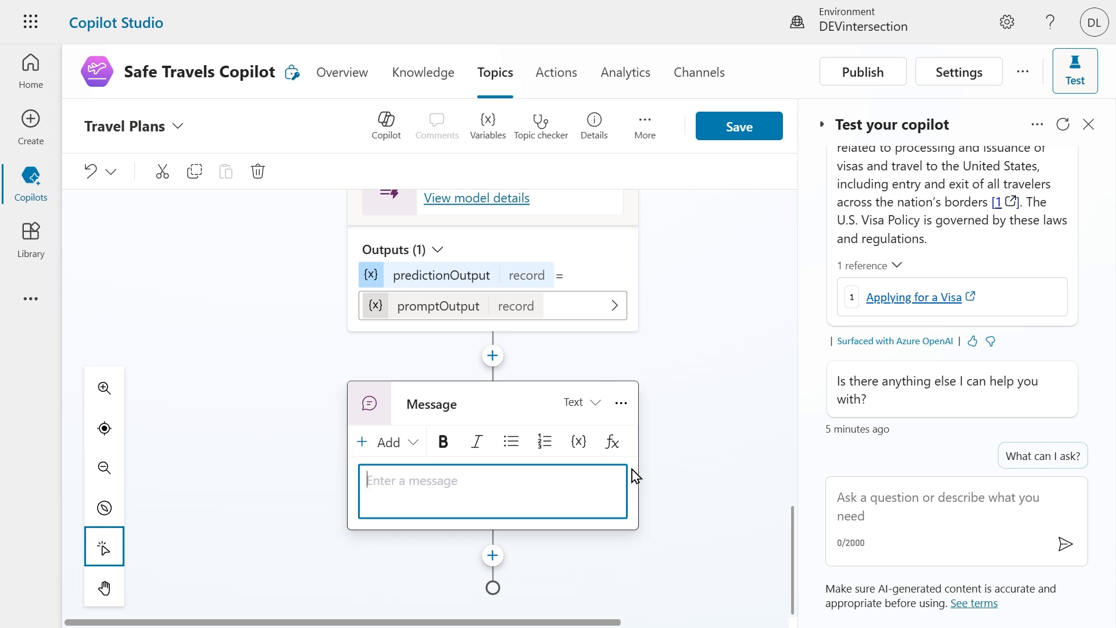
left_click(578, 441)
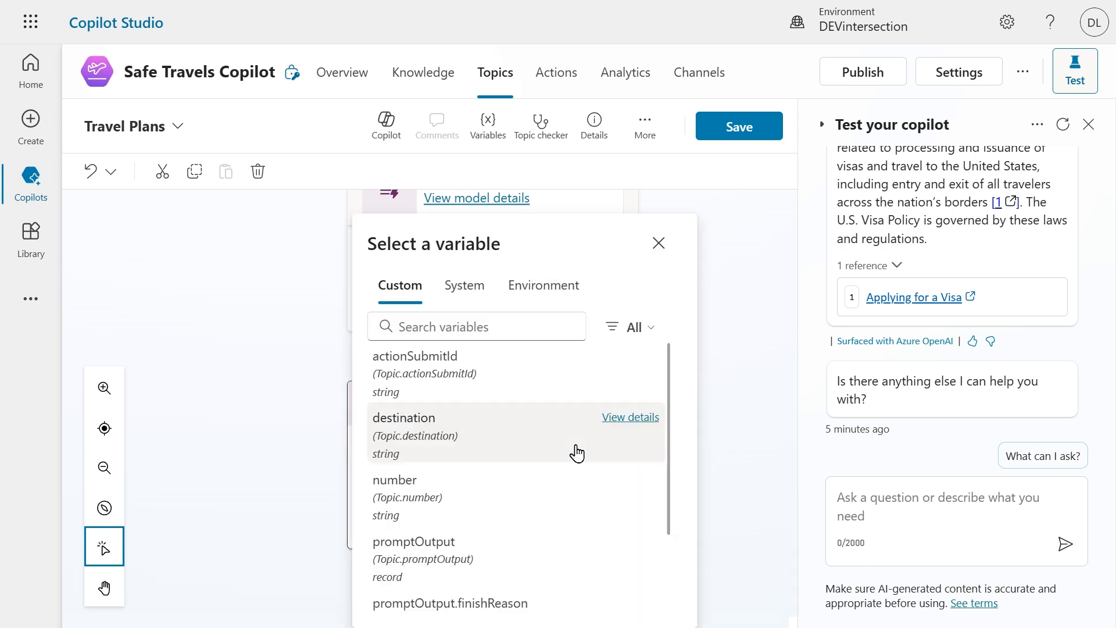
scroll("down", 3)
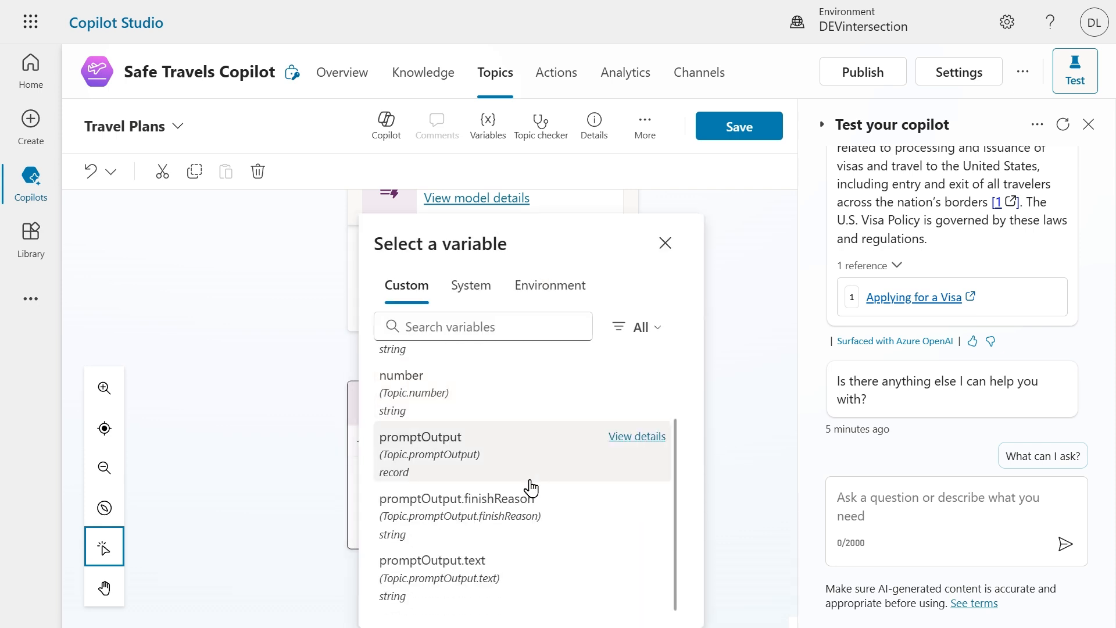
mouse_move(439, 570)
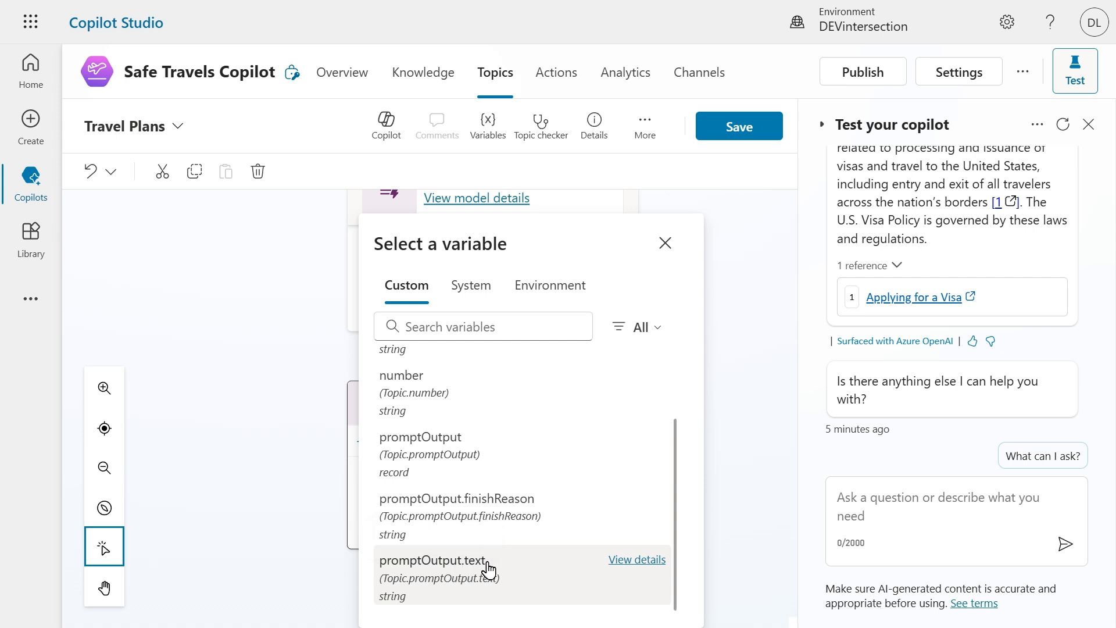
left_click(433, 561)
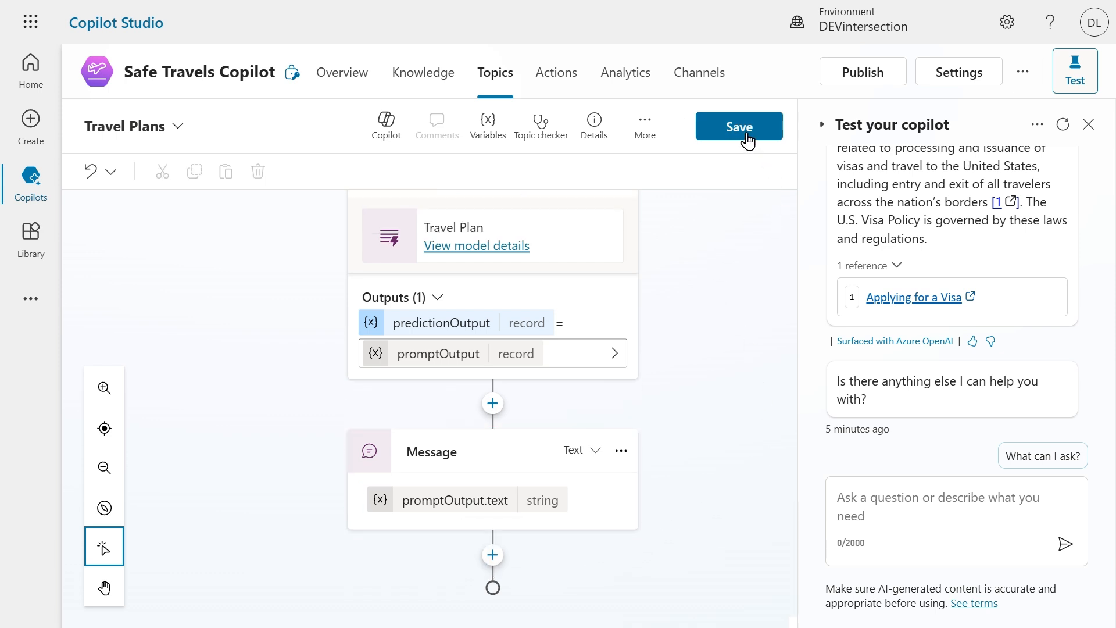
Save the topic and draft 'Travel Plan' in the test chat without sending it
left_click(740, 126)
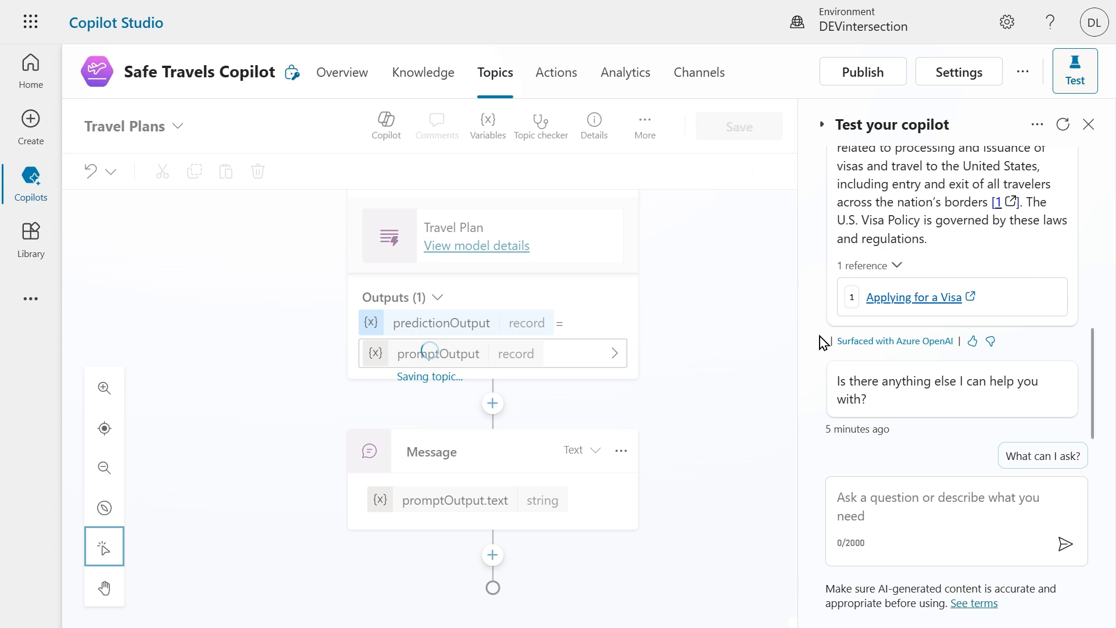
left_click(740, 126)
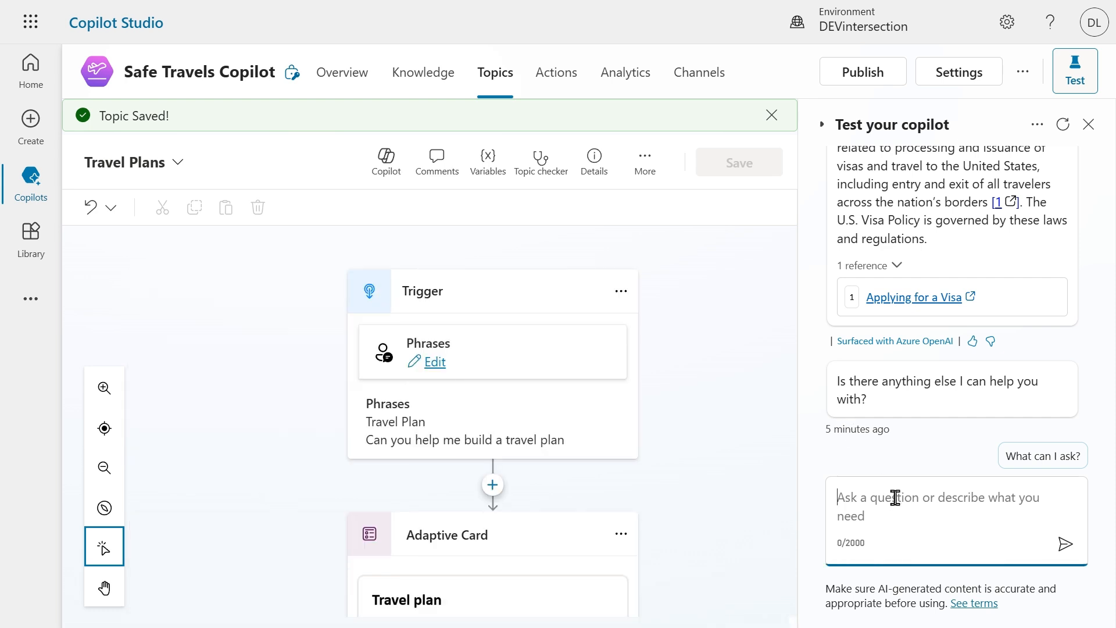
type("Travel P")
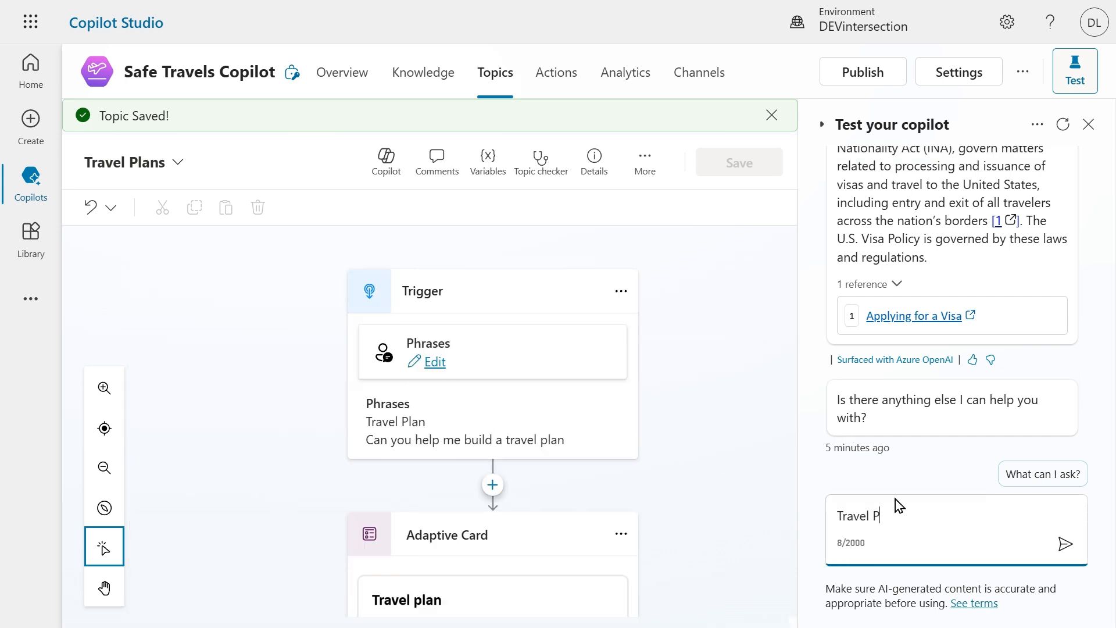
type("lan")
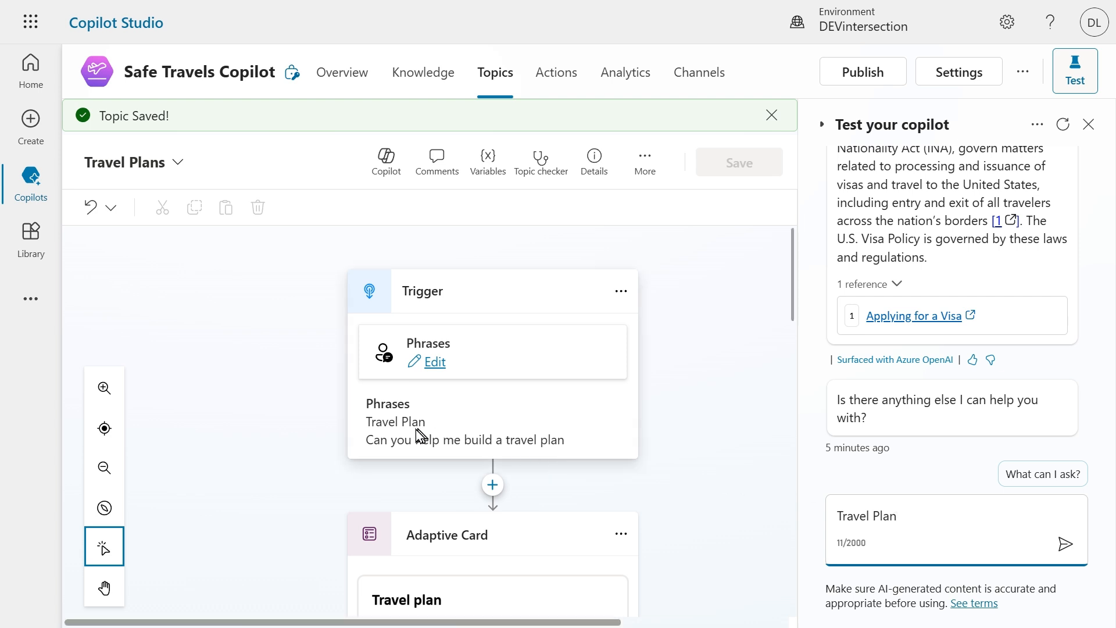
mouse_move(410, 421)
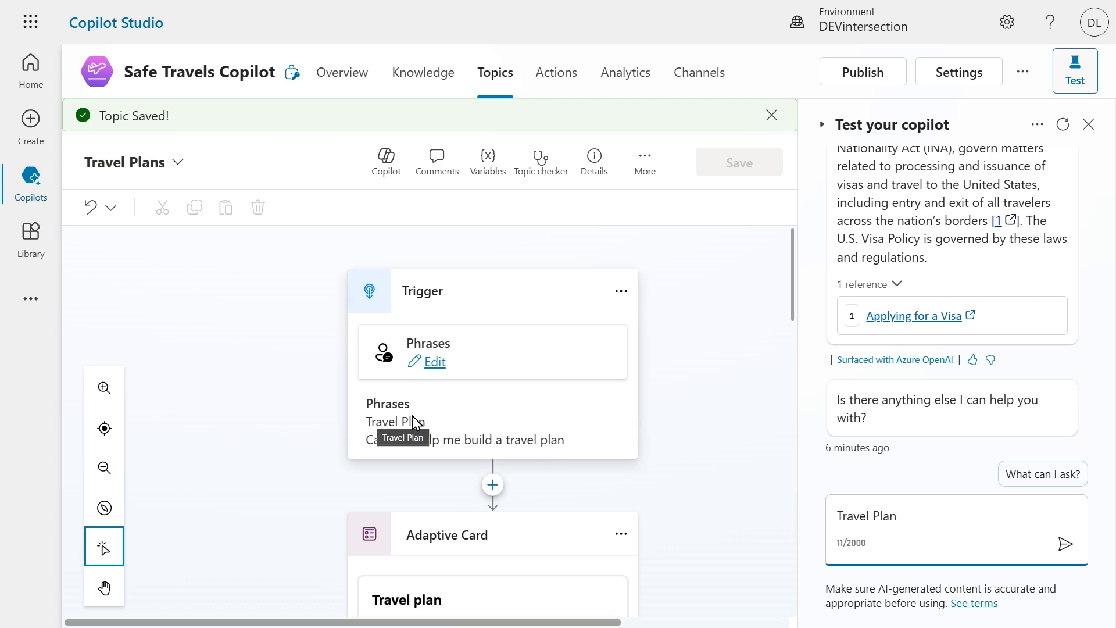
left_click(771, 115)
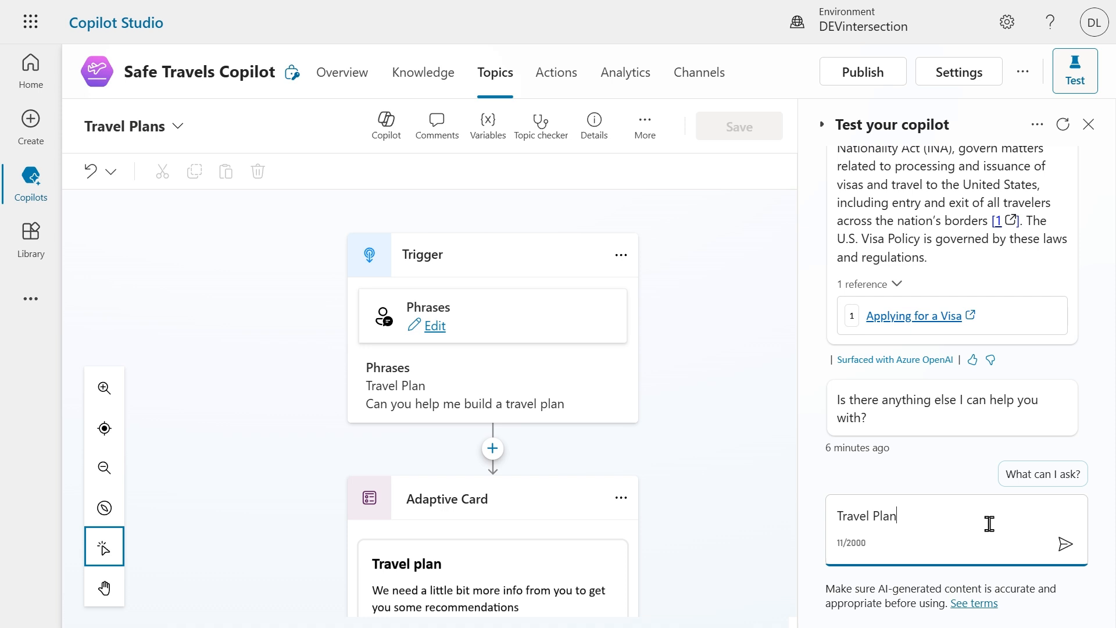
Send the 'Travel Plan' test message so the travel plan card appears
left_click(1066, 544)
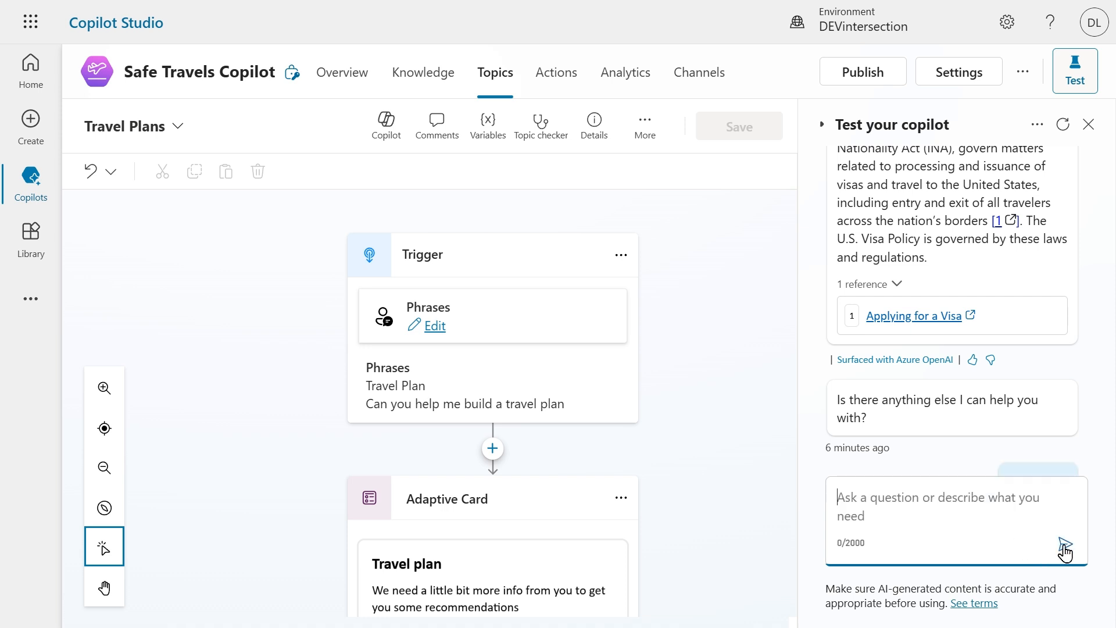
left_click(1066, 550)
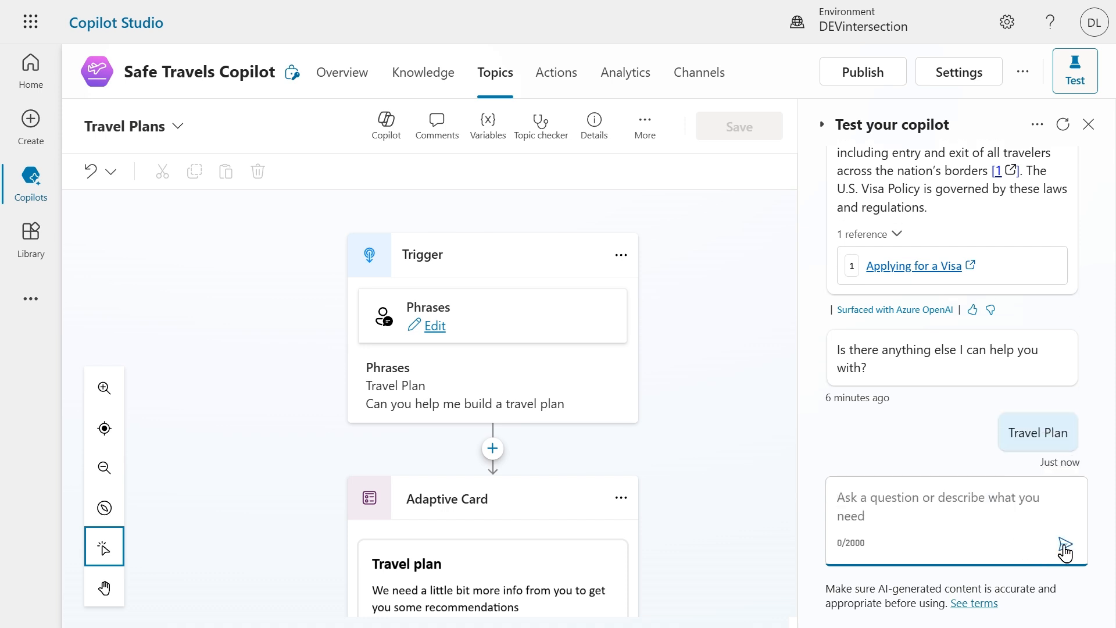
left_click(1066, 544)
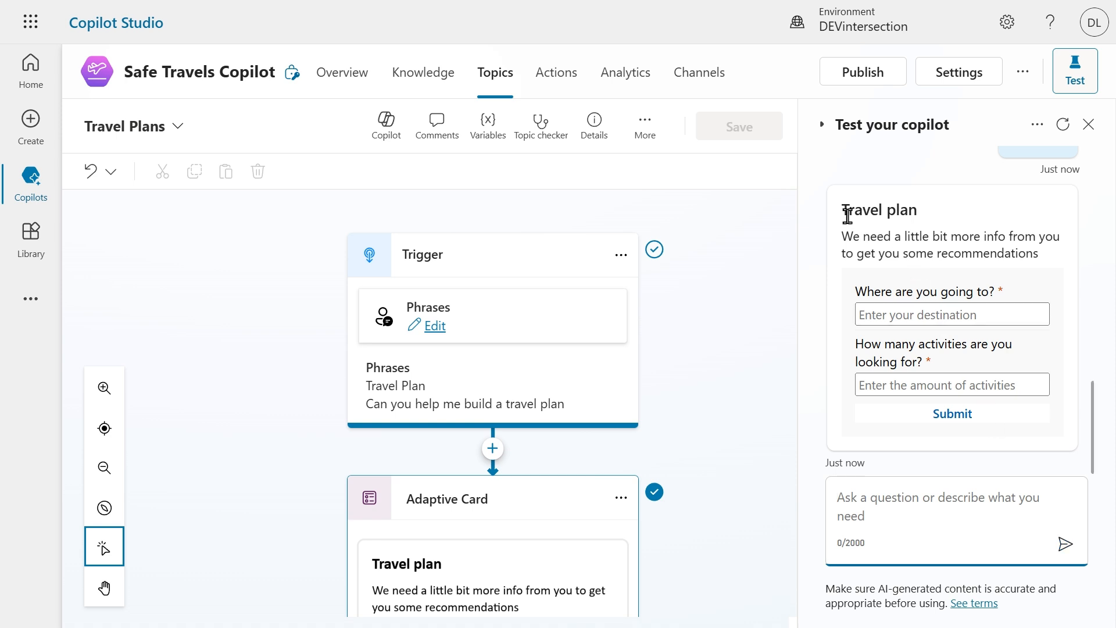
Fill the card with destination Las Vegas and 3 activities and submit it
left_click(952, 314)
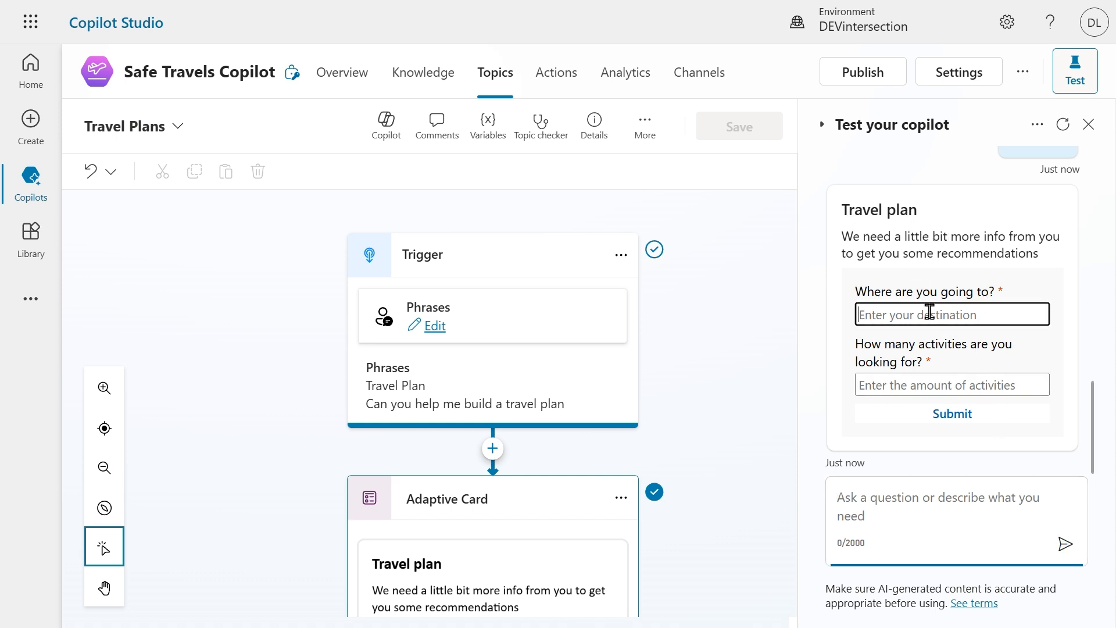
scroll("down", 3)
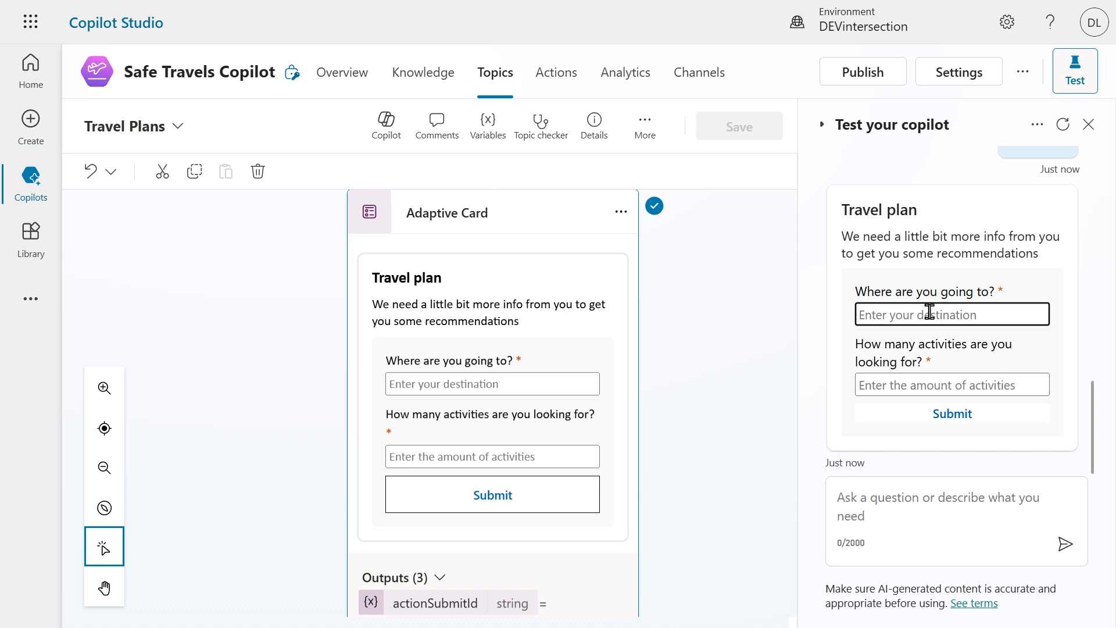
type("LAs")
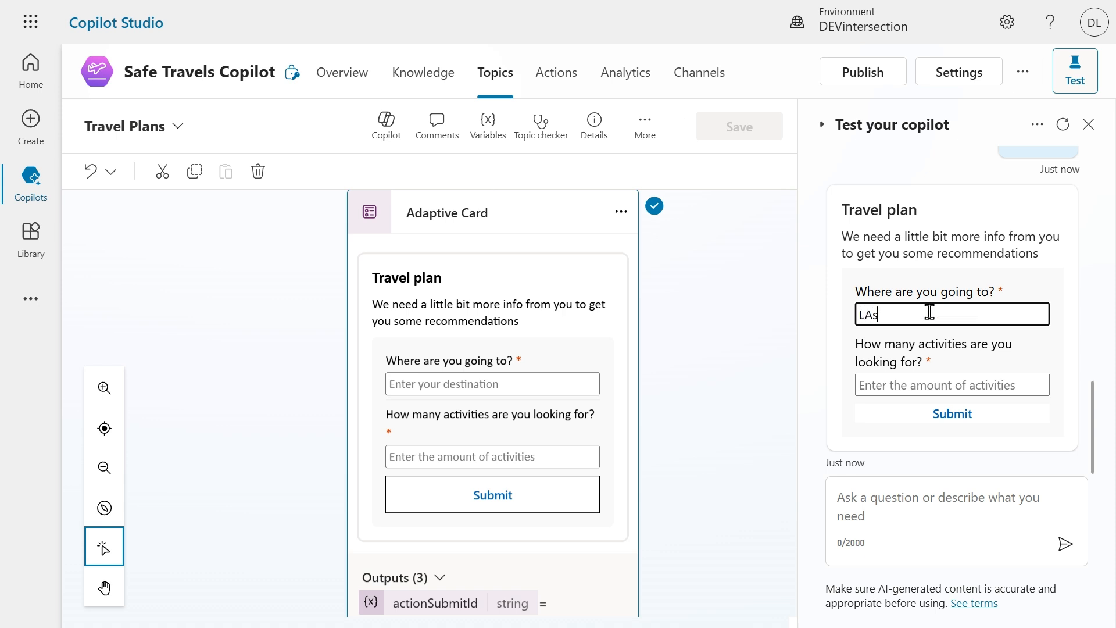
type("Las Vega")
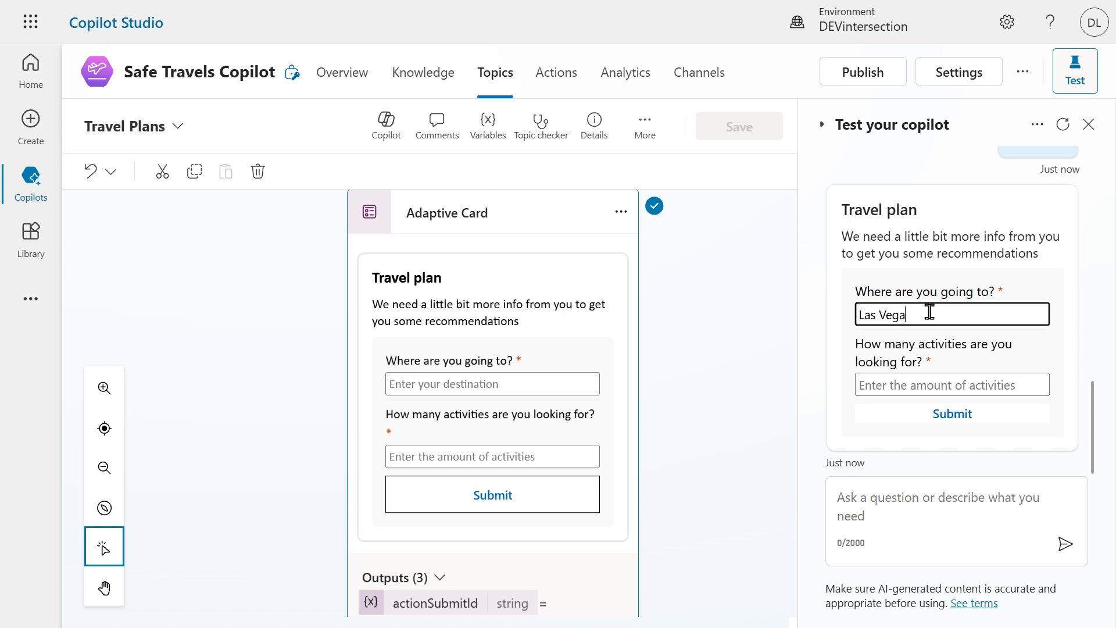
left_click(952, 385)
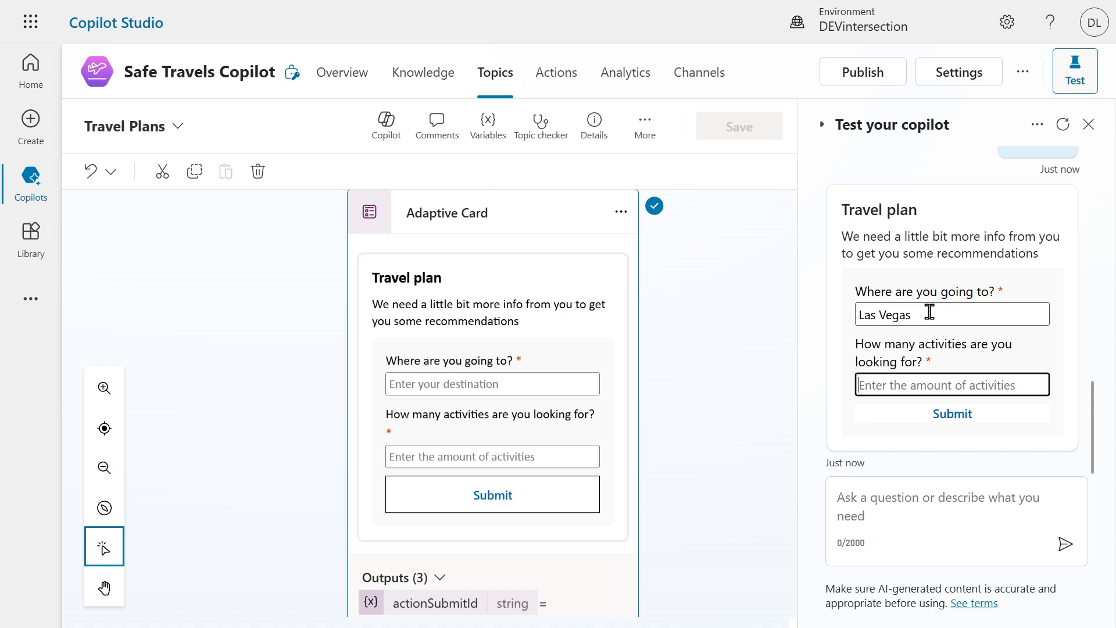
type("3")
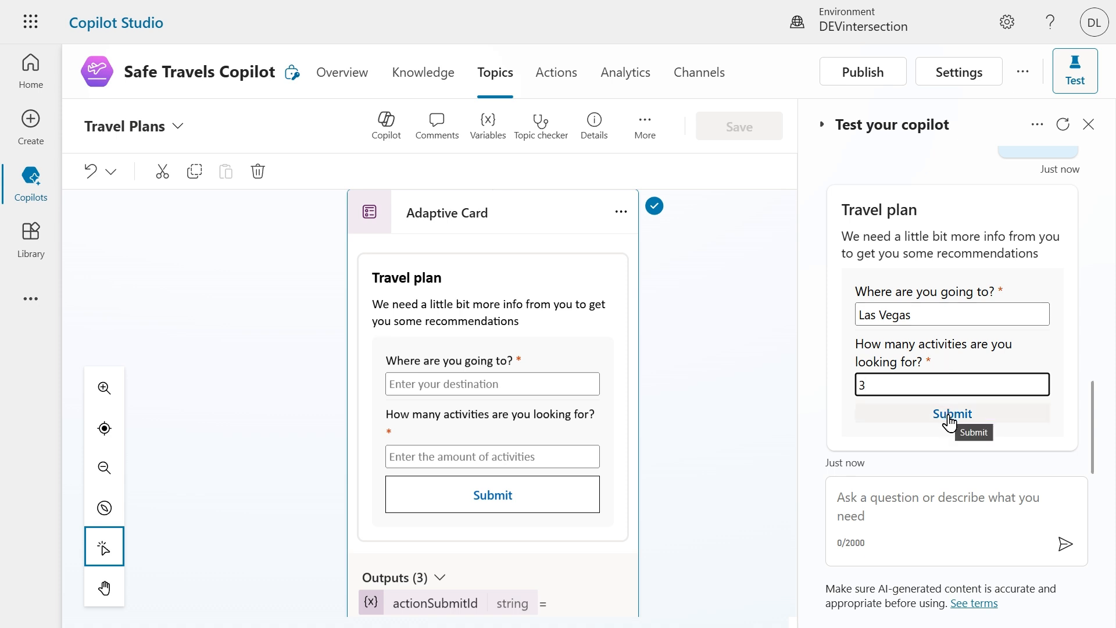
left_click(953, 415)
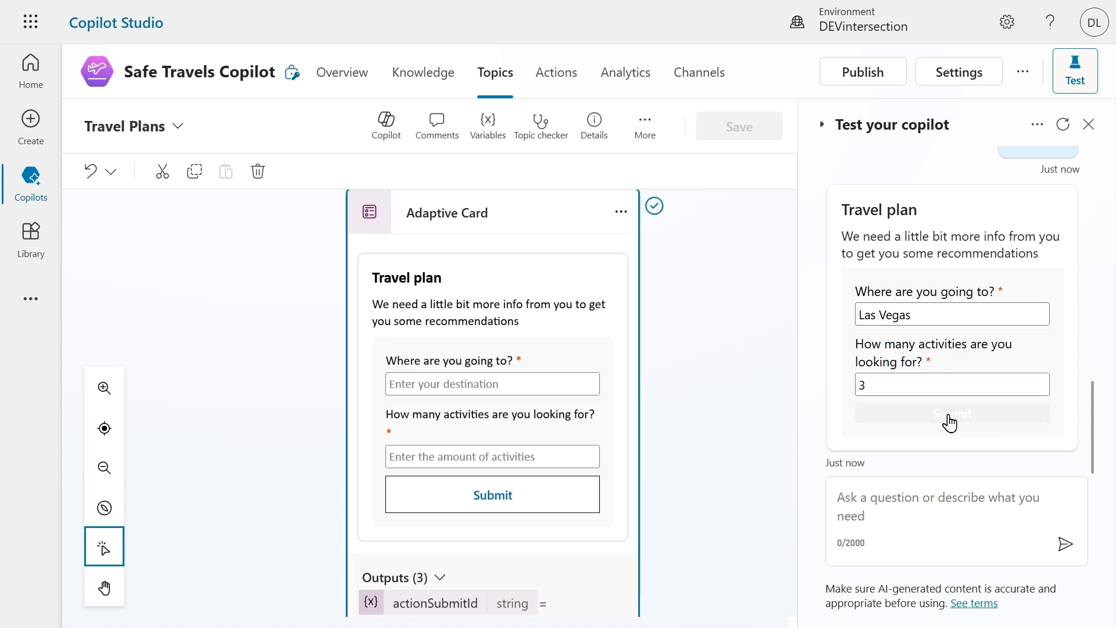
Scroll the test chat to read the three returned Las Vegas activity recommendations
left_click(951, 414)
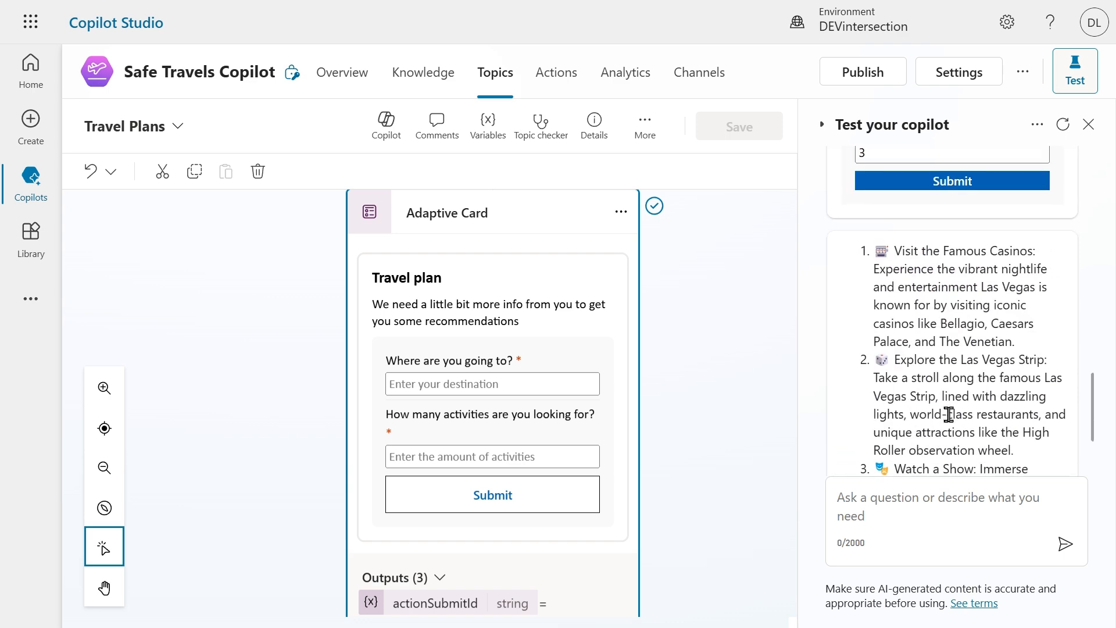
mouse_move(908, 294)
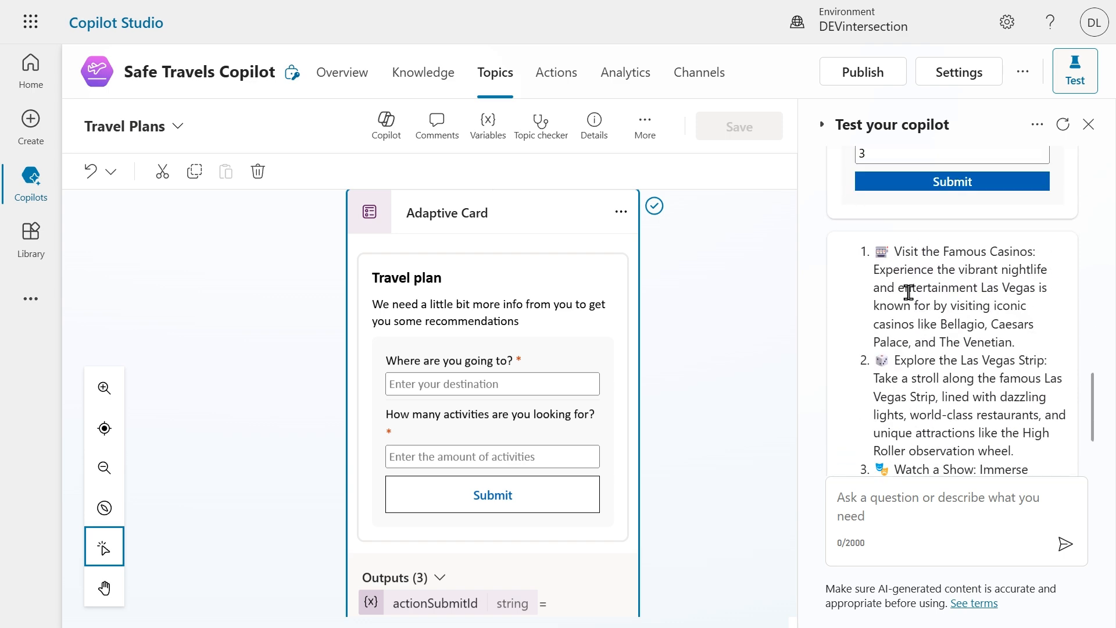
mouse_move(892, 335)
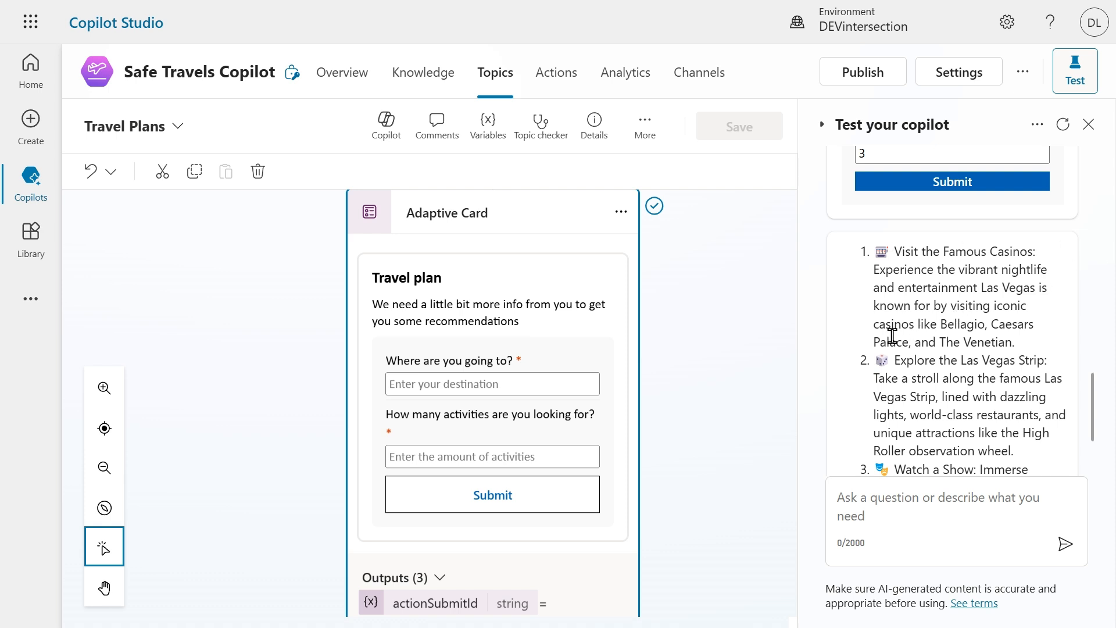
scroll("down", 3)
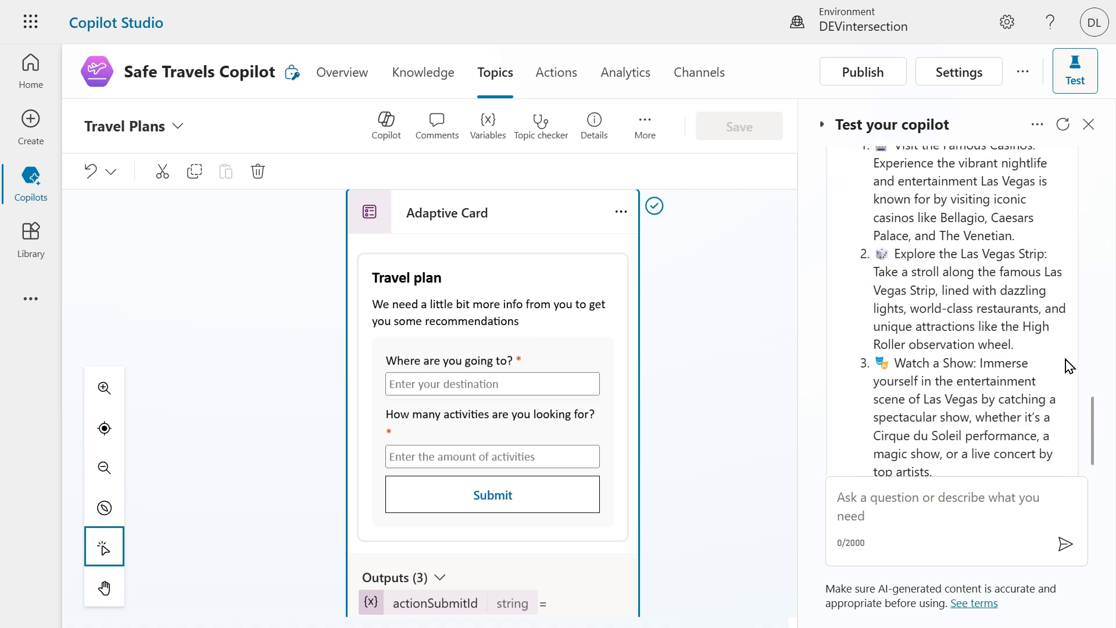
scroll("down", 3)
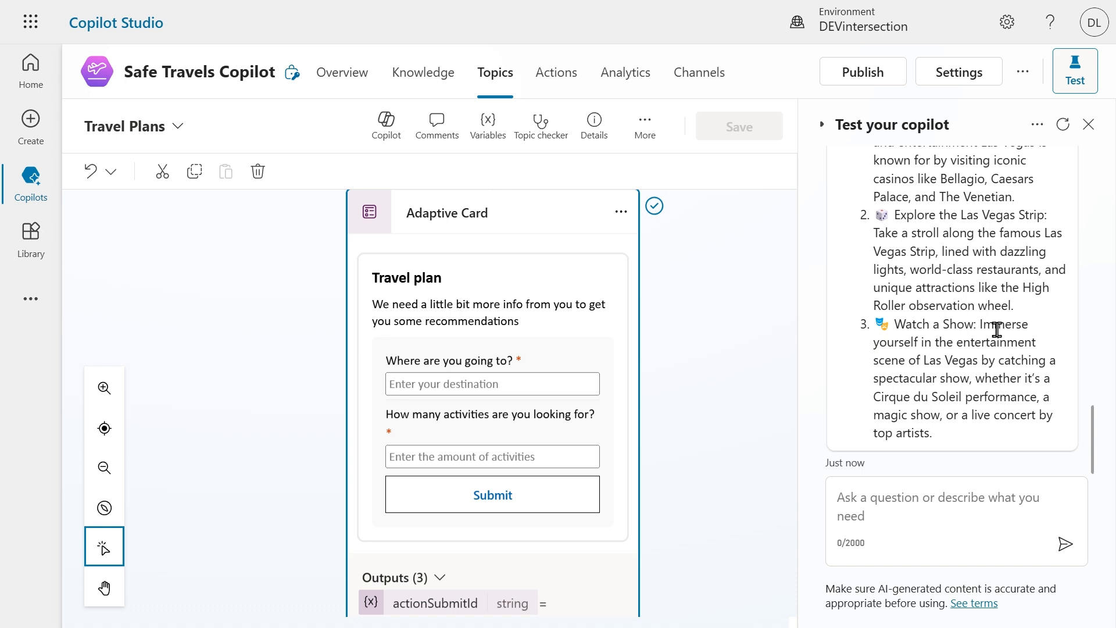